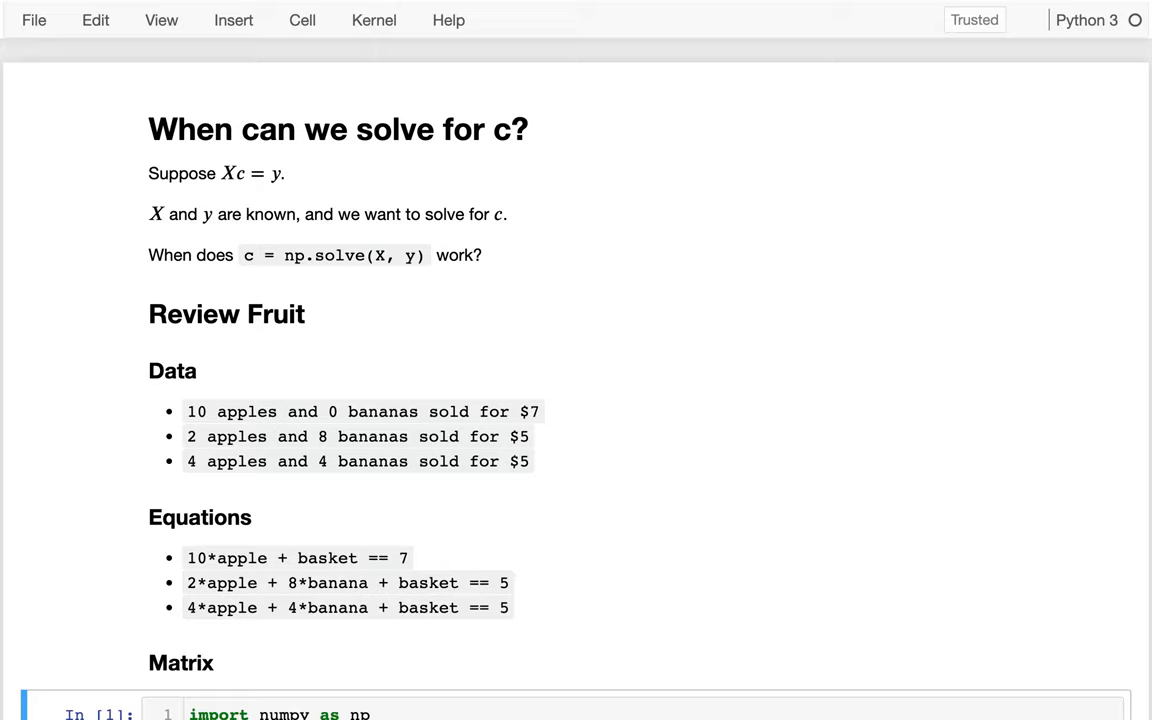
{"action": "mouse_move", "coordinate": [363, 78]}
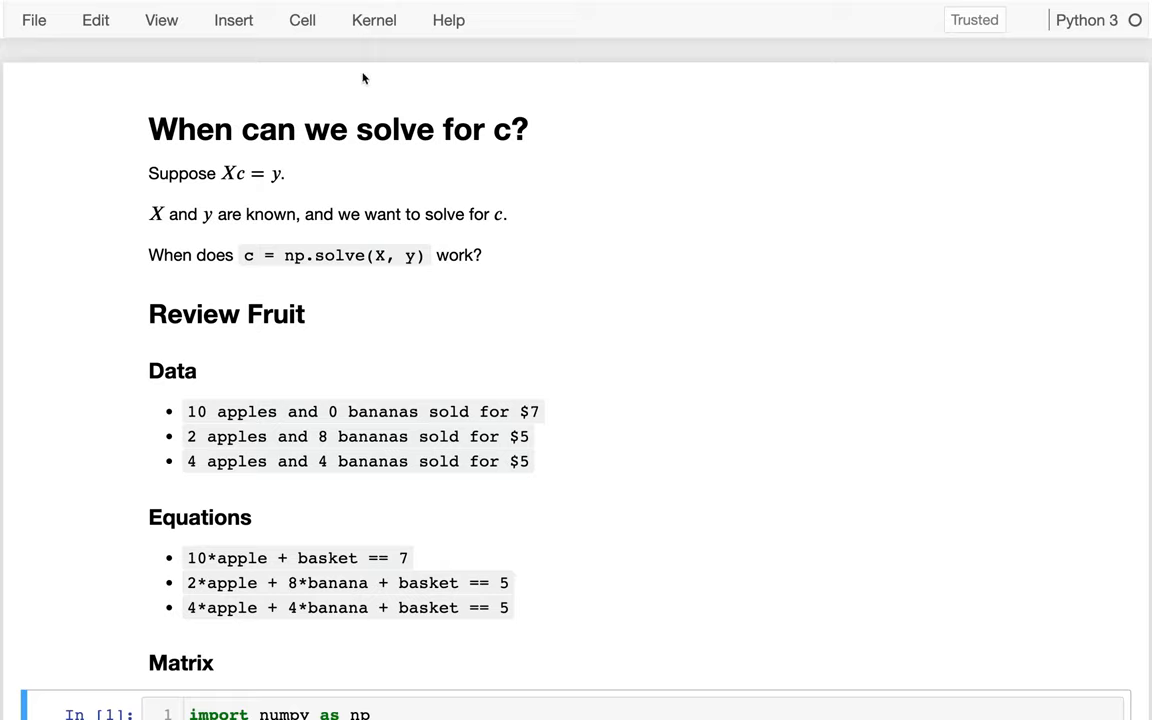
{"action": "mouse_move", "coordinate": [297, 237]}
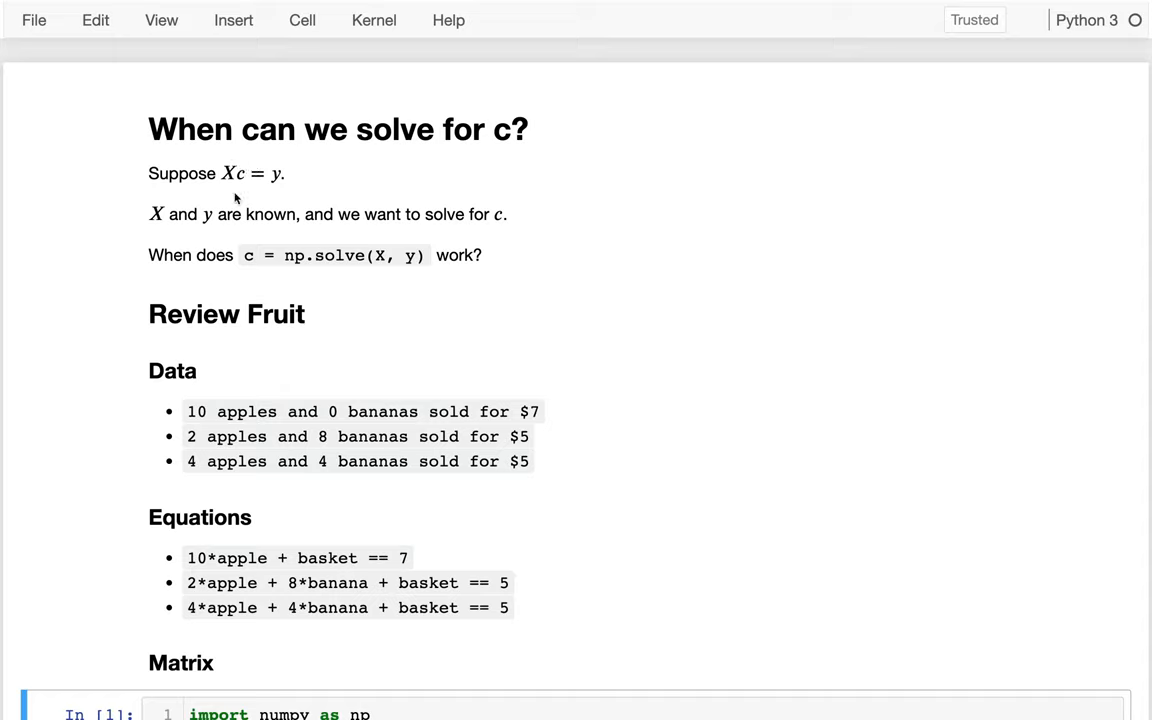
{"action": "mouse_move", "coordinate": [270, 165]}
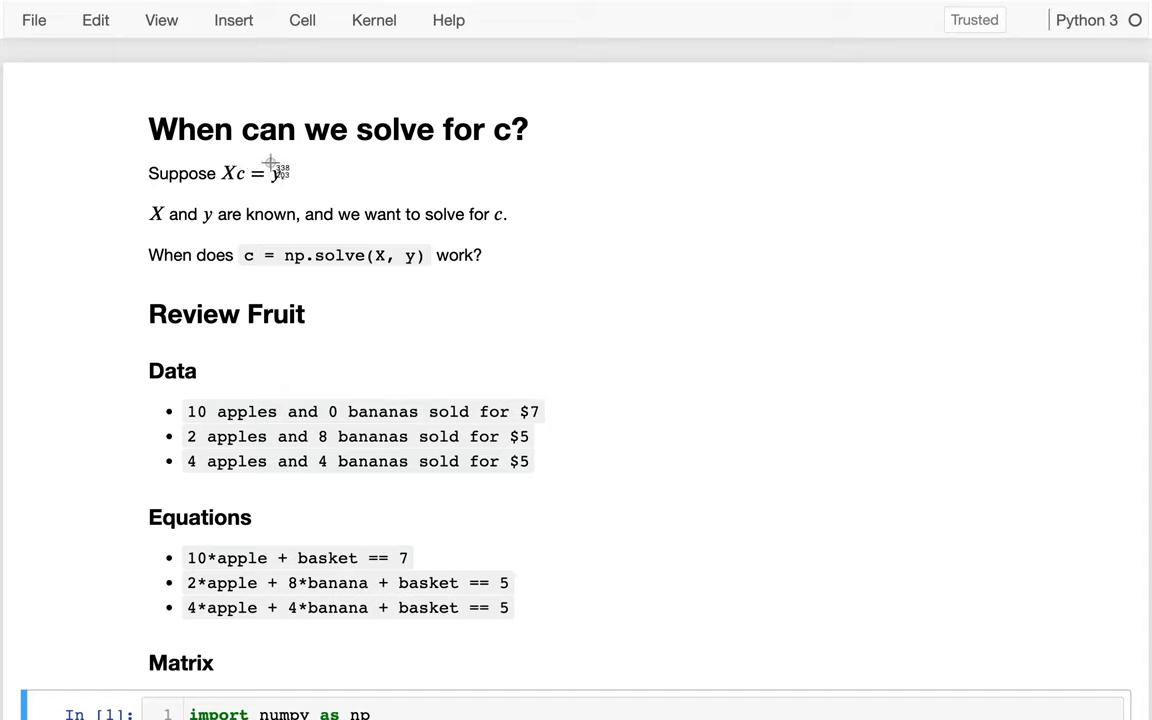
{"action": "mouse_move", "coordinate": [283, 192]}
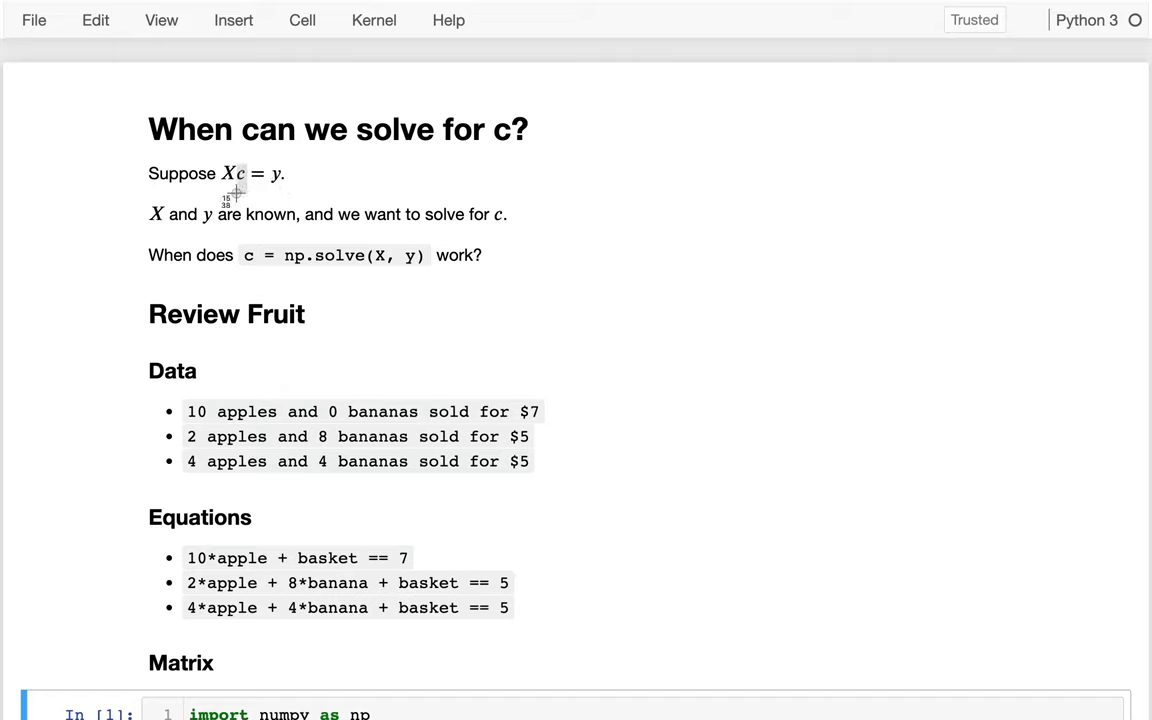
{"action": "mouse_move", "coordinate": [237, 197]}
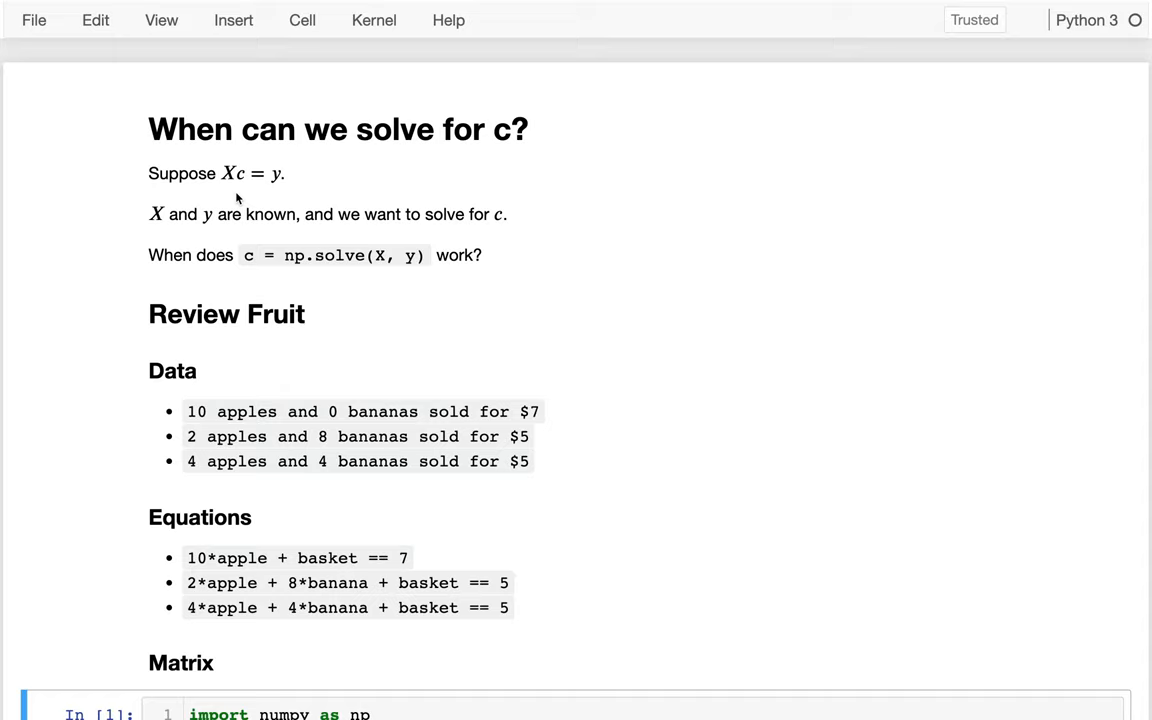
{"action": "mouse_move", "coordinate": [233, 157]}
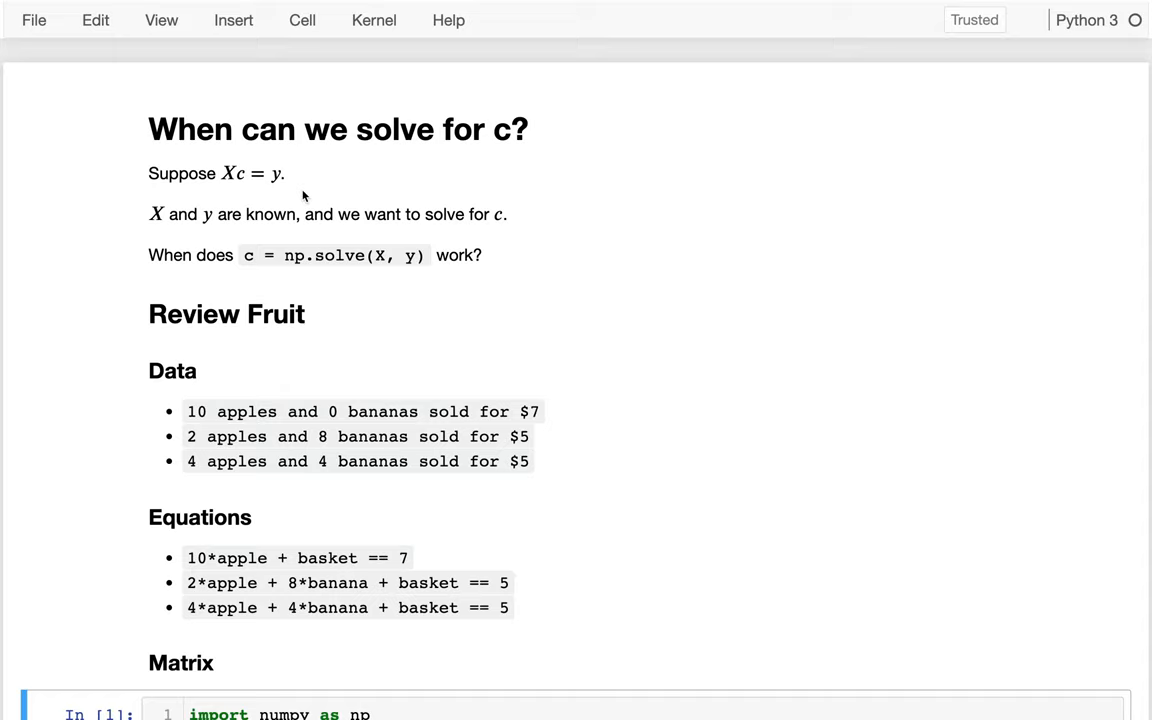
{"action": "mouse_move", "coordinate": [234, 234]}
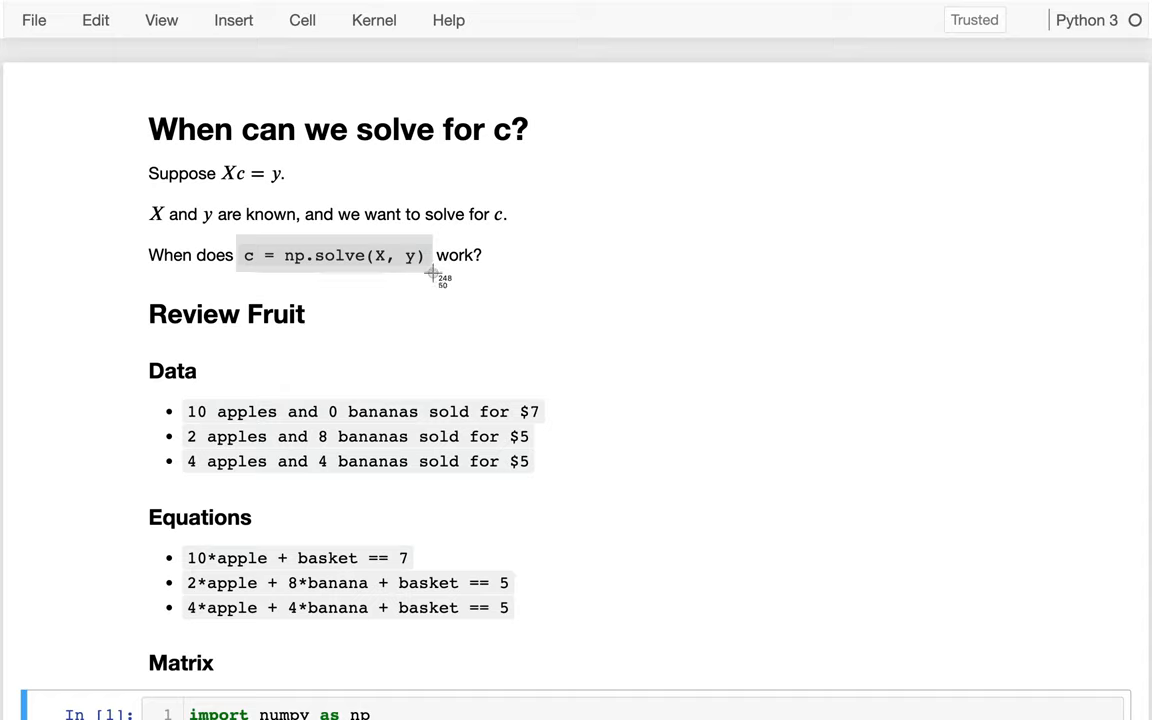
{"action": "mouse_move", "coordinate": [432, 278]}
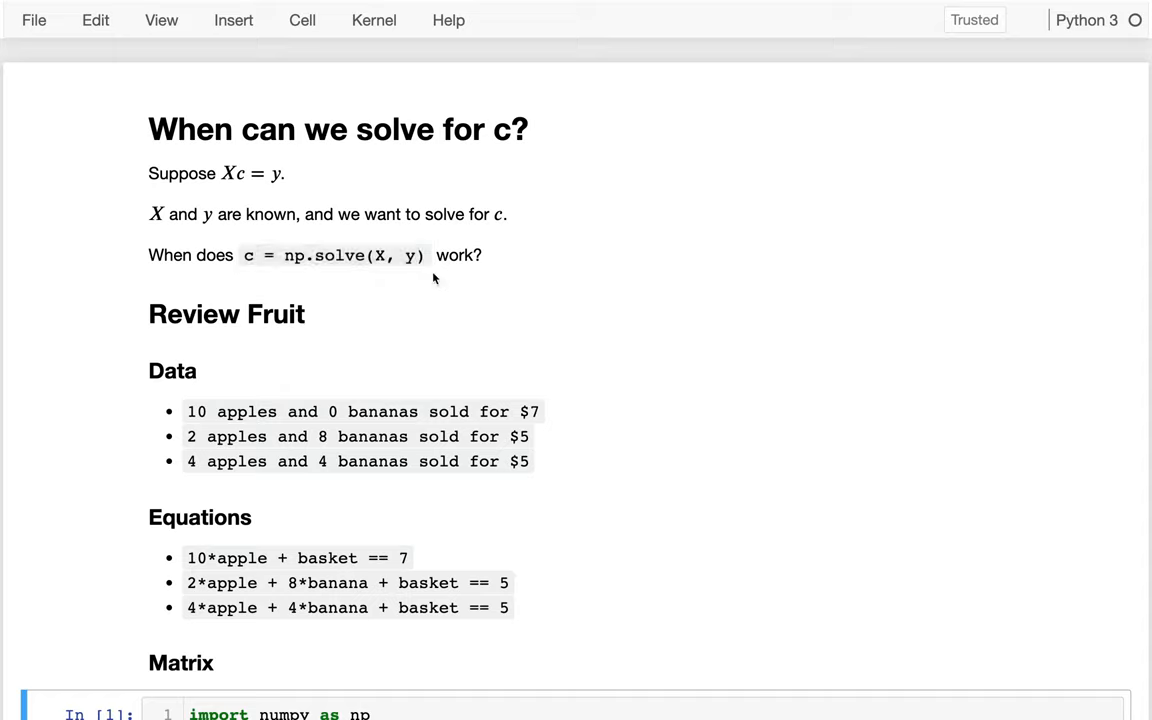
{"action": "mouse_move", "coordinate": [432, 275]}
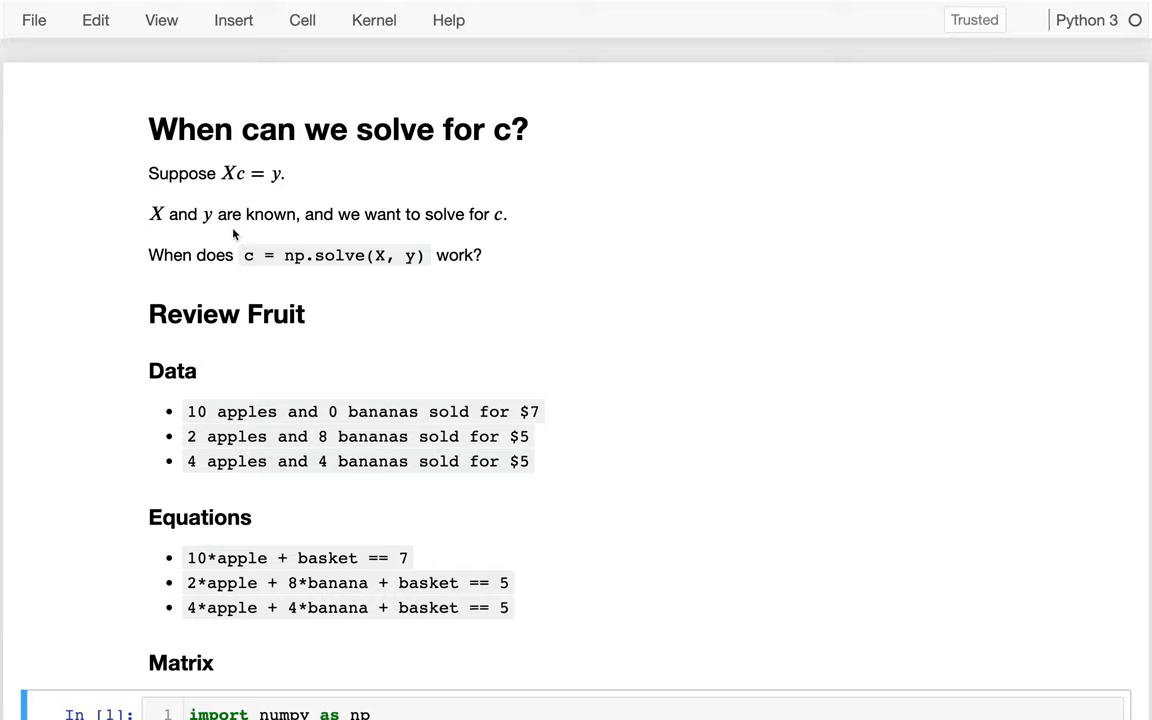
Step: Scroll down to the Matrix cell showing numpy imported, the 3×3 X and column y
{"action": "scroll", "scroll_direction": "down", "scroll_amount": 3}
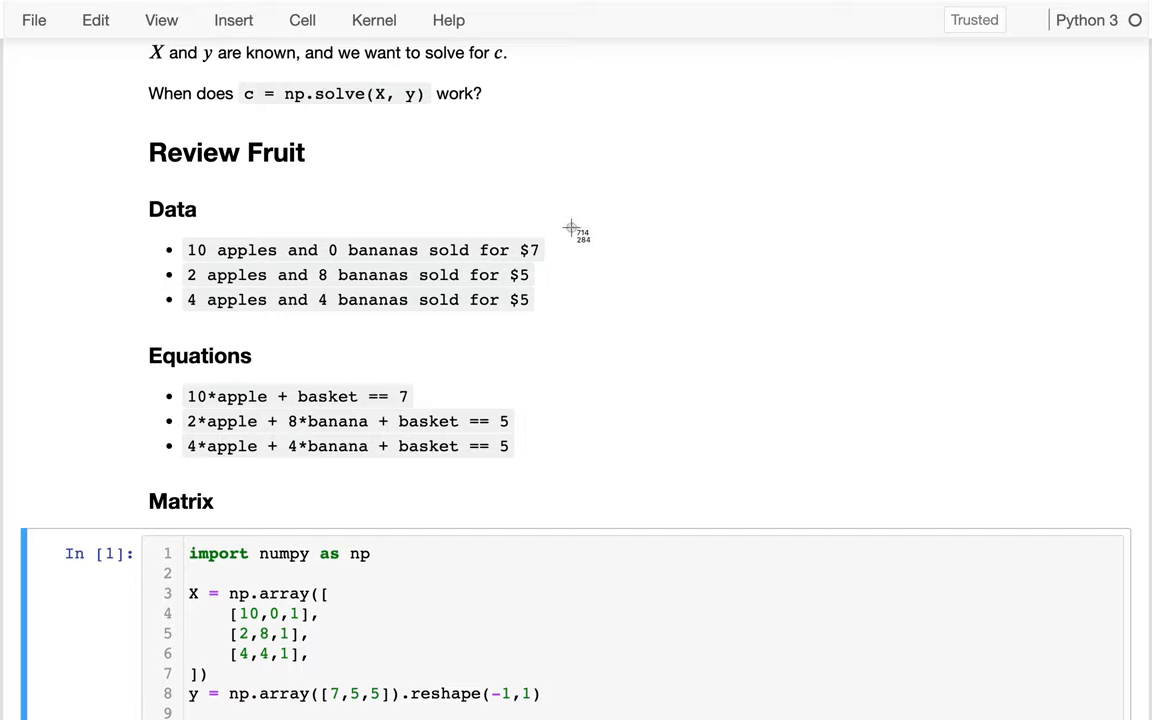
{"action": "mouse_move", "coordinate": [148, 343]}
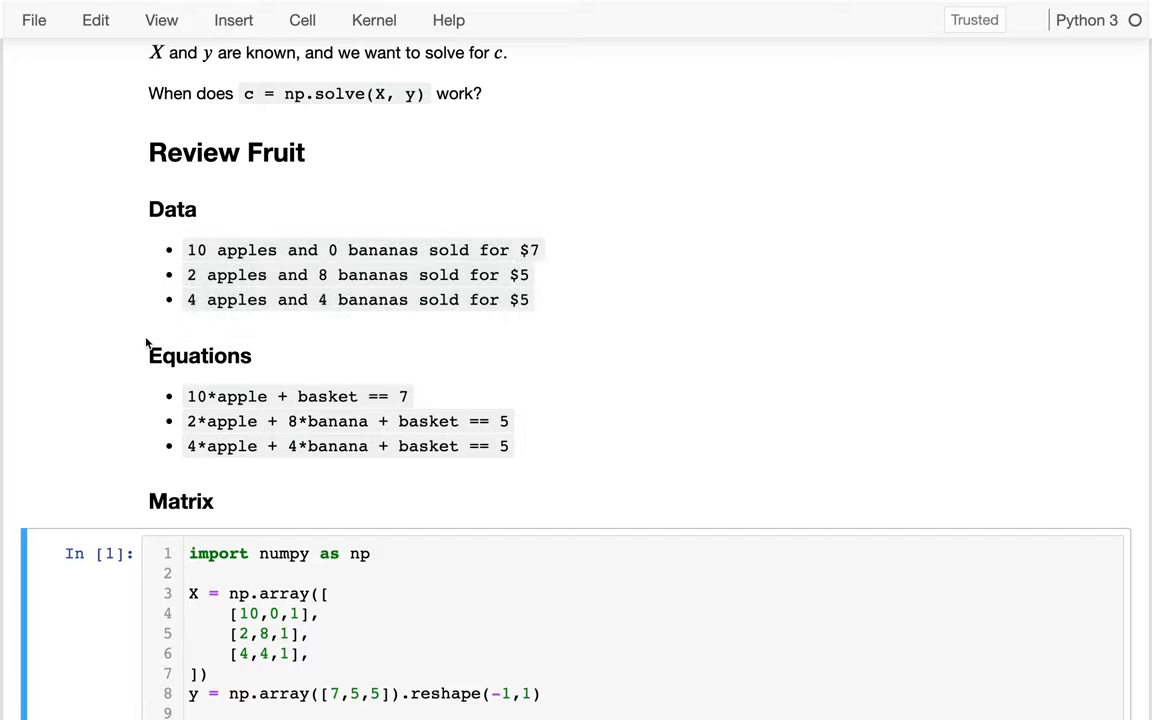
{"action": "mouse_move", "coordinate": [540, 425]}
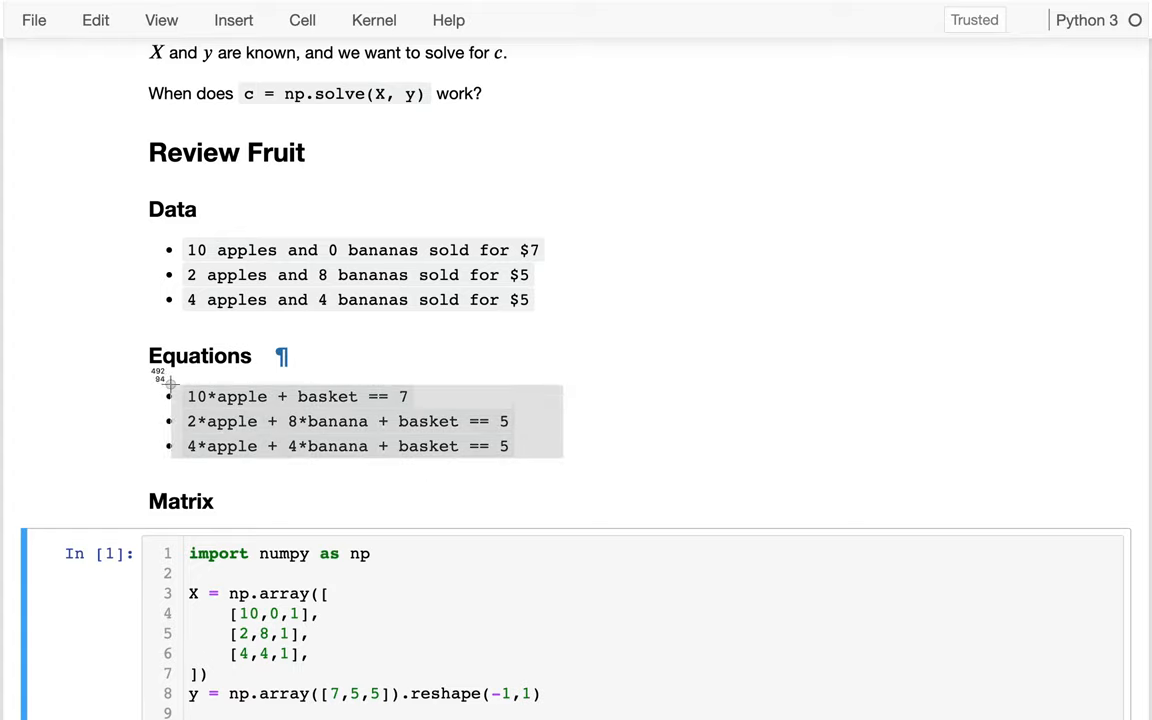
{"action": "mouse_move", "coordinate": [754, 306]}
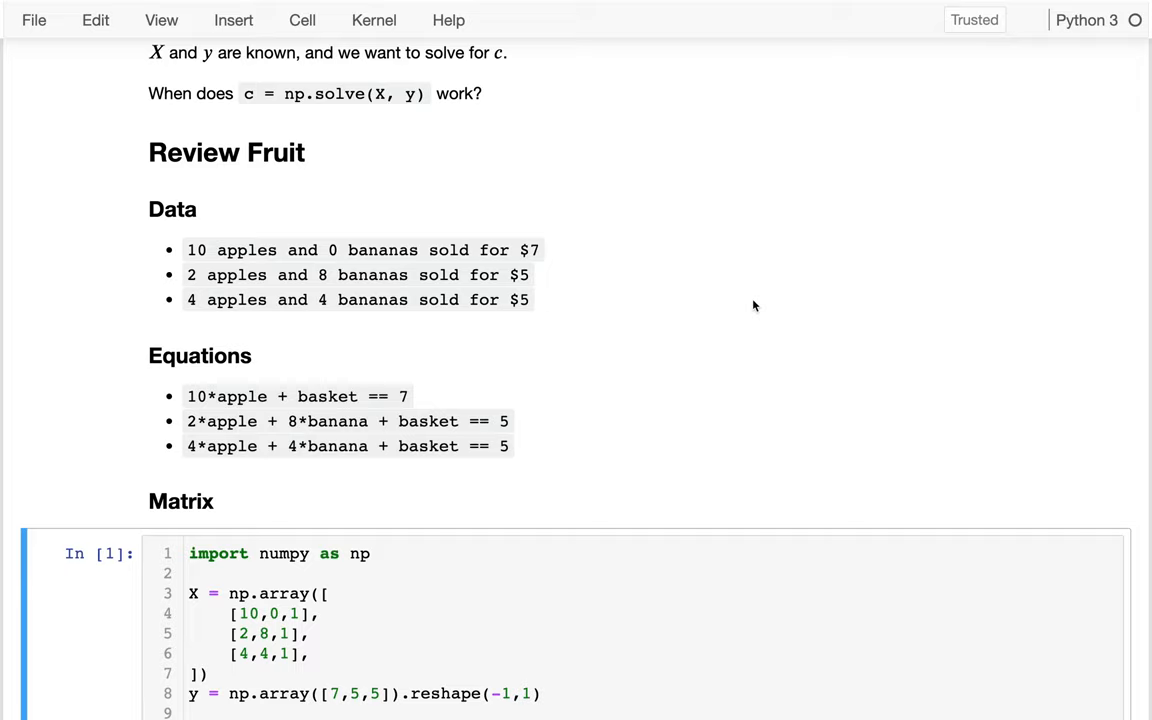
{"action": "mouse_move", "coordinate": [752, 303]}
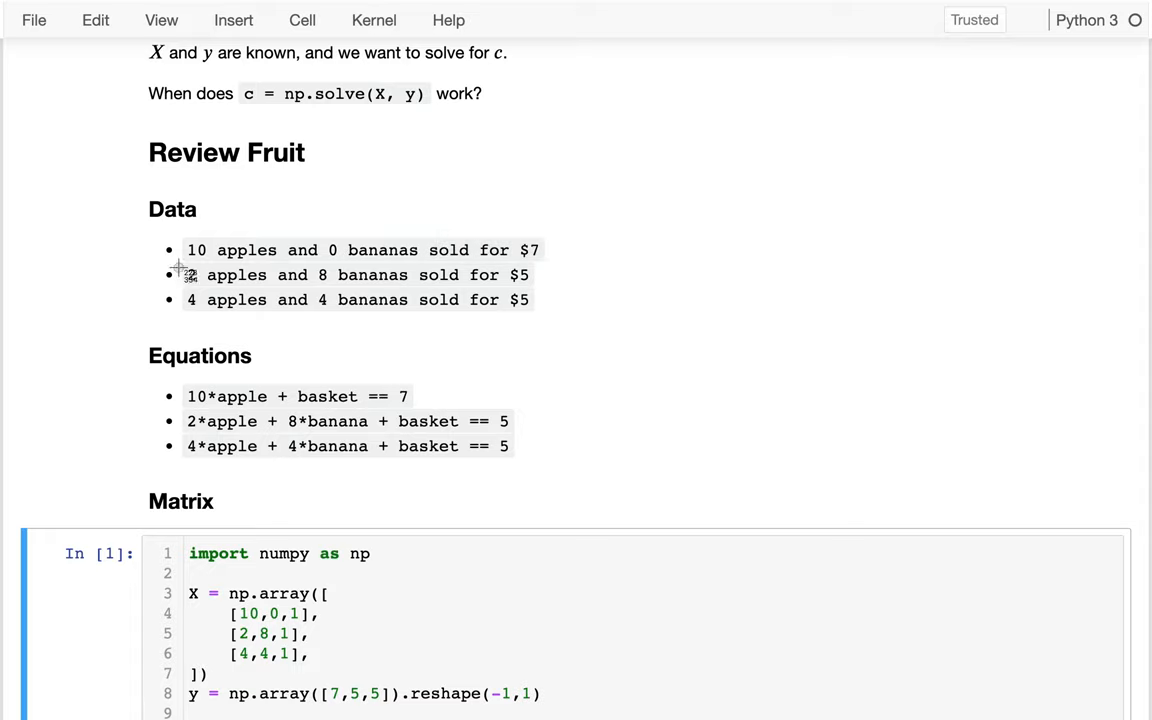
{"action": "mouse_move", "coordinate": [580, 288]}
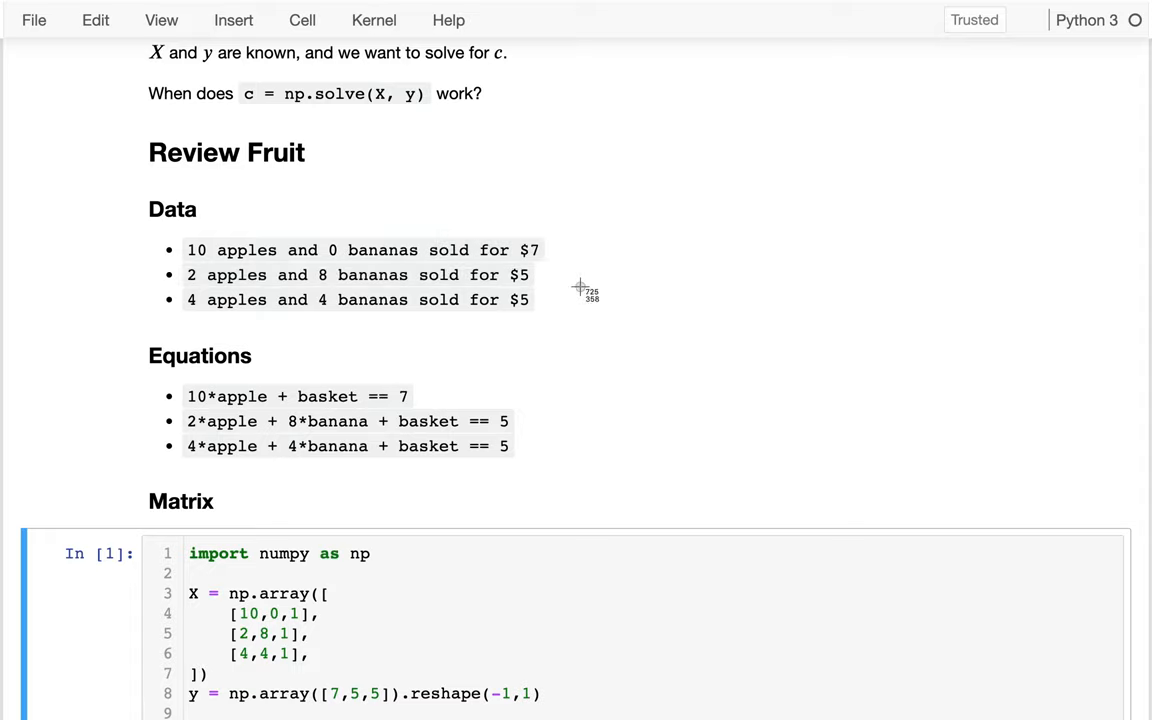
{"action": "mouse_move", "coordinate": [378, 412]}
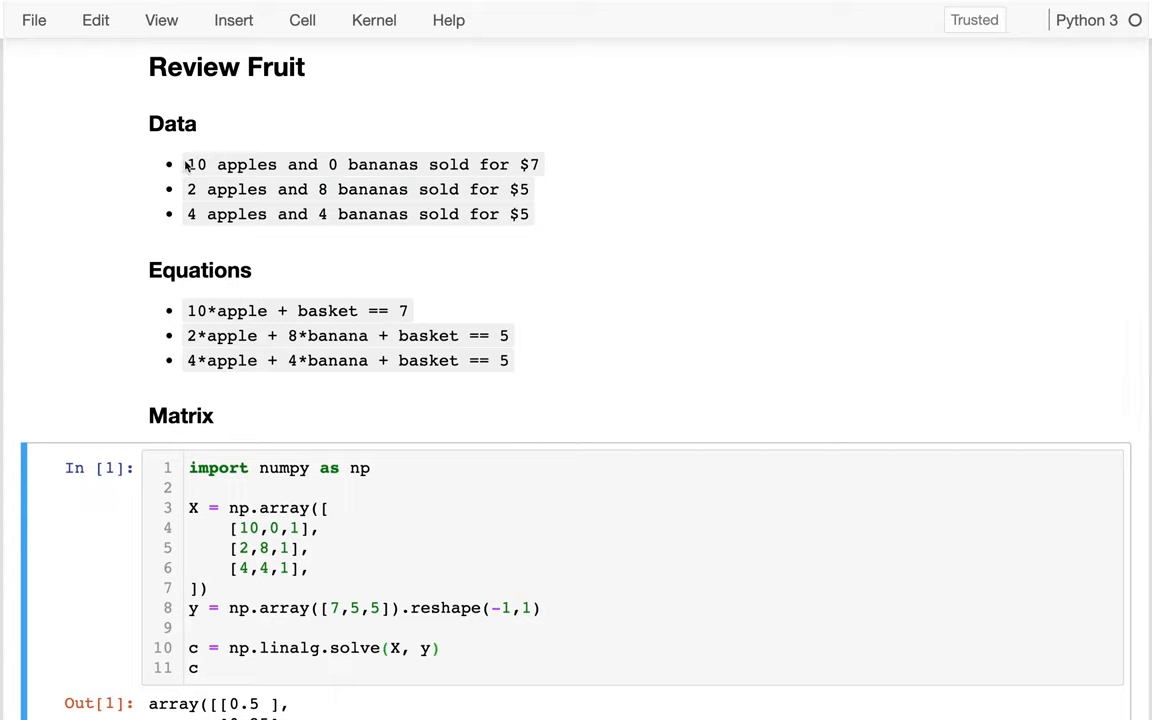
Step: Add an empty code cell below the np.linalg.solve cell that outputs 0.5, 0.25 and 2
{"action": "double_click", "coordinate": [194, 164]}
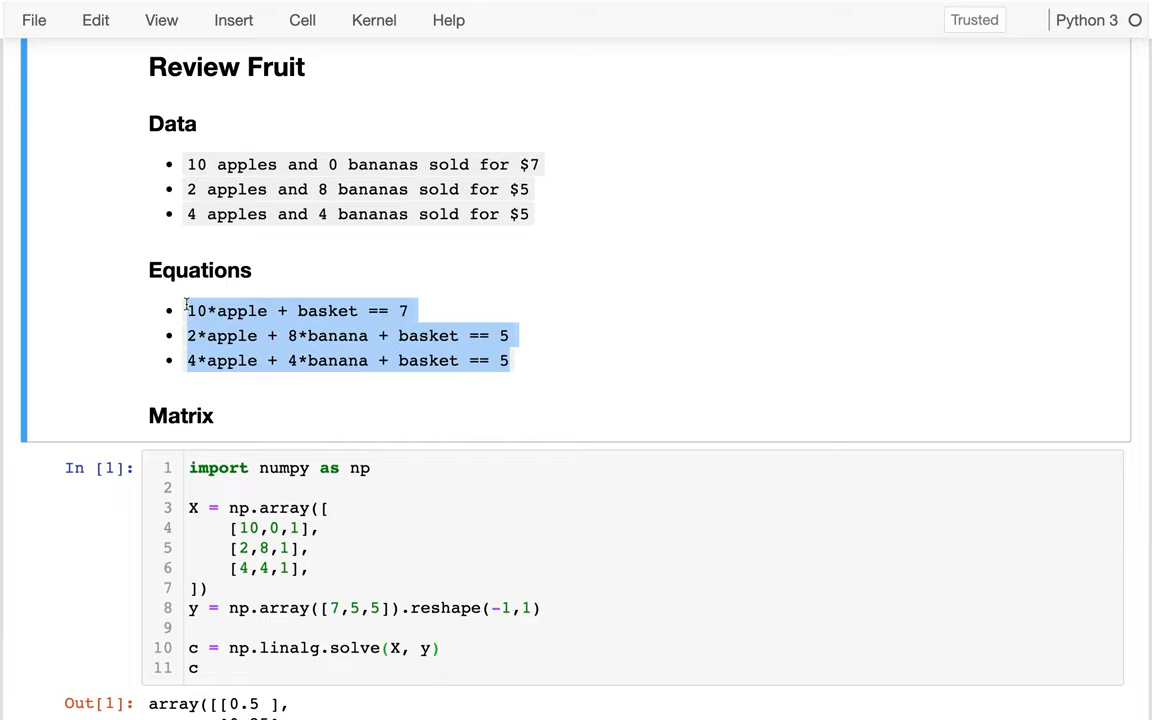
{"action": "scroll", "scroll_direction": "down", "scroll_amount": 3}
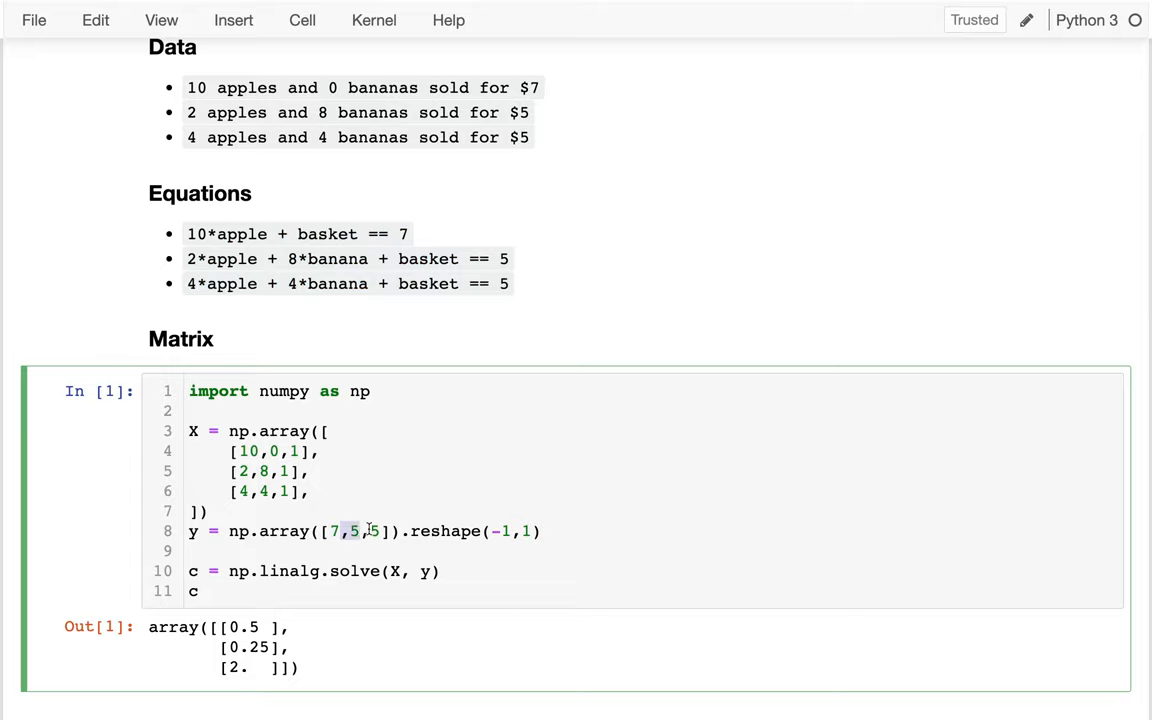
{"action": "scroll", "scroll_direction": "down", "scroll_amount": 3}
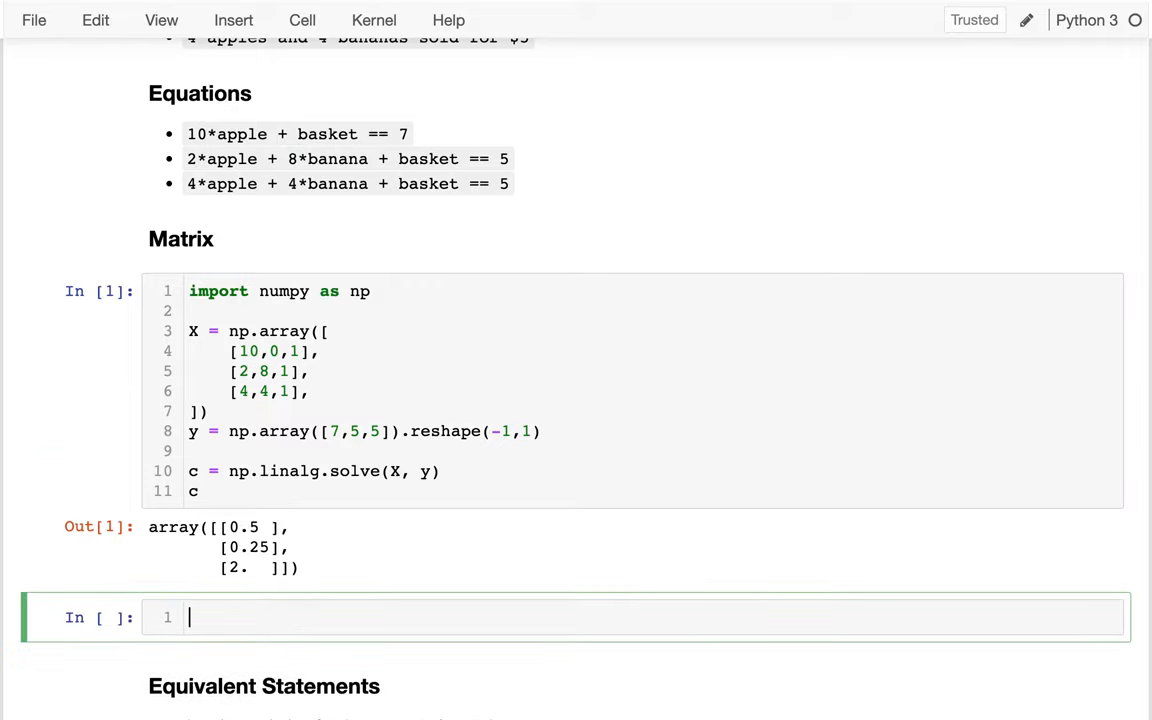
Step: Write a row-times-c check, np.array([[0,3,1]]) @ c, in the new cell
{"action": "scroll", "scroll_direction": "down", "scroll_amount": 3}
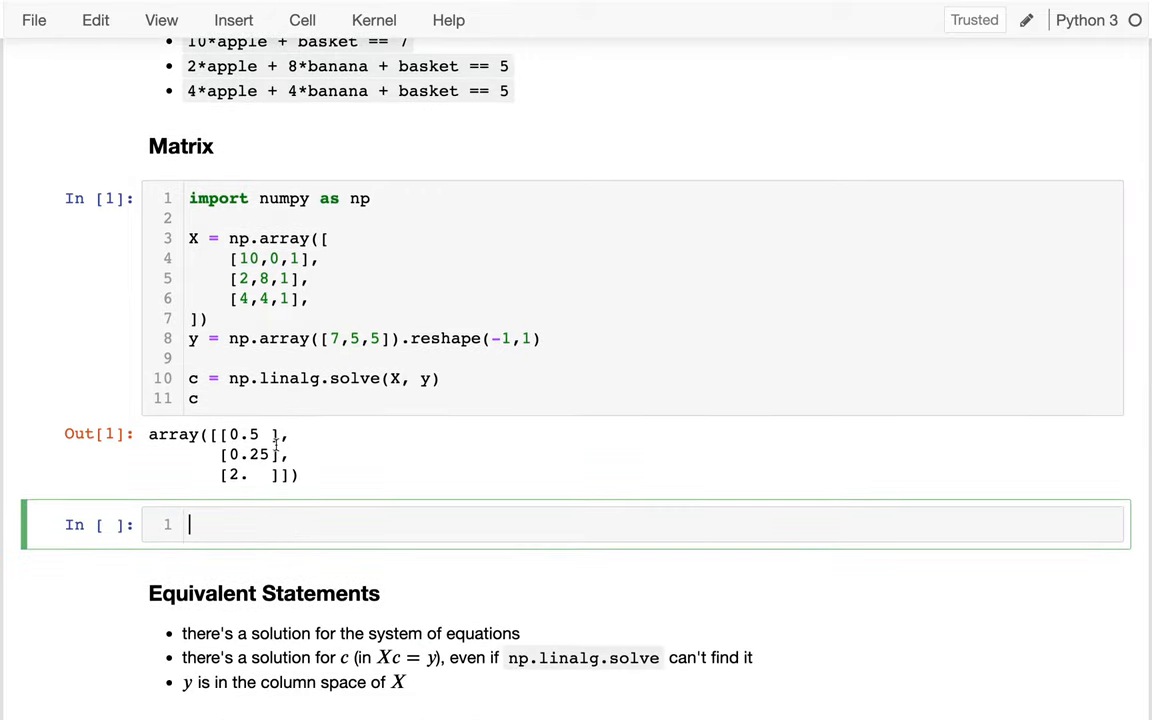
{"action": "type", "text": "np.array"}
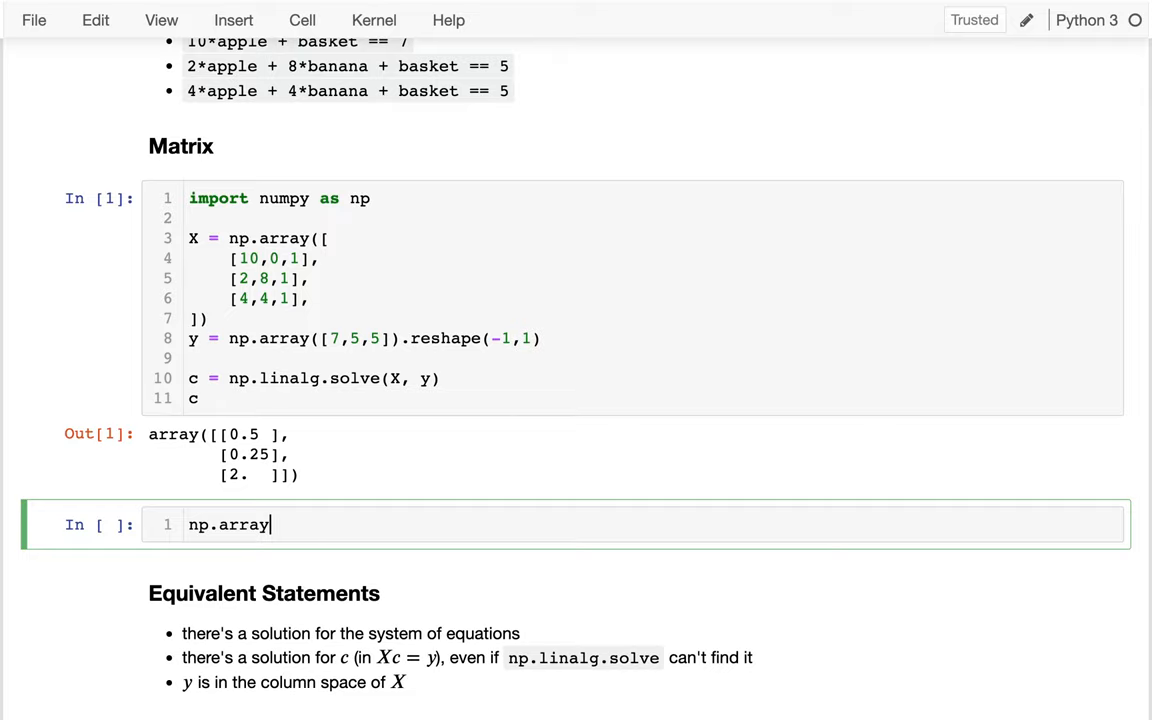
{"action": "type", "text": "()"}
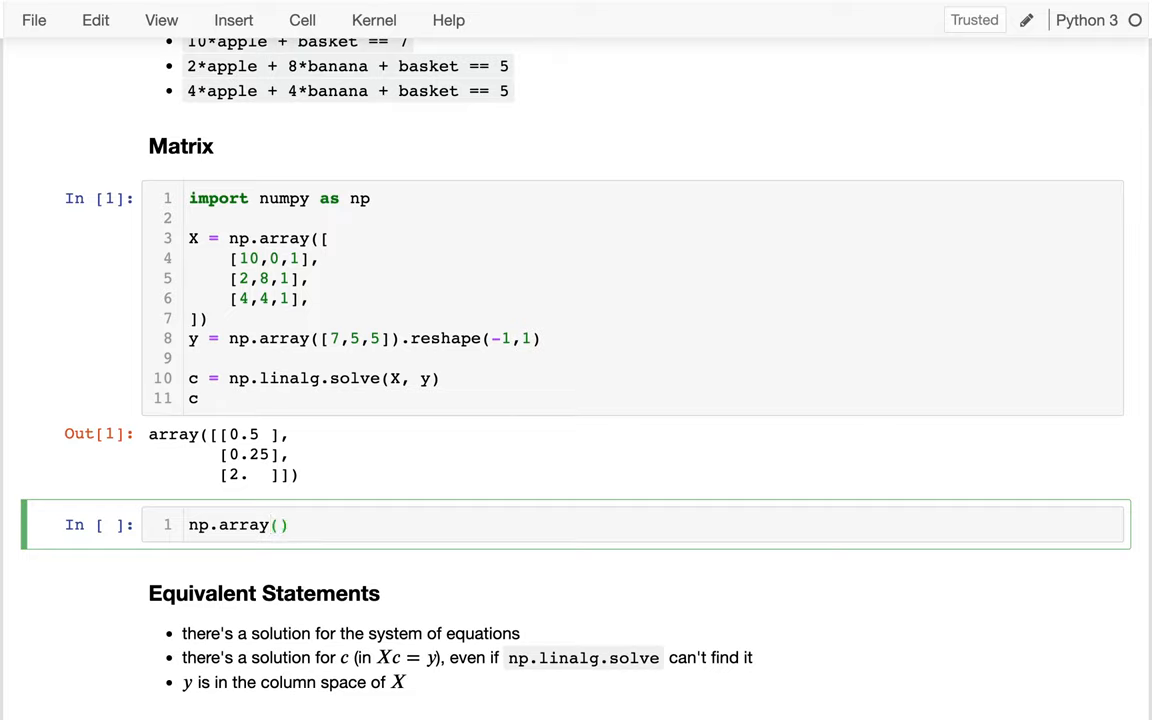
{"action": "type", "text": "["}
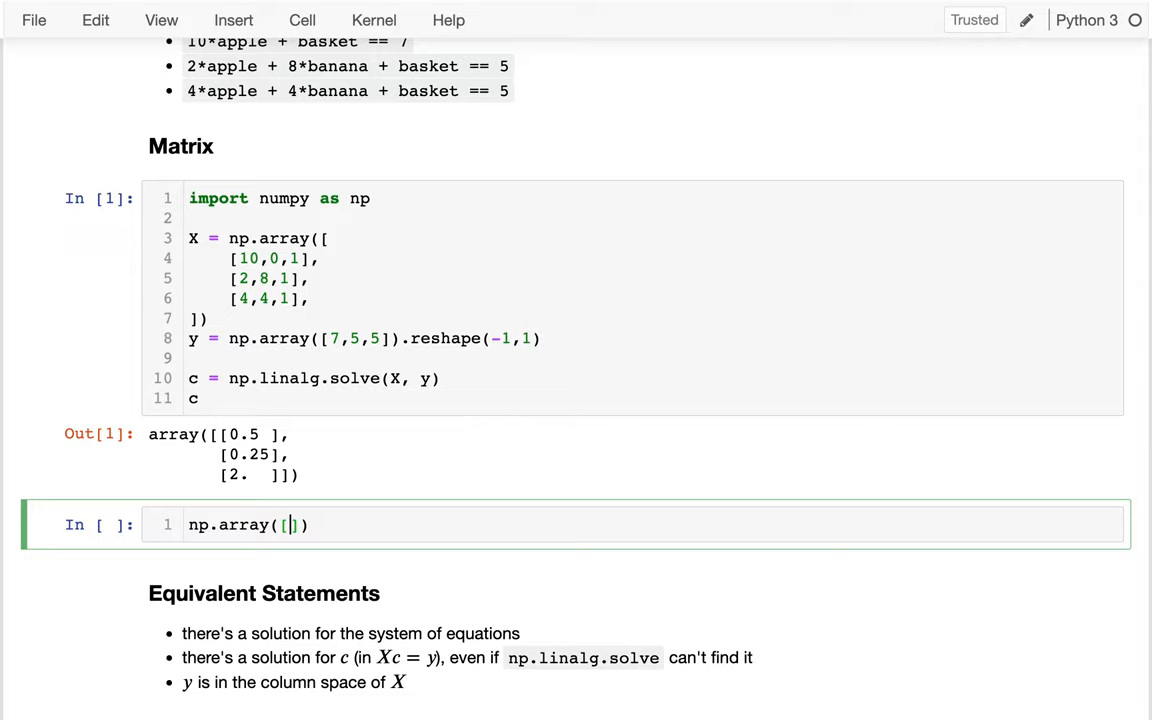
{"action": "type", "text": "0,3,"}
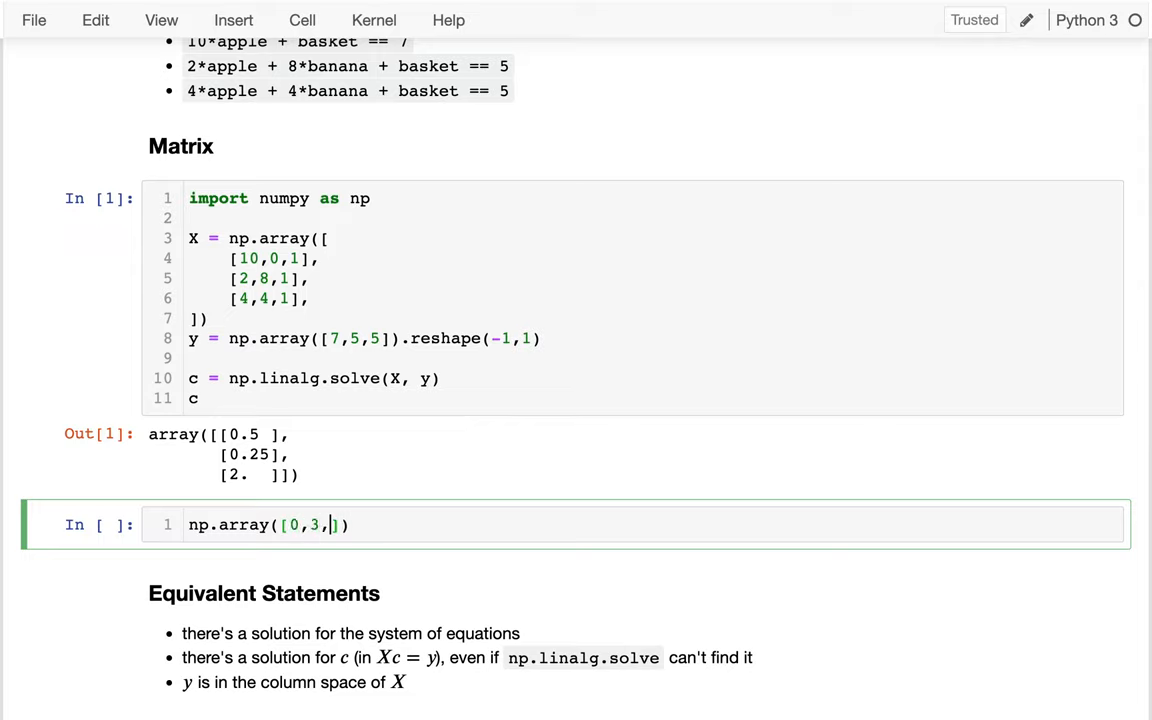
{"action": "type", "text": "1])"}
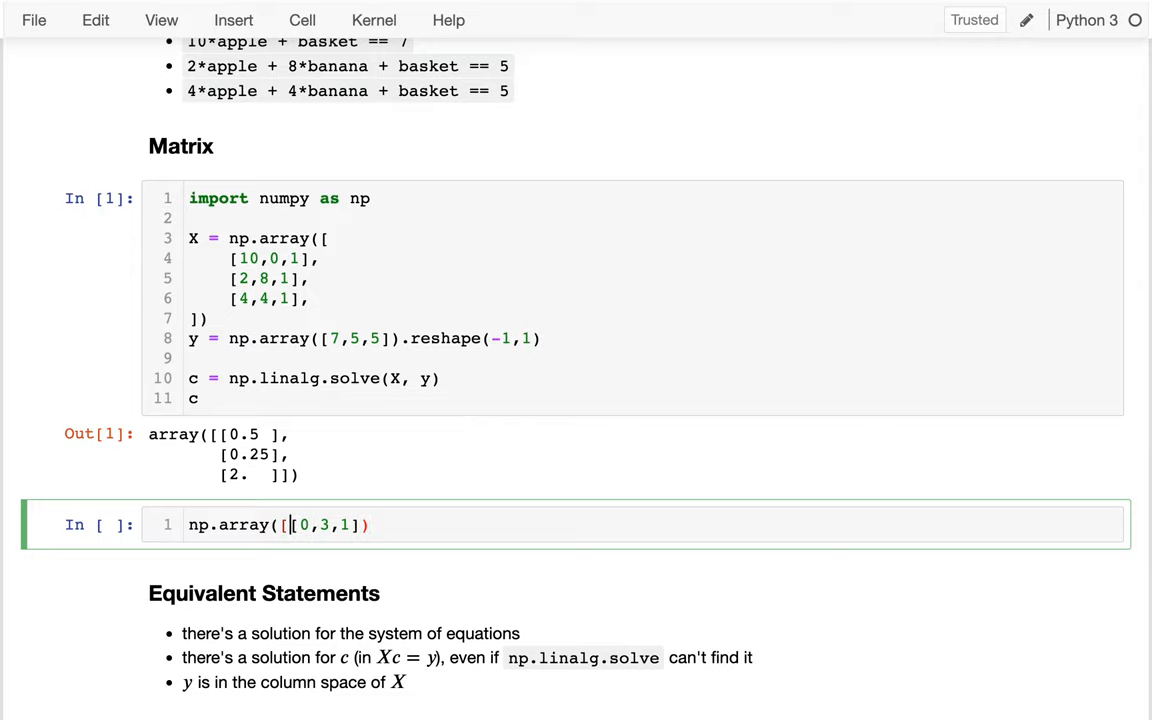
{"action": "type", "text": "]"}
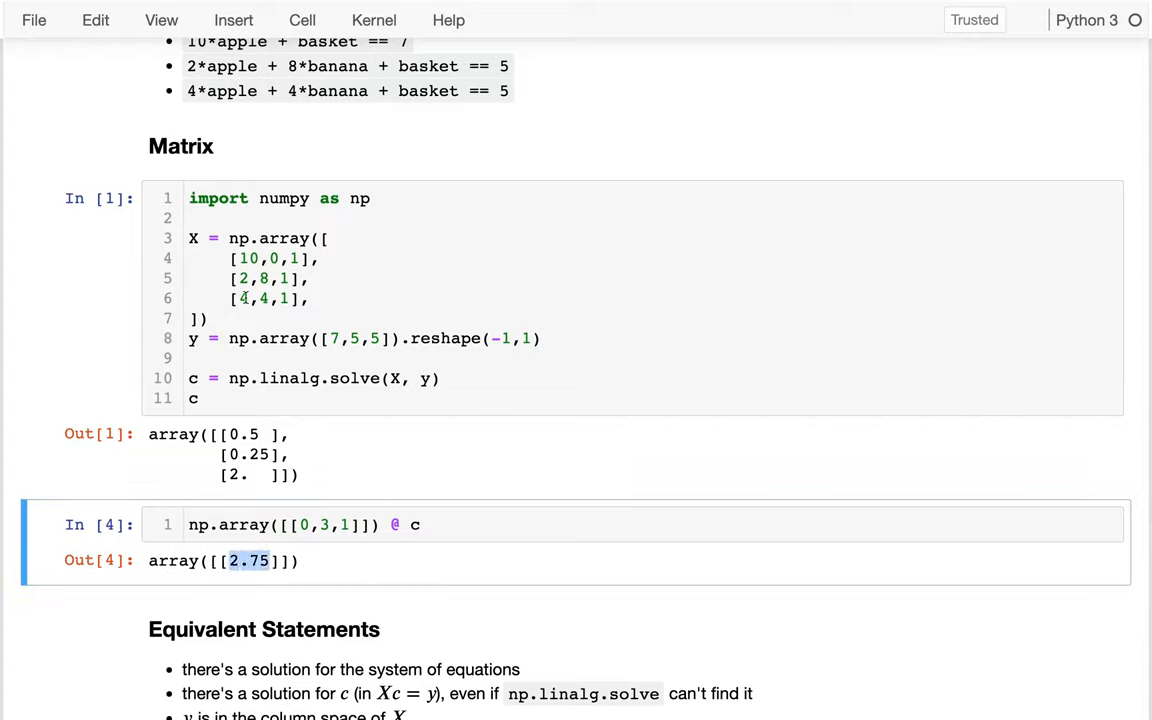
Step: Change the row to [2,8,1] and run the check, giving 5
{"action": "left_click", "coordinate": [265, 278]}
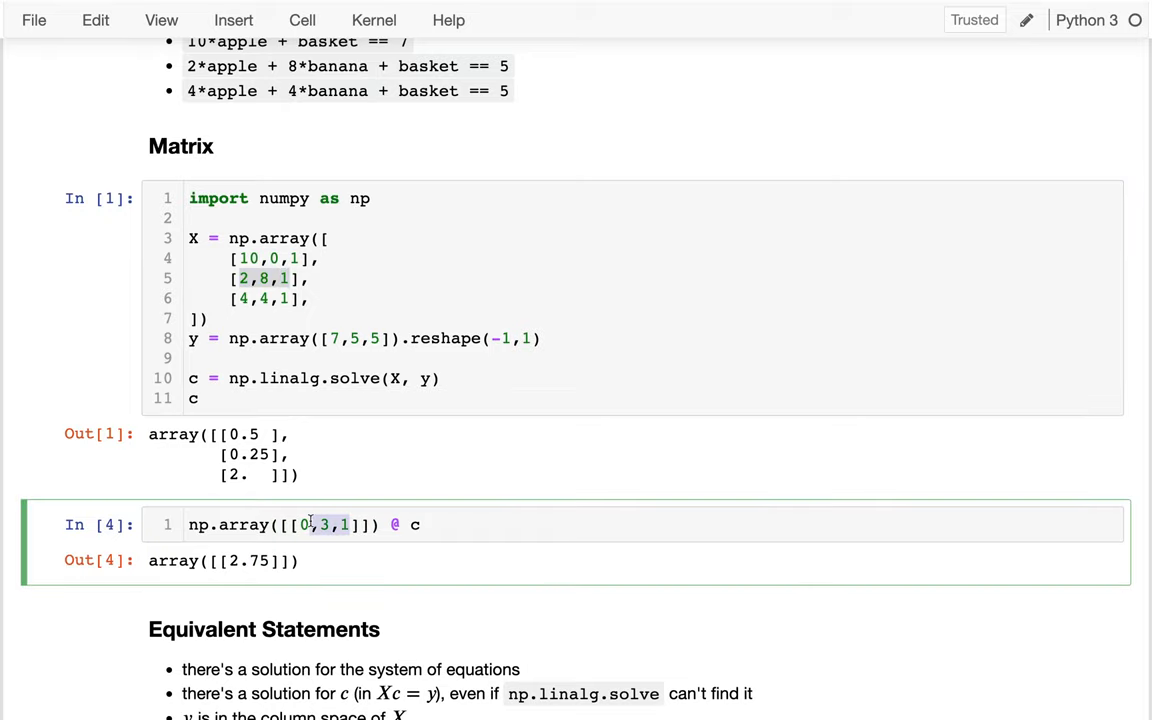
{"action": "type", "text": "2,8,1"}
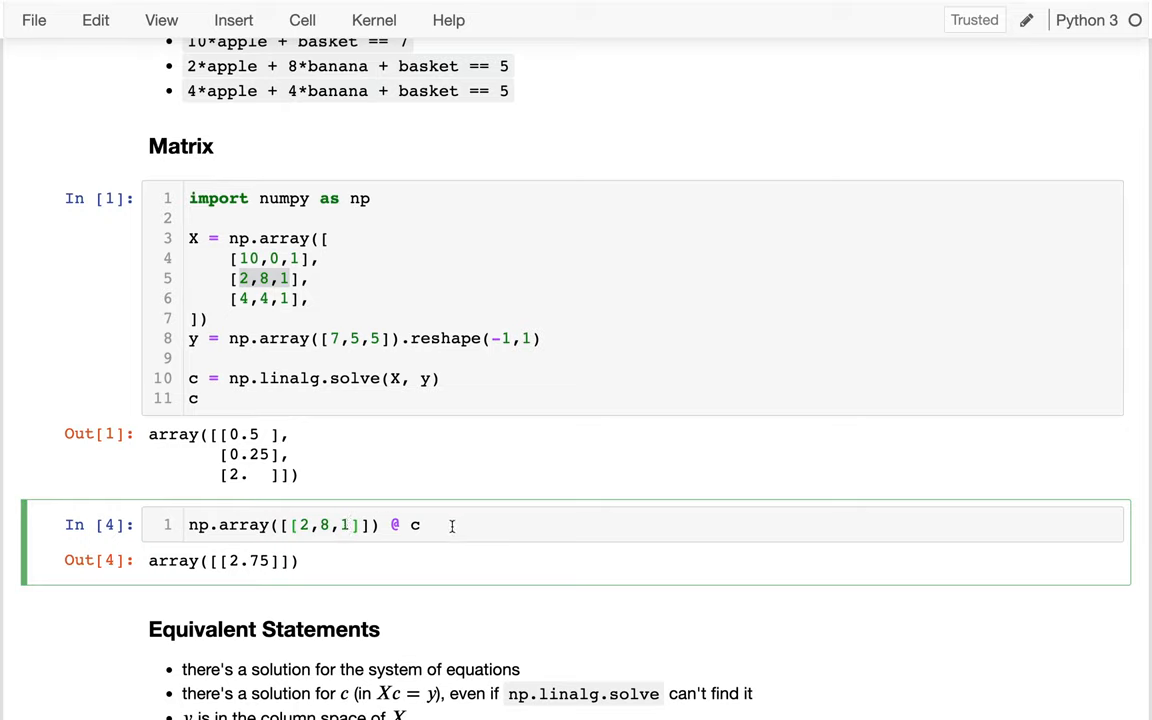
{"action": "left_click", "coordinate": [355, 338]}
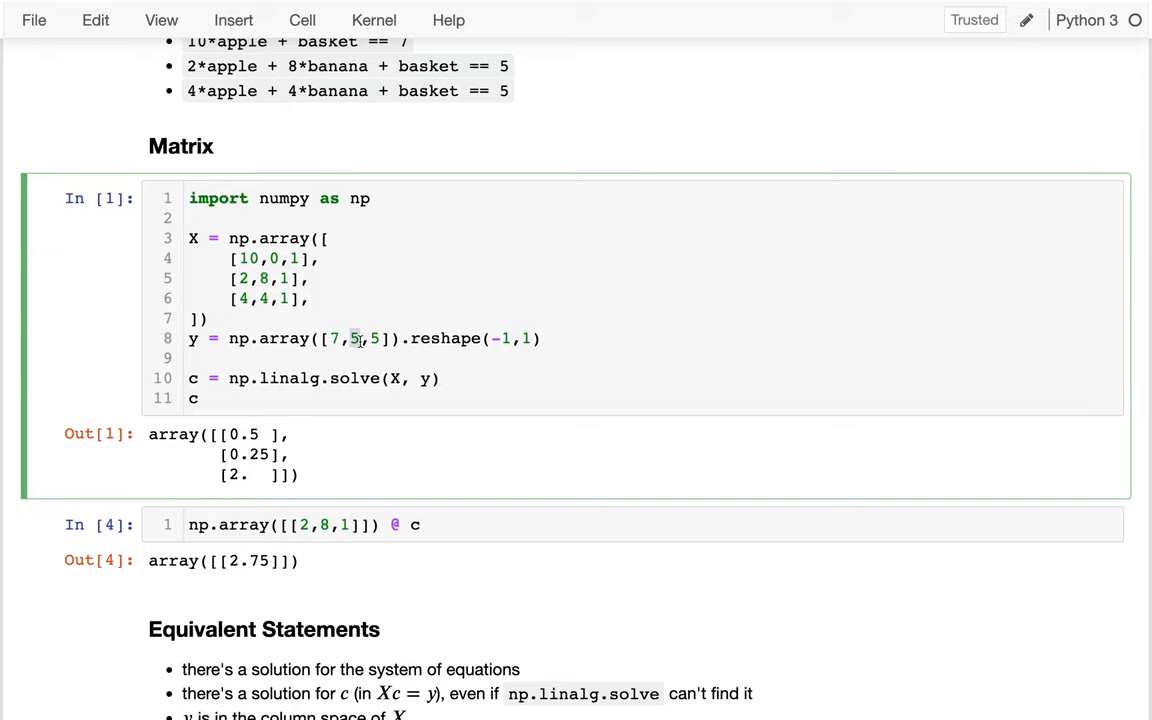
{"action": "key", "text": "shift+enter"}
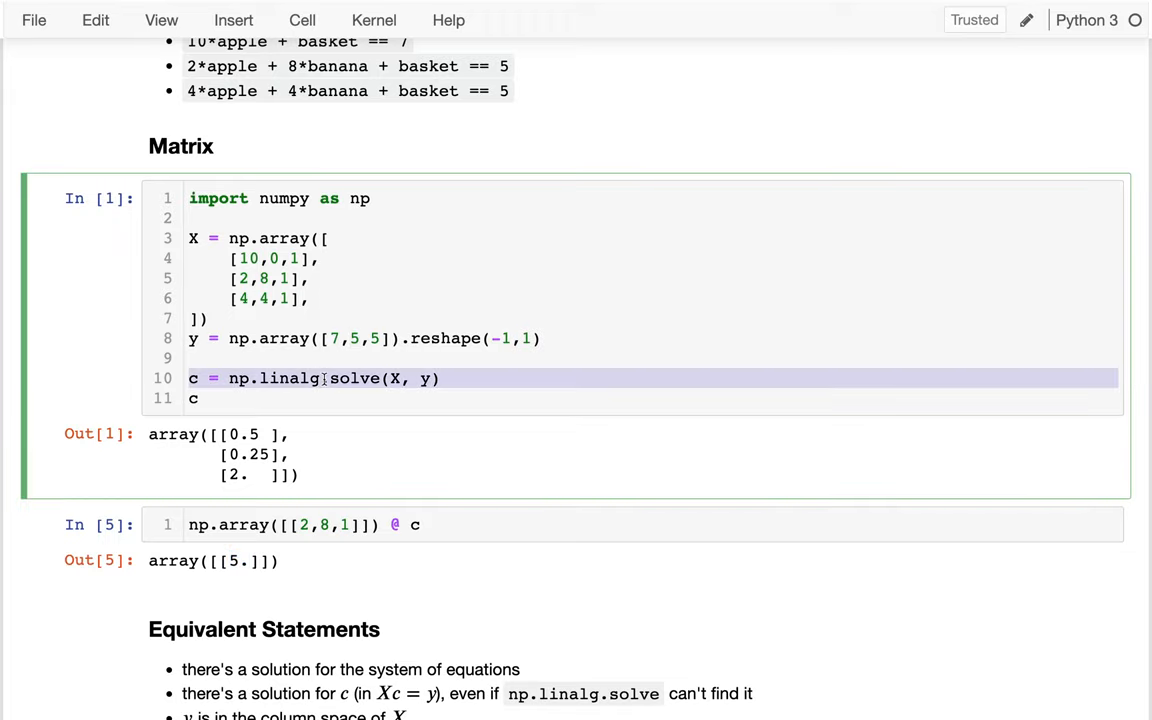
Step: Duplicate the solve code into a new cell with a '# how can it go wrong' comment
{"action": "key", "text": "ctrl+a"}
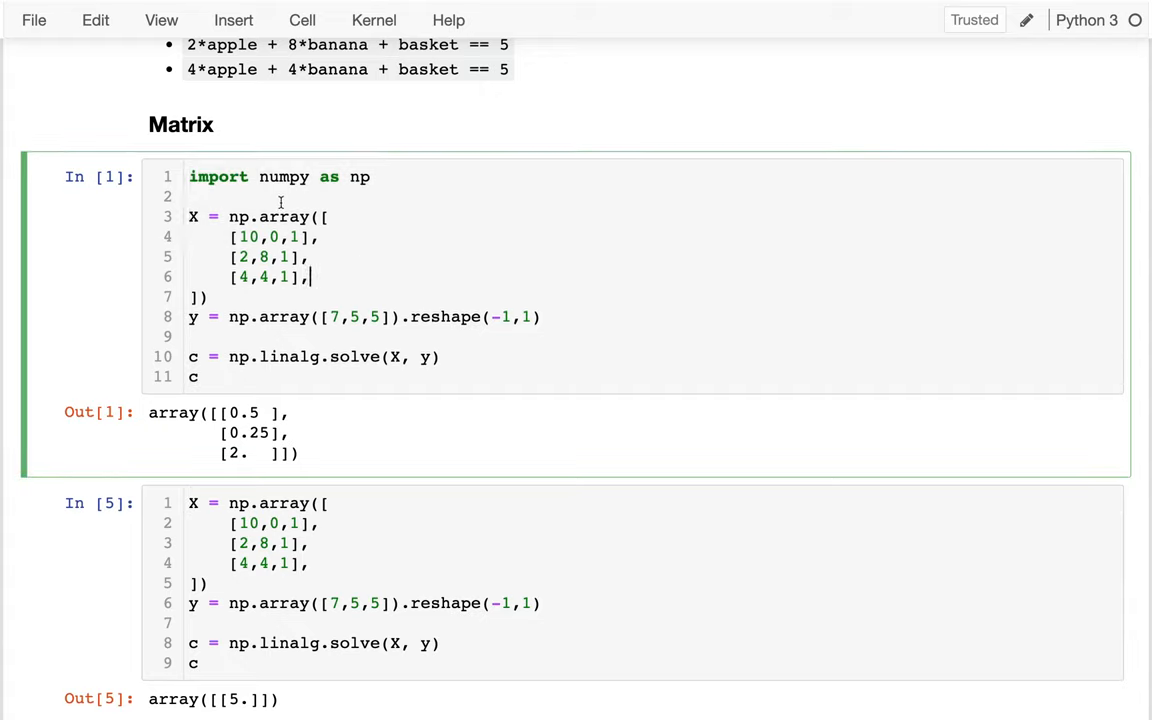
{"action": "type", "text": "#go"}
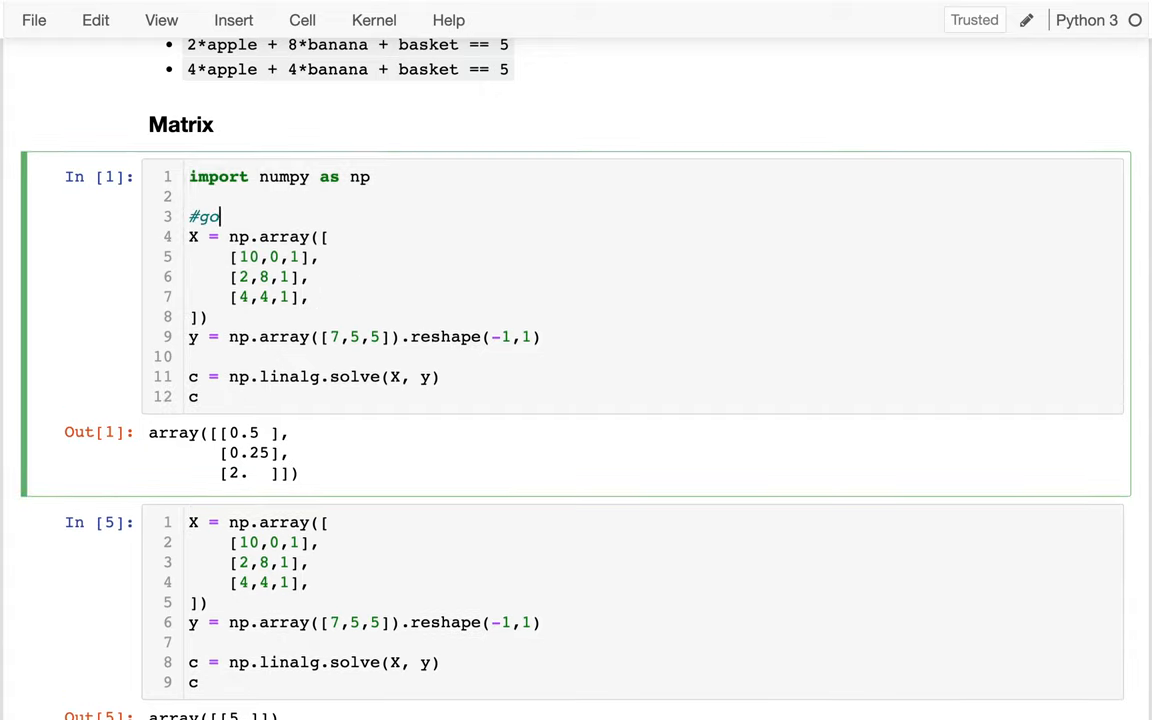
{"action": "type", "text": "od"}
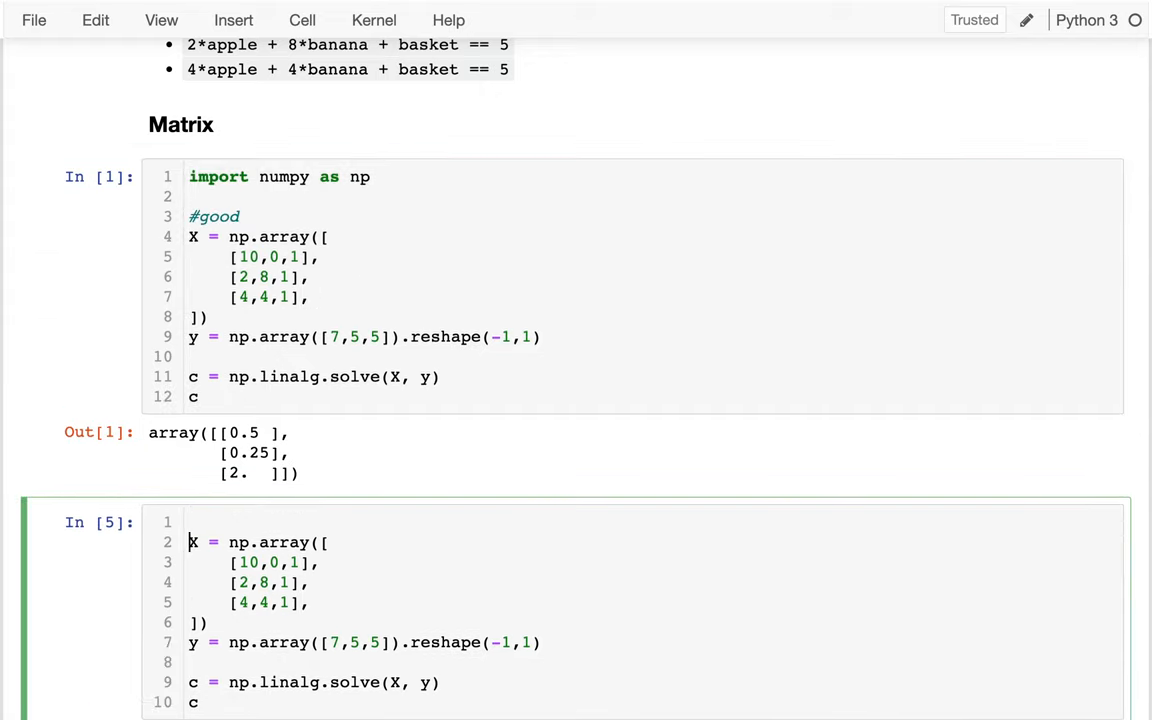
{"action": "type", "text": "# how can it go wrong"}
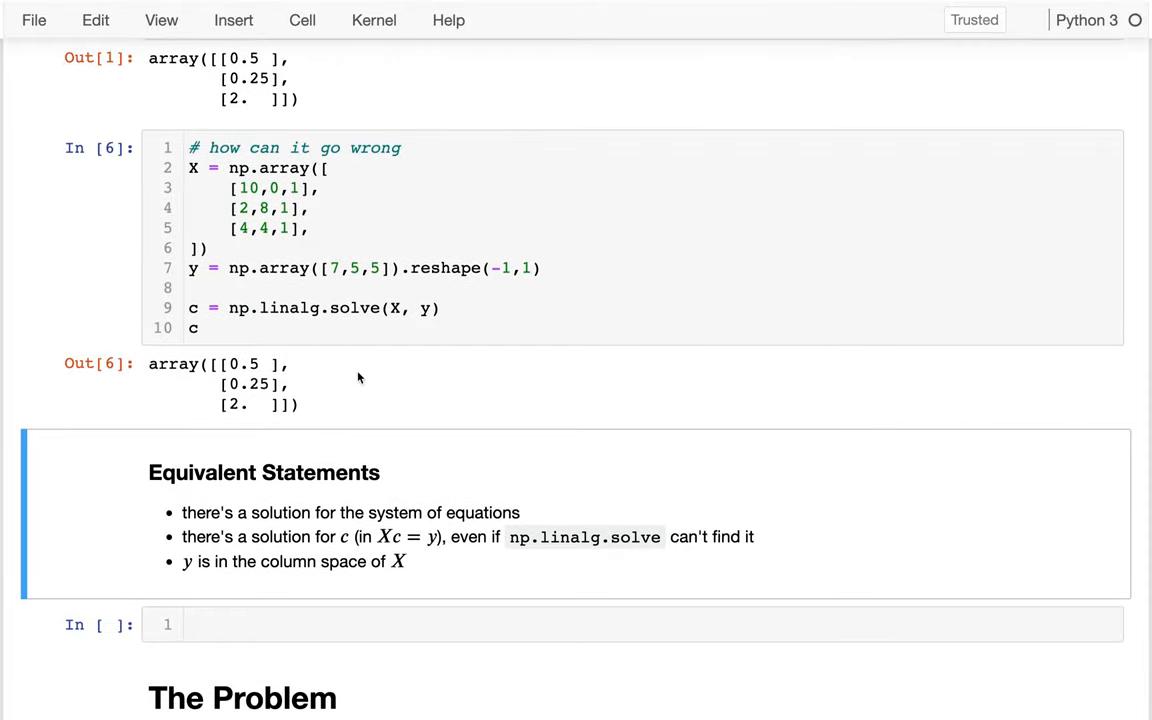
{"action": "mouse_move", "coordinate": [320, 223]}
{"action": "type", "text": "[],"}
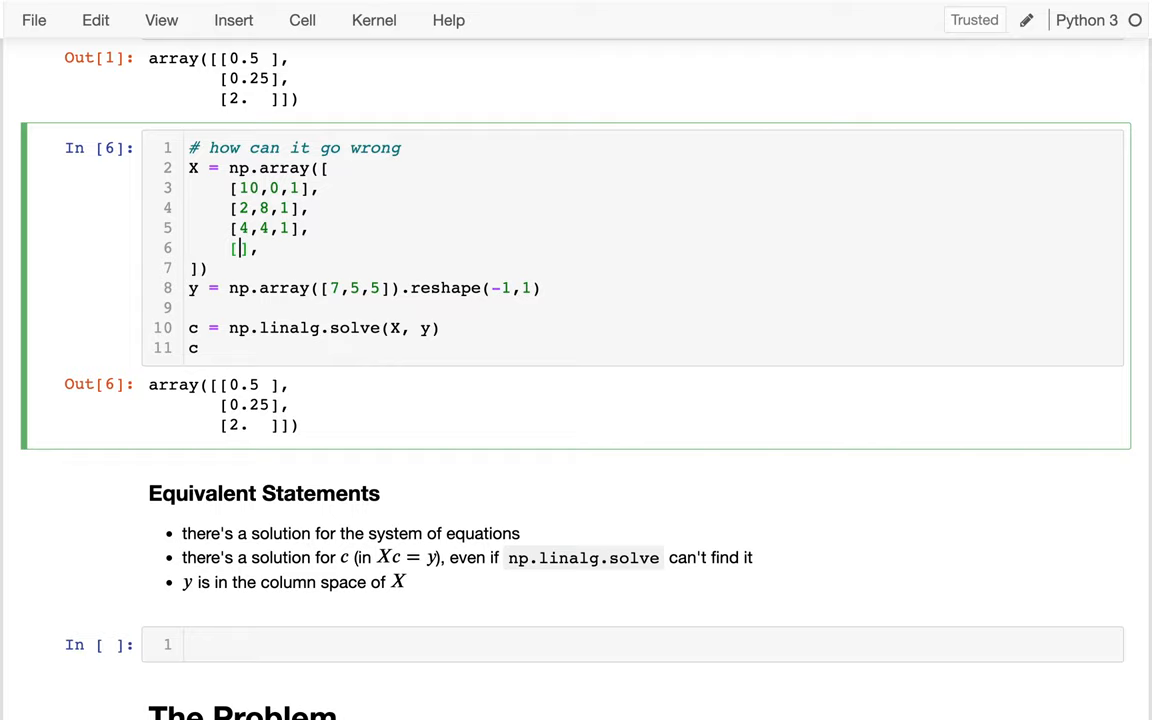
Step: Add row [1,0,1] to X and 2.5 to y, then run it, raising LinAlgError
{"action": "type", "text": "1"}
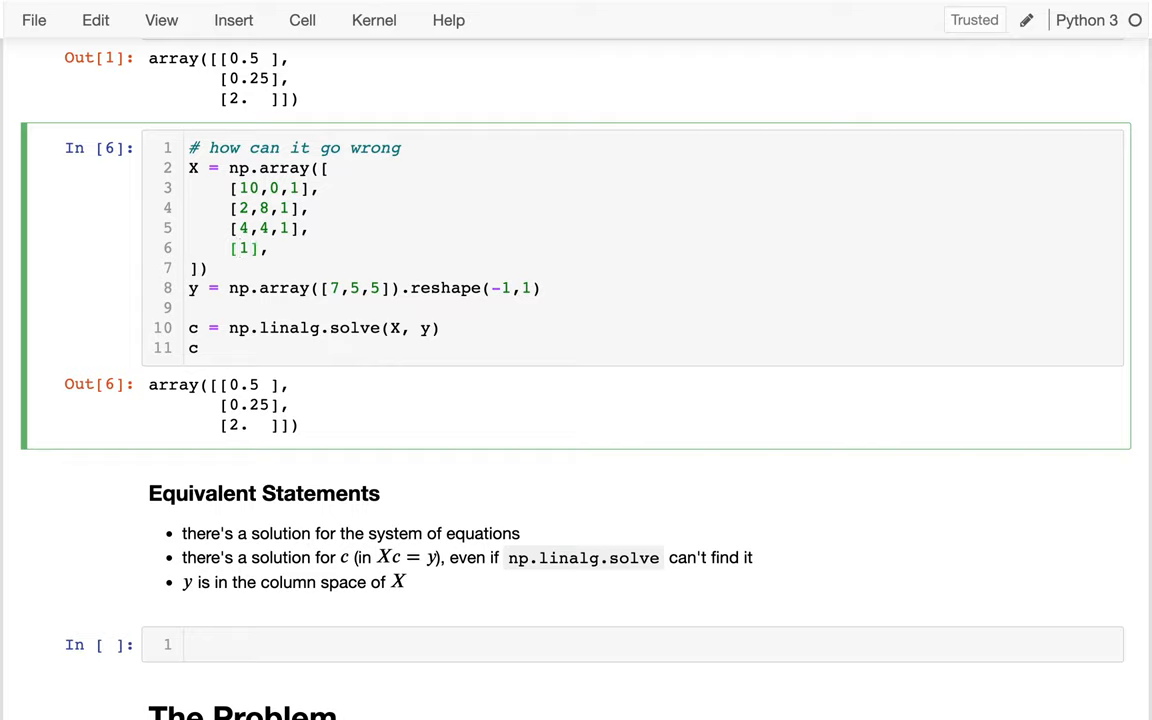
{"action": "type", "text": ",0"}
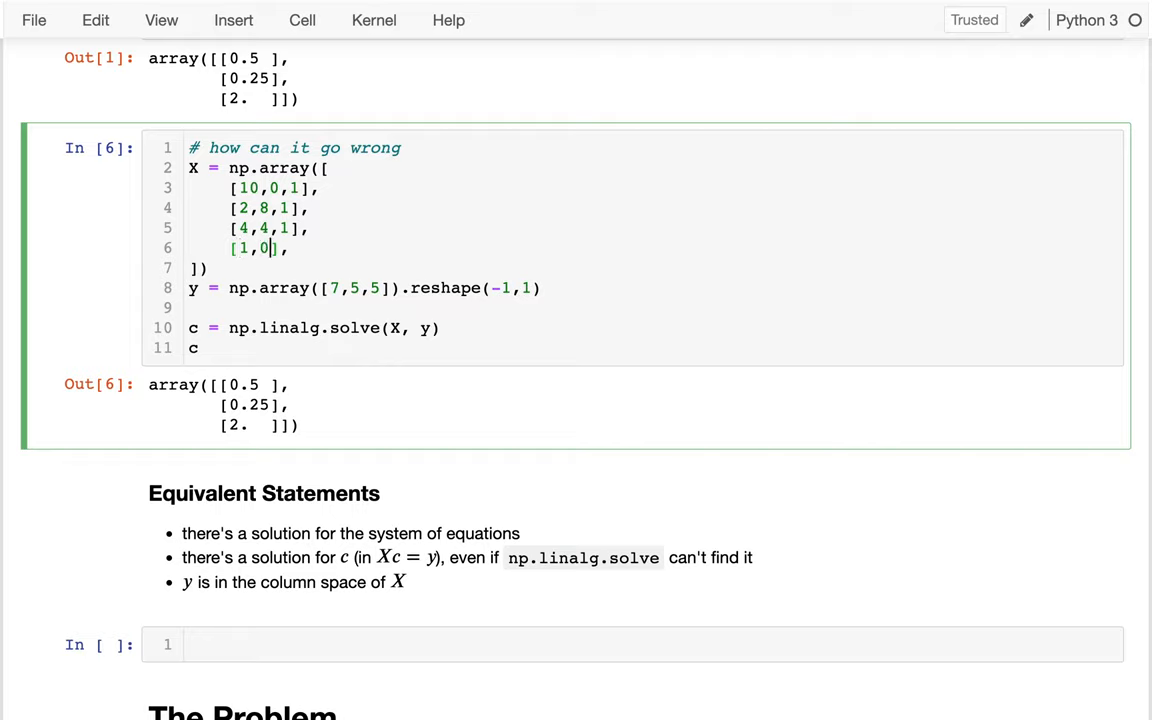
{"action": "type", "text": "1"}
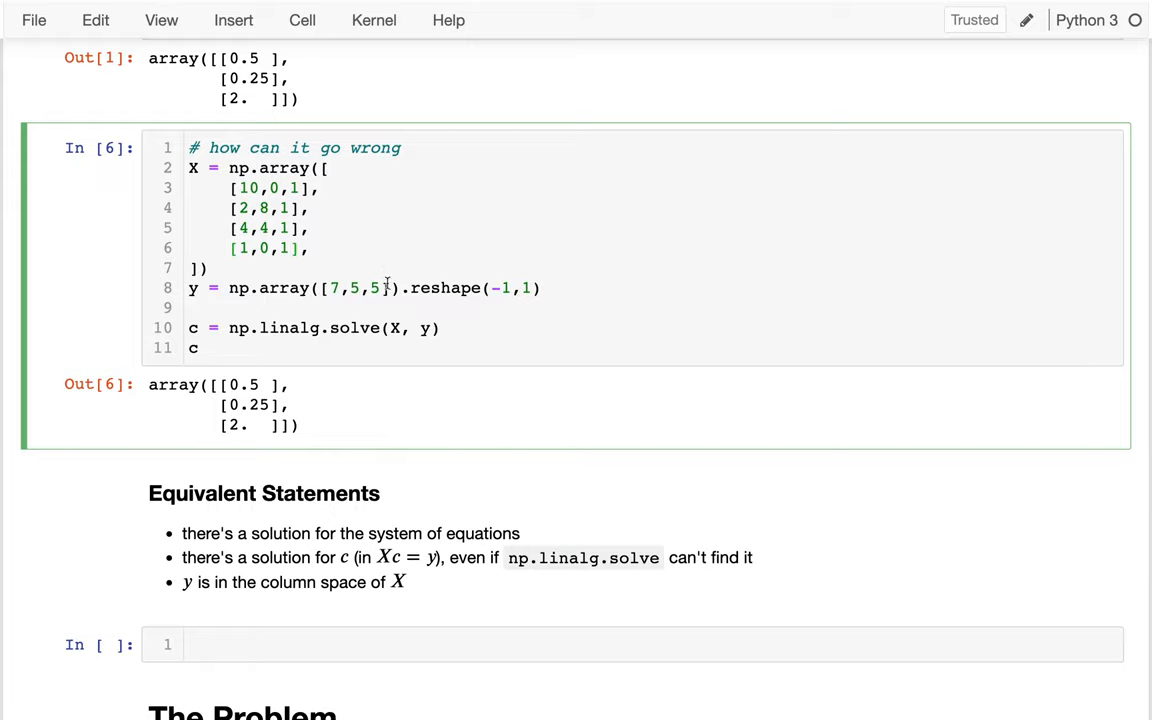
{"action": "left_click", "coordinate": [384, 288]}
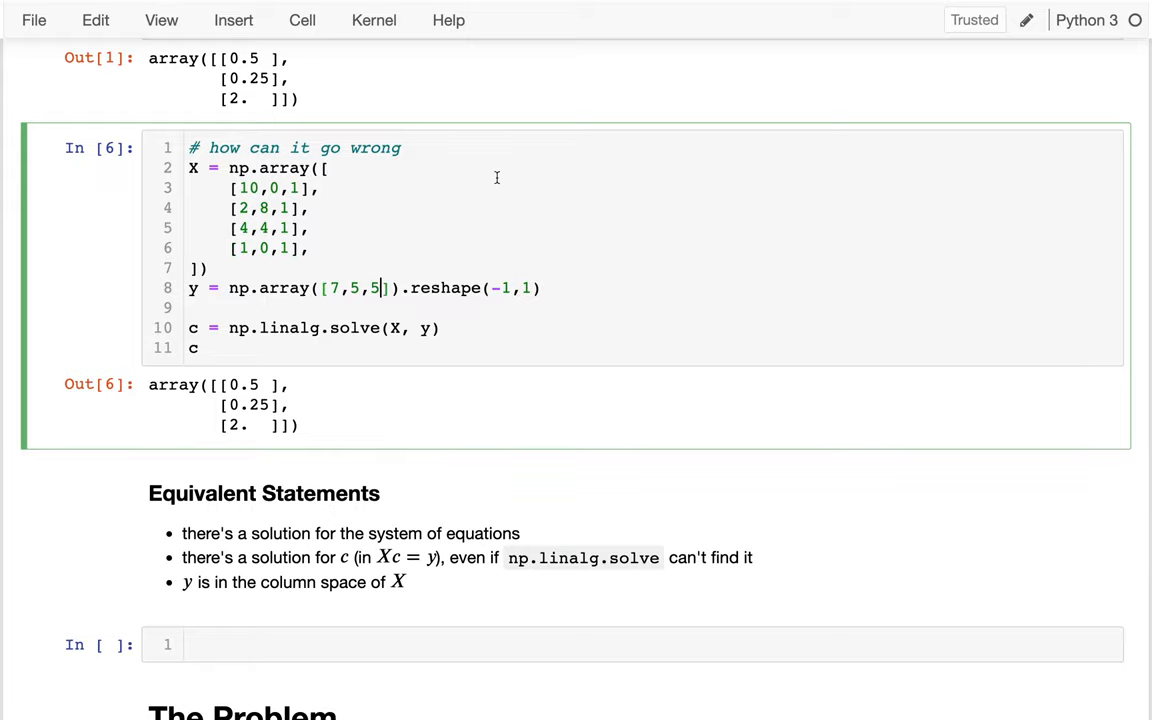
{"action": "scroll", "scroll_direction": "down", "scroll_amount": 3}
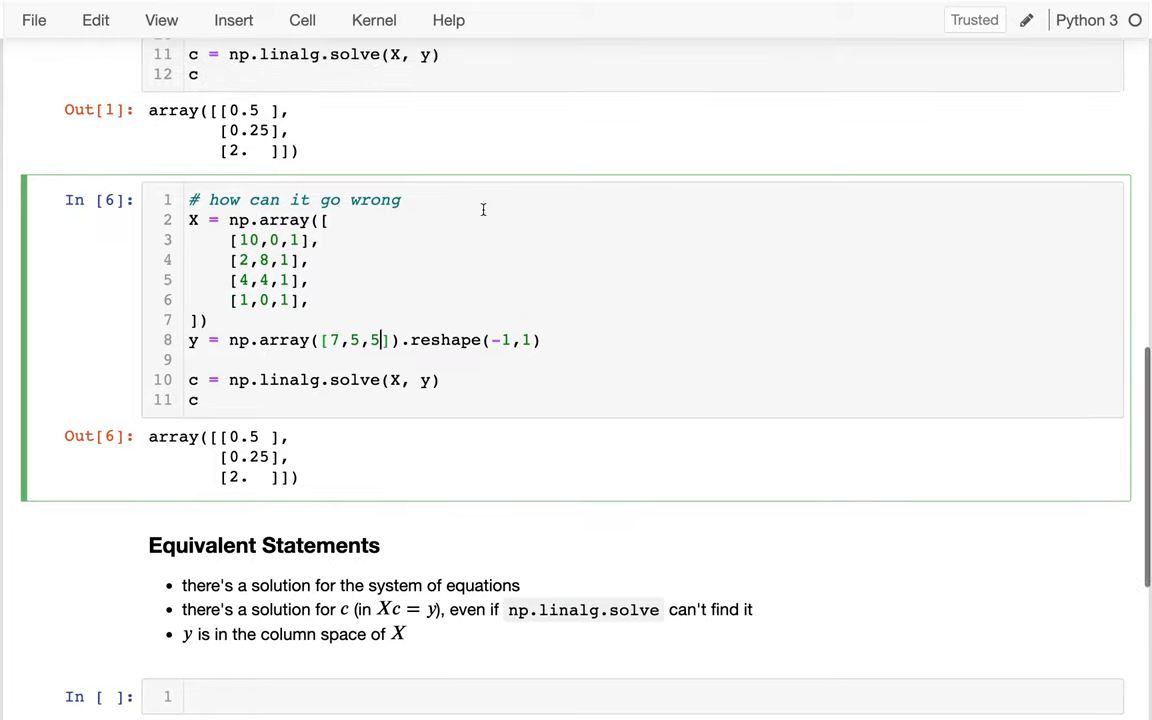
{"action": "type", "text": ","}
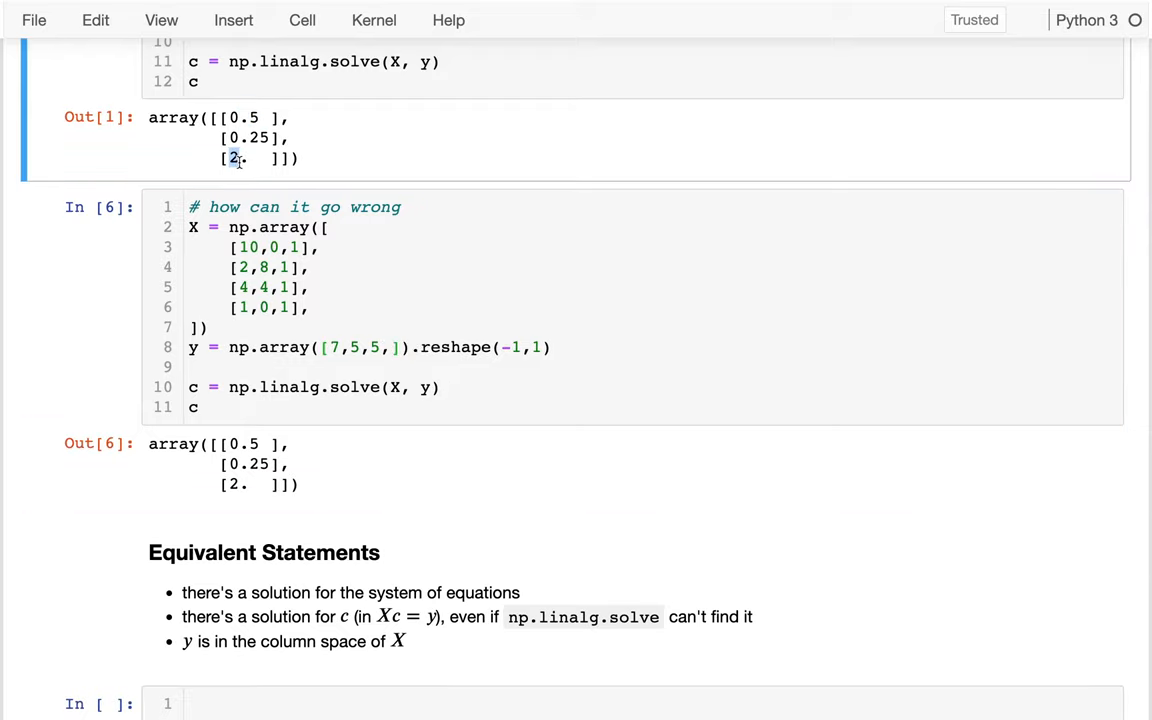
{"action": "type", "text": "2.5"}
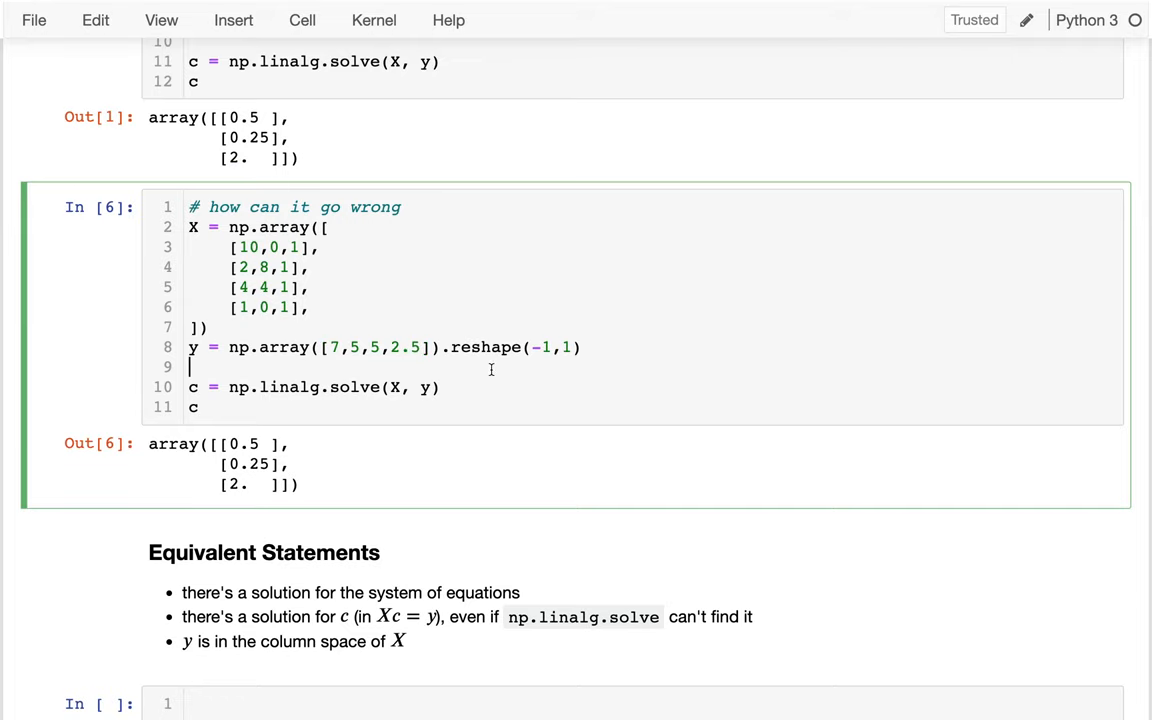
{"action": "key", "text": "shift+enter"}
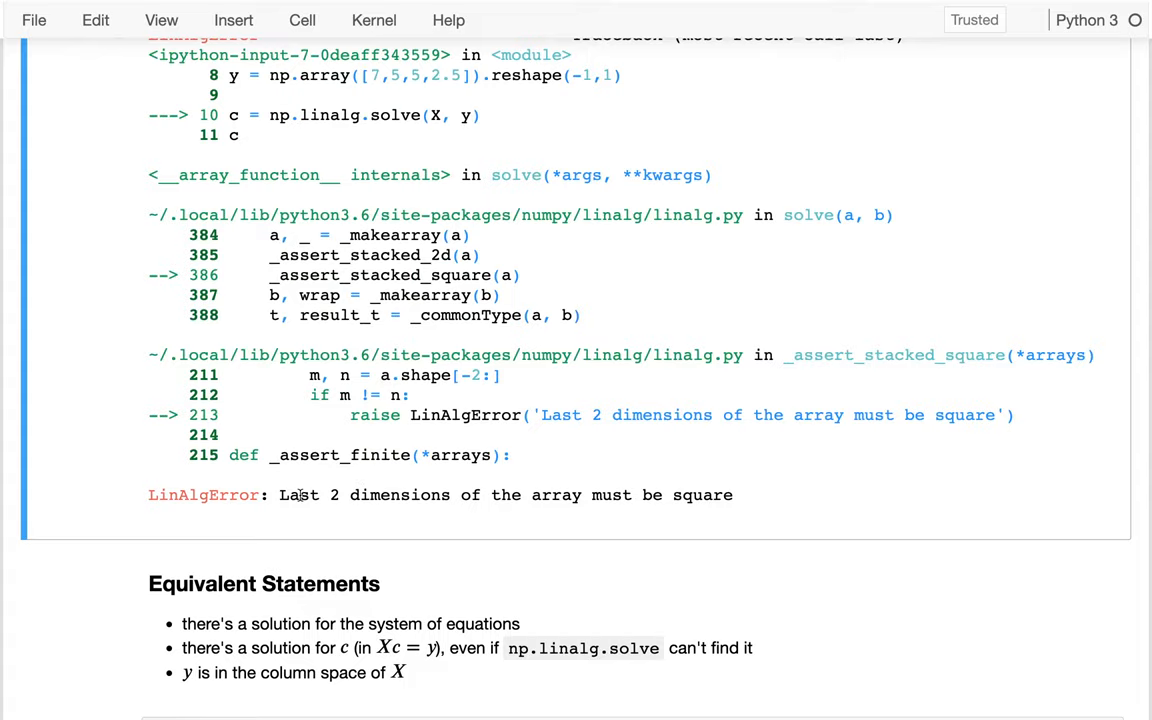
Step: Select the failing np.linalg.solve line to comment it out as not working
{"action": "left_click_drag", "start_coordinate": [280, 495], "coordinate": [732, 495]}
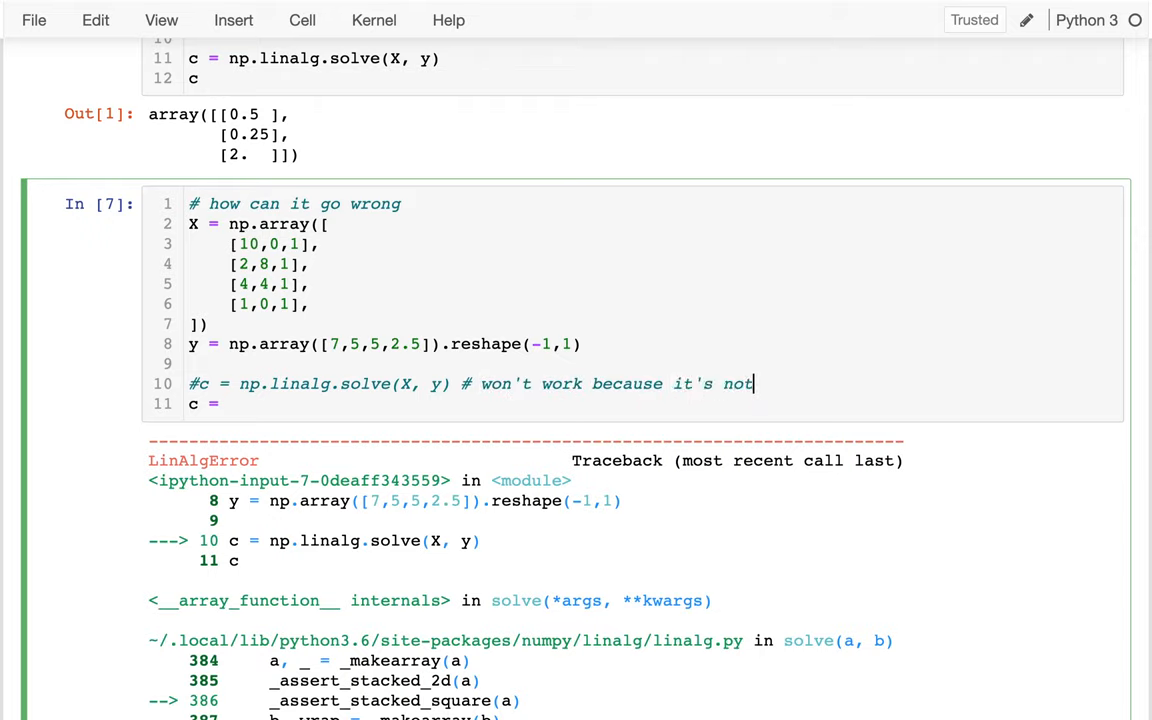
Step: Set c to the earlier solution, show X @ c gives 7, 5, 5, 2.5, noting 'but there is a solution!'
{"action": "type", "text": "square"}
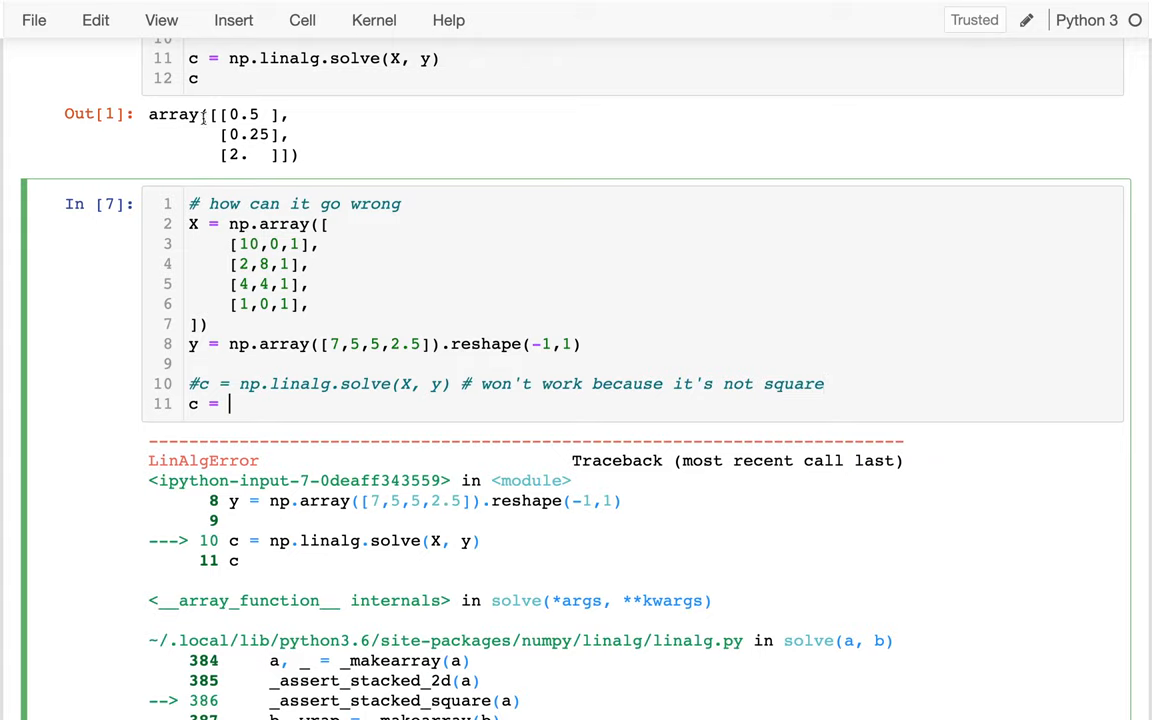
{"action": "left_click_drag", "start_coordinate": [150, 114], "coordinate": [305, 155]}
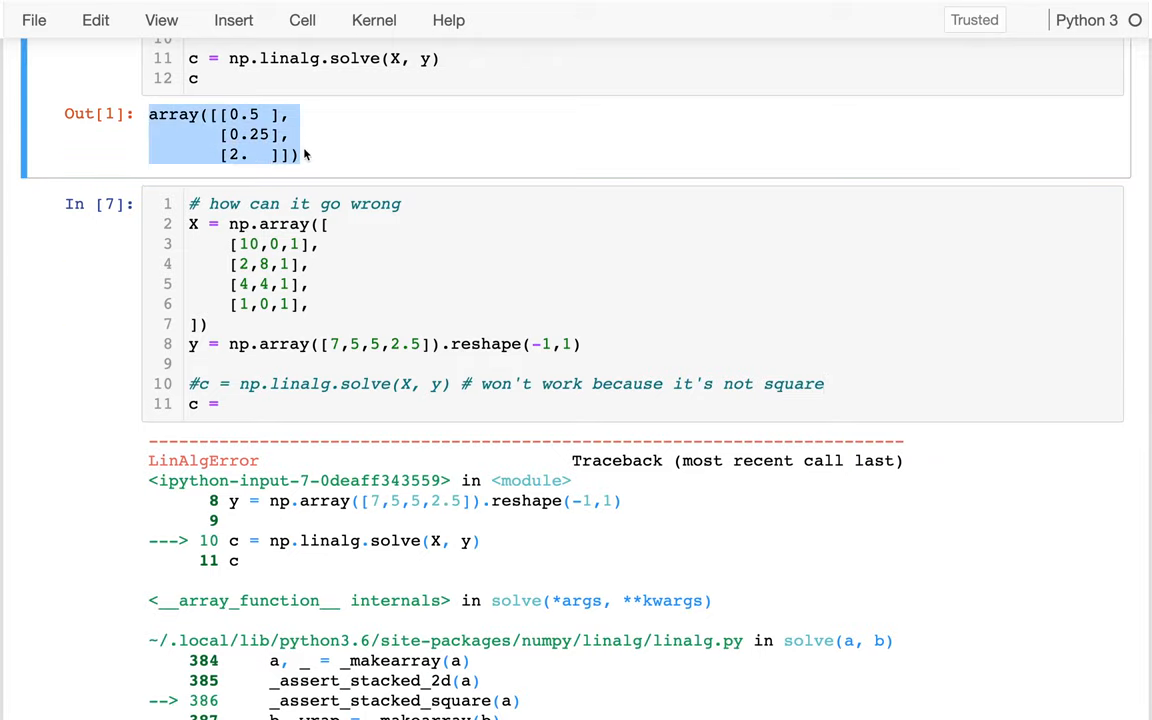
{"action": "type", "text": "array([[0.5 ],"}
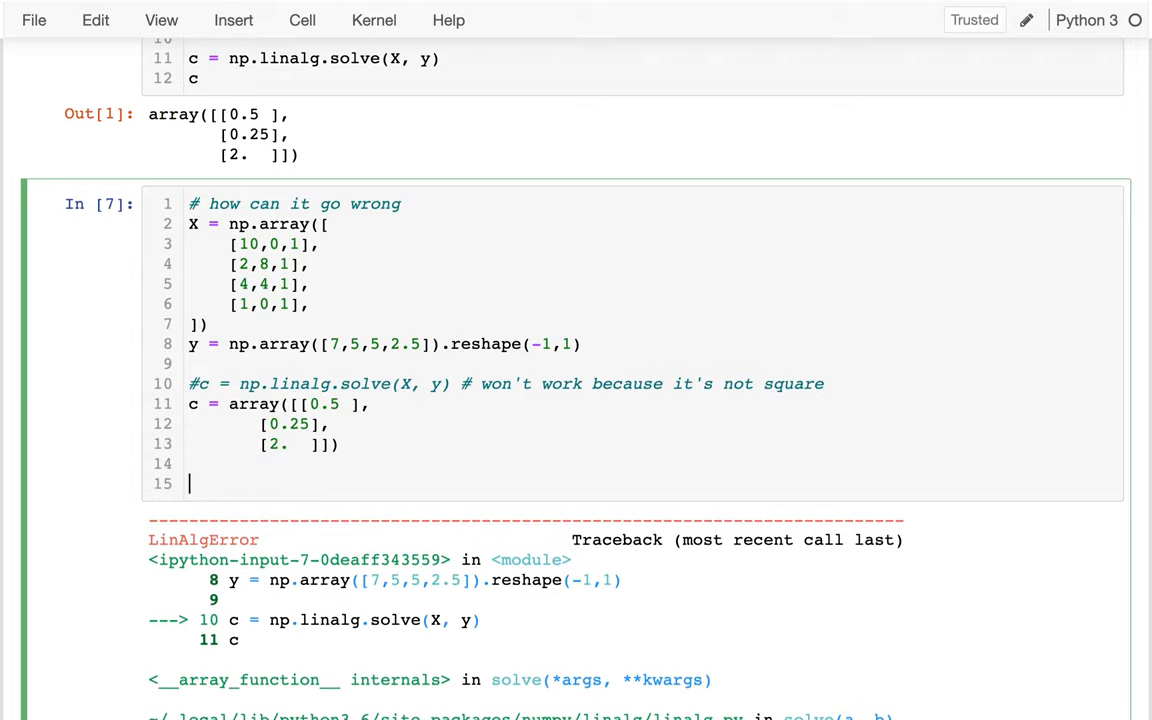
{"action": "type", "text": "X @ c"}
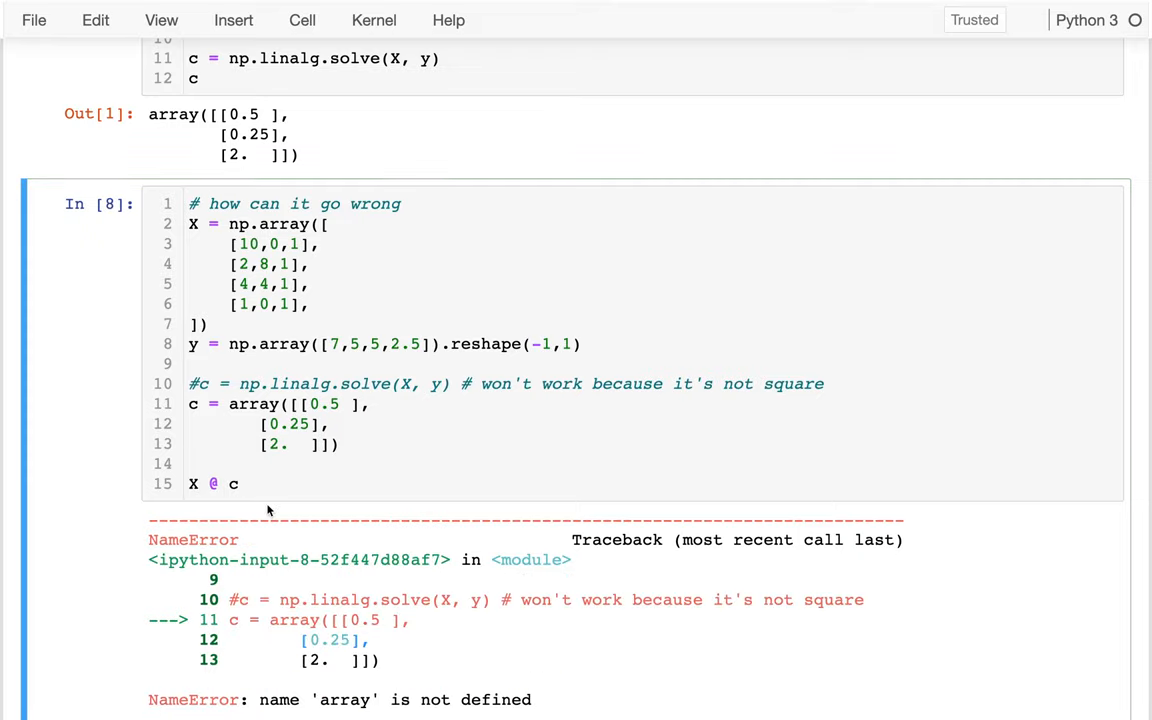
{"action": "scroll", "scroll_direction": "down", "scroll_amount": 3}
{"action": "type", "text": "np."}
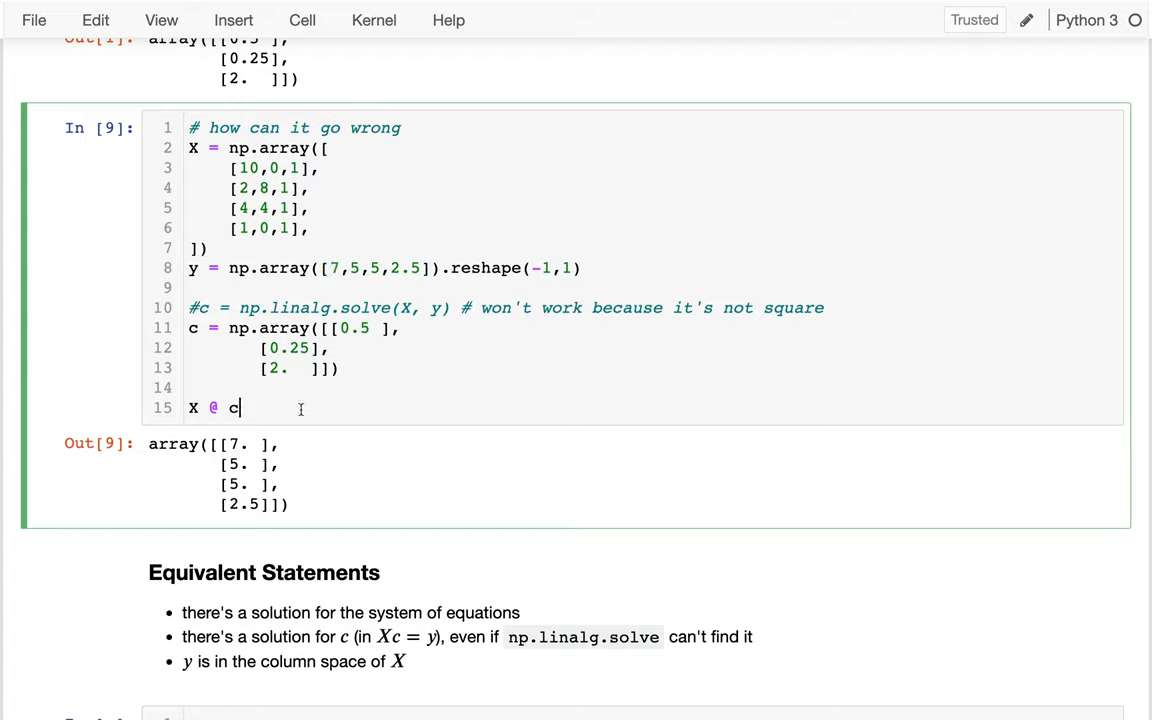
{"action": "type", "text": "# but there"}
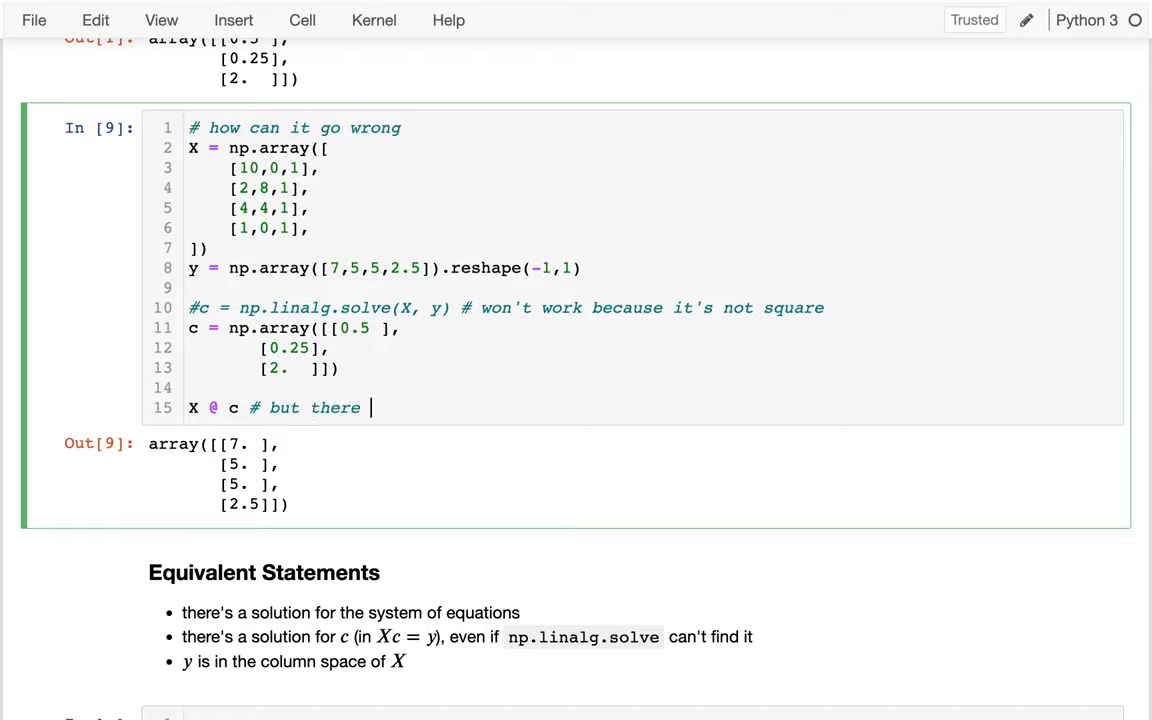
{"action": "type", "text": "is a solution!"}
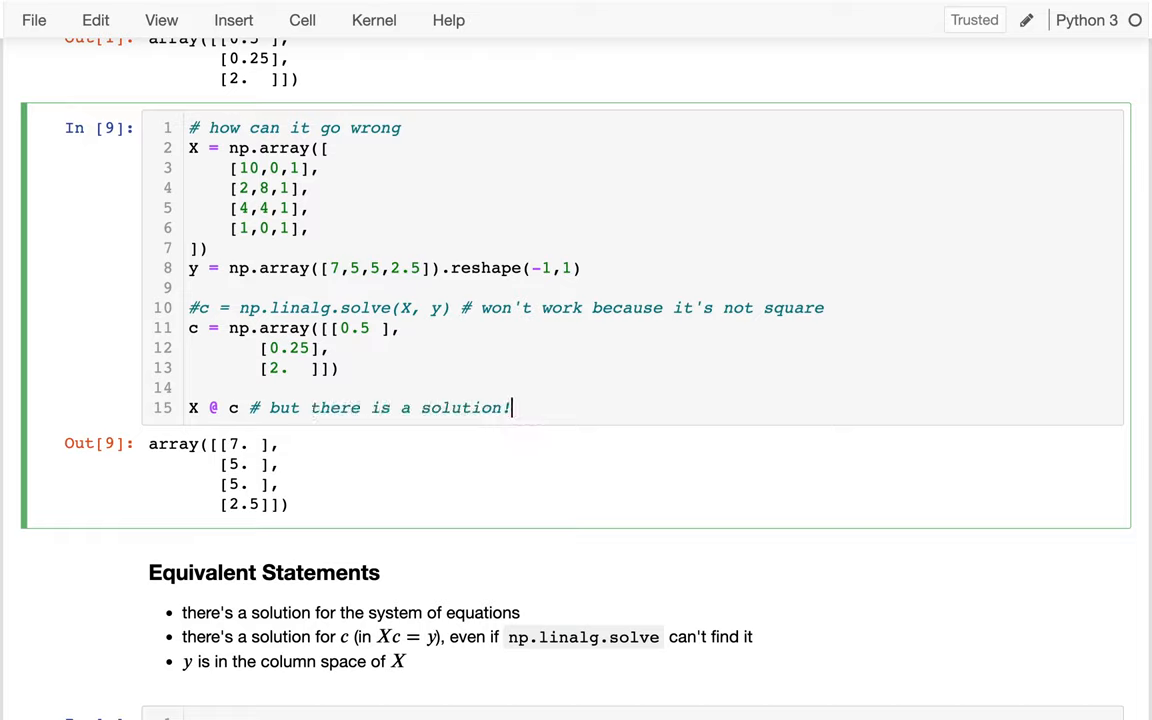
{"action": "mouse_move", "coordinate": [510, 390]}
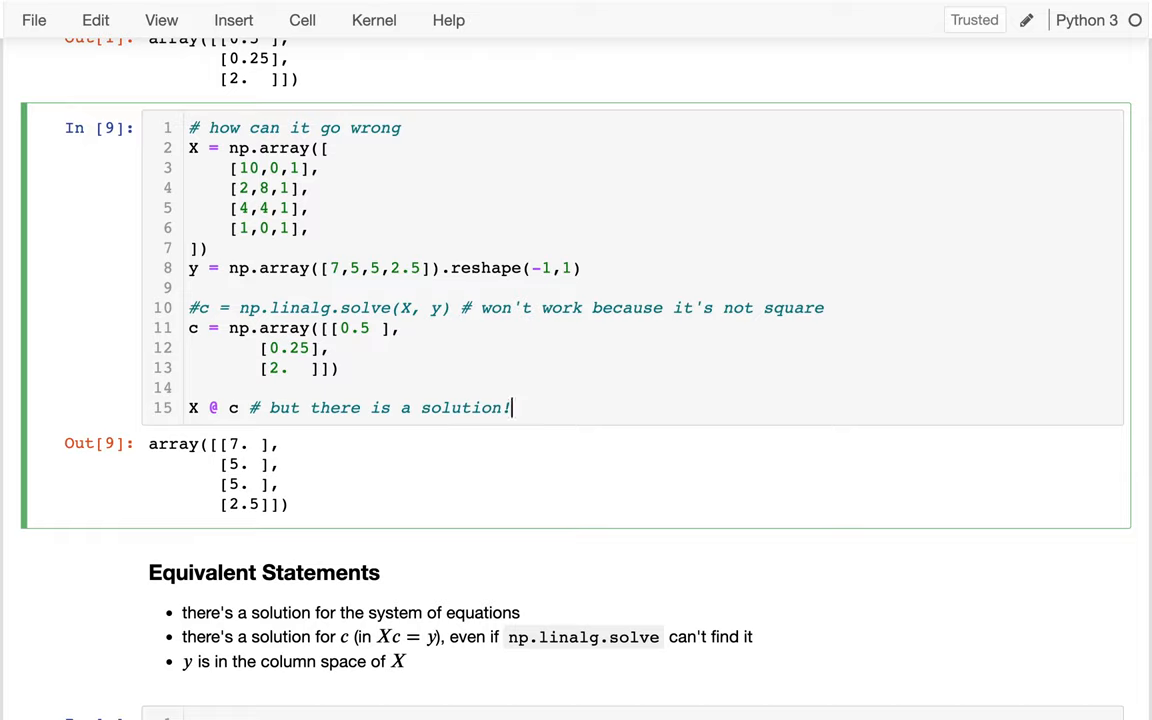
{"action": "mouse_move", "coordinate": [372, 459]}
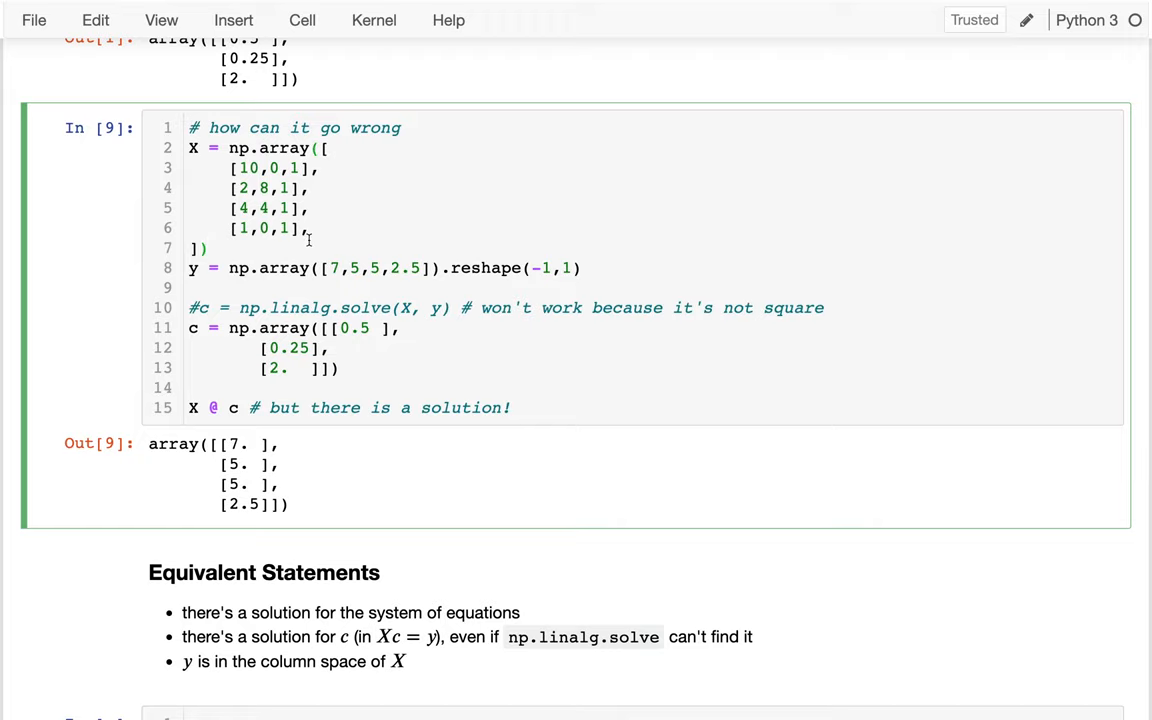
Step: Reword the copied cell's comment to 'how can it go wrong mathematically speaking'
{"action": "type", "text": "with numpy"}
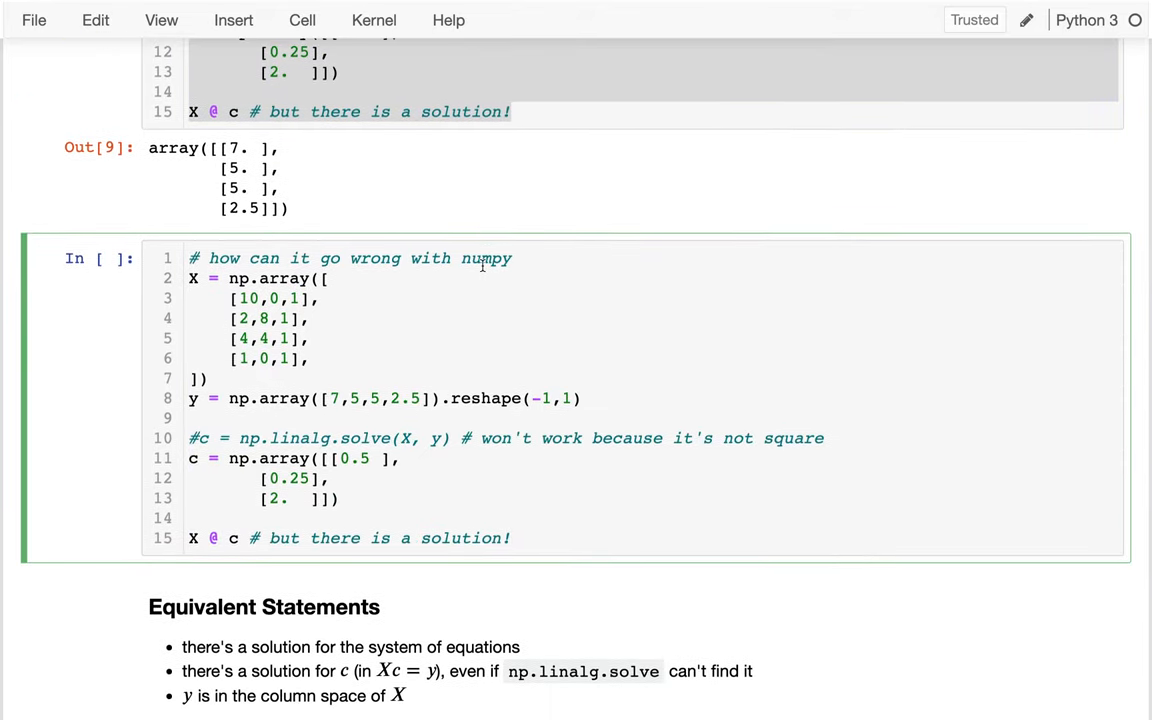
{"action": "type", "text": "mathematically s"}
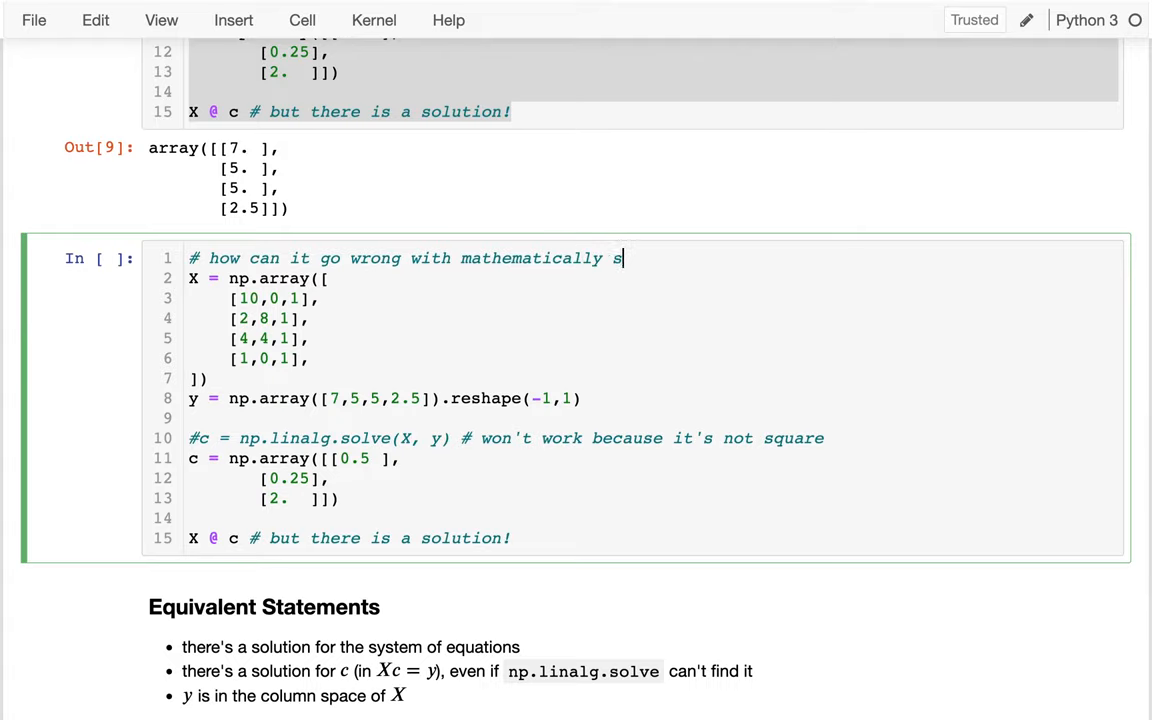
{"action": "type", "text": "peaking"}
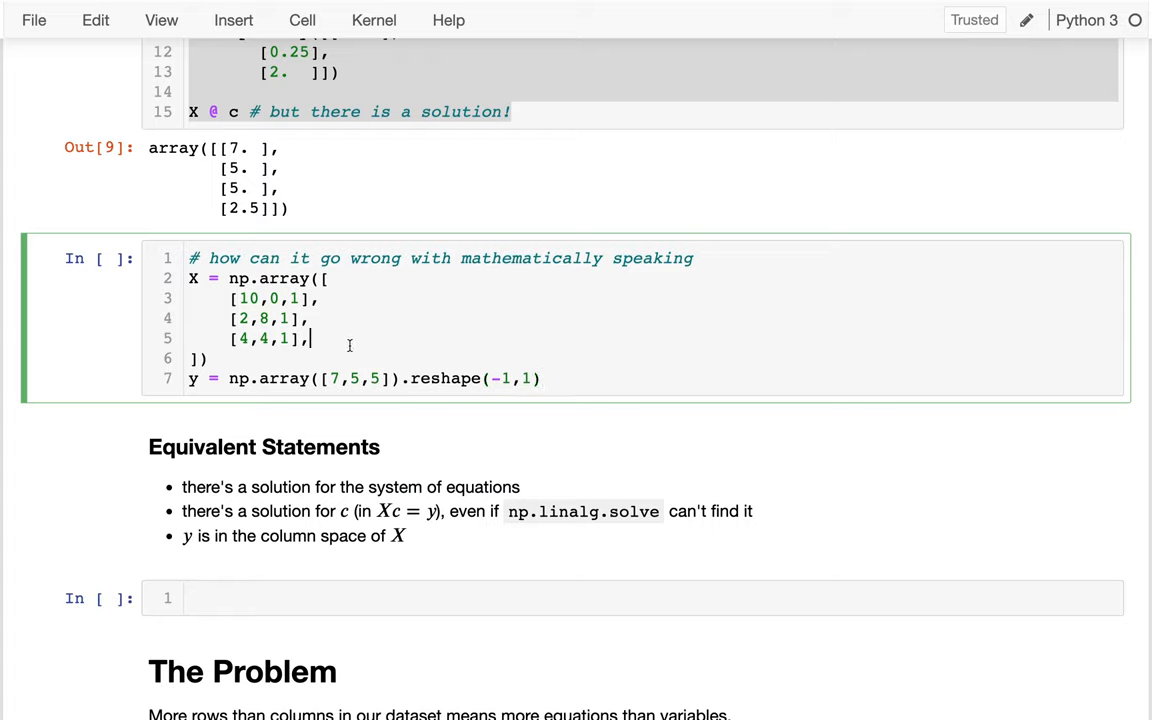
Step: Repeat the [4,4,1] row in X and append 4.9 to y
{"action": "left_click_drag", "start_coordinate": [310, 318], "coordinate": [310, 338]}
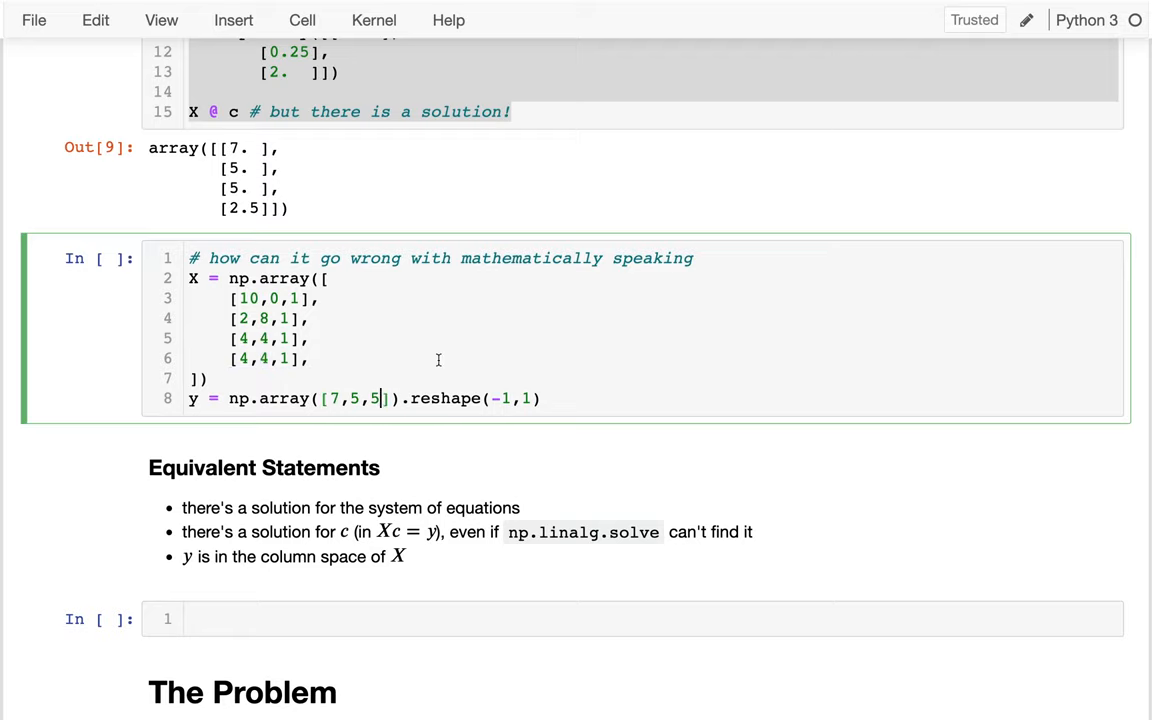
{"action": "type", "text": ","}
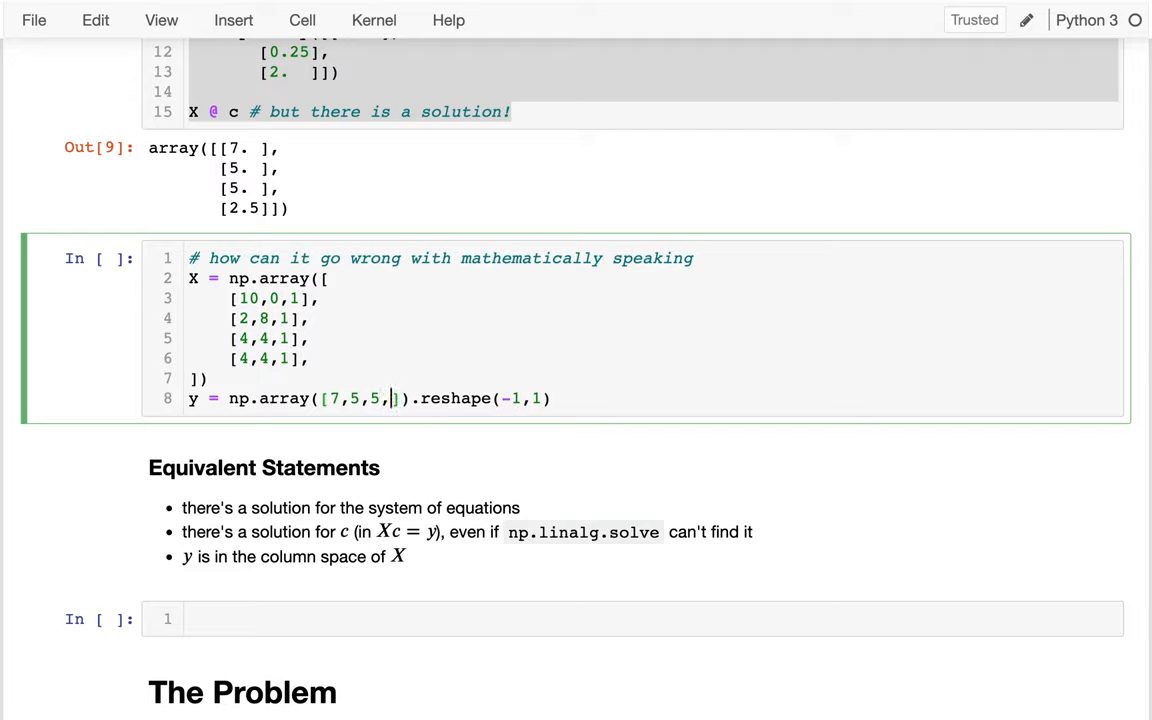
{"action": "type", "text": "4.9"}
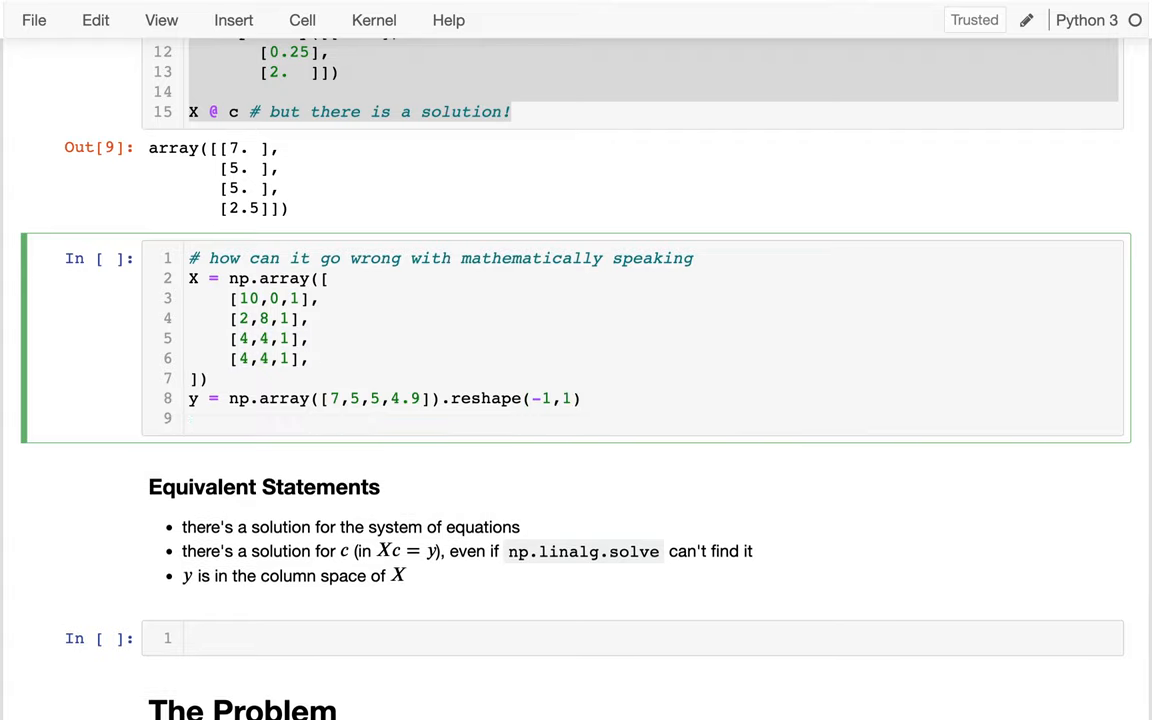
Step: Add comments '4*apple + 4*banana + 1*basket == 5' and '== 4.9'
{"action": "type", "text": "#"}
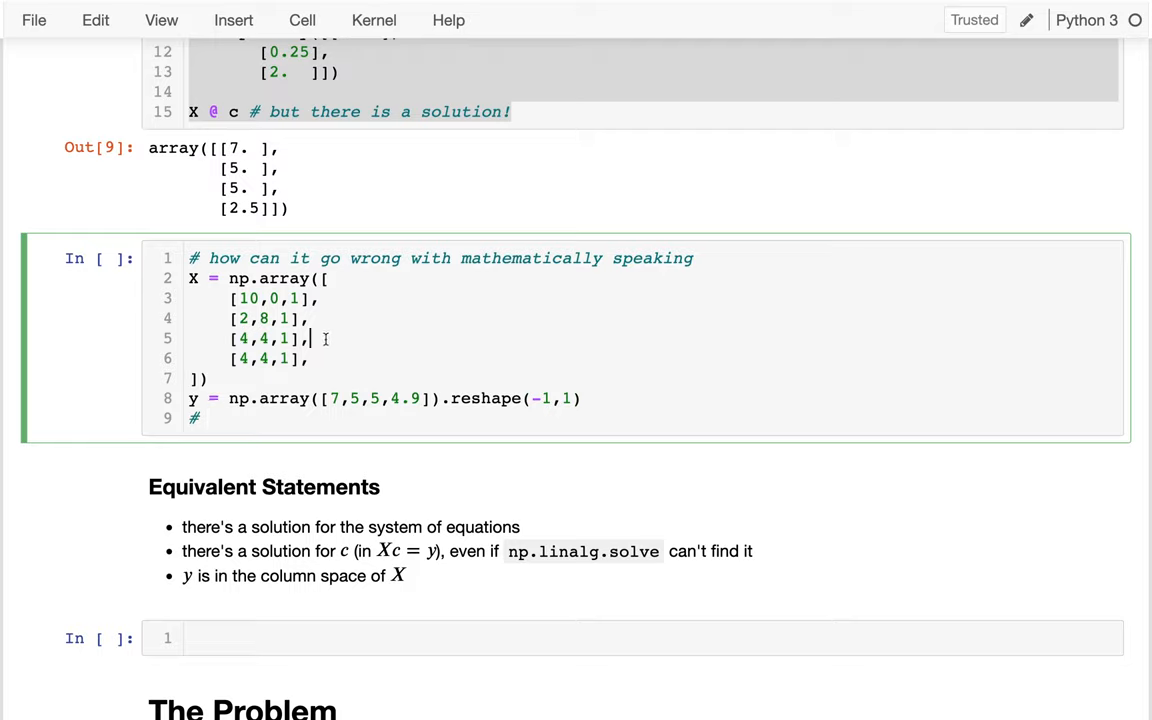
{"action": "left_click", "coordinate": [207, 417]}
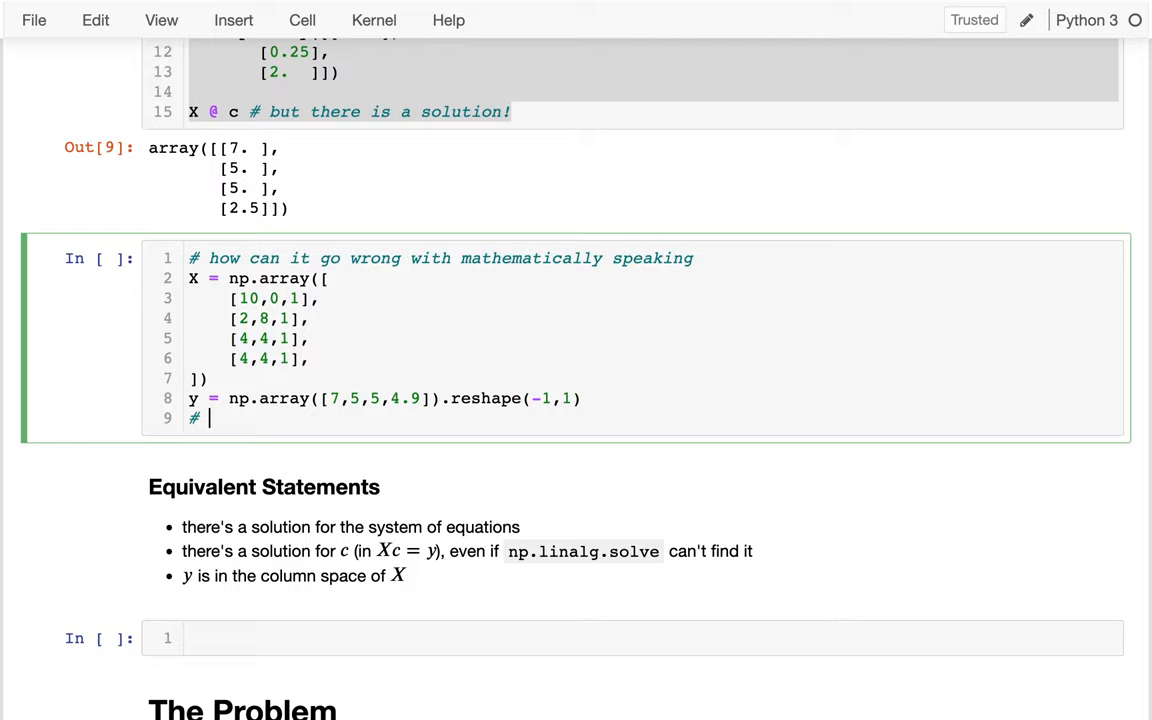
{"action": "type", "text": "4"}
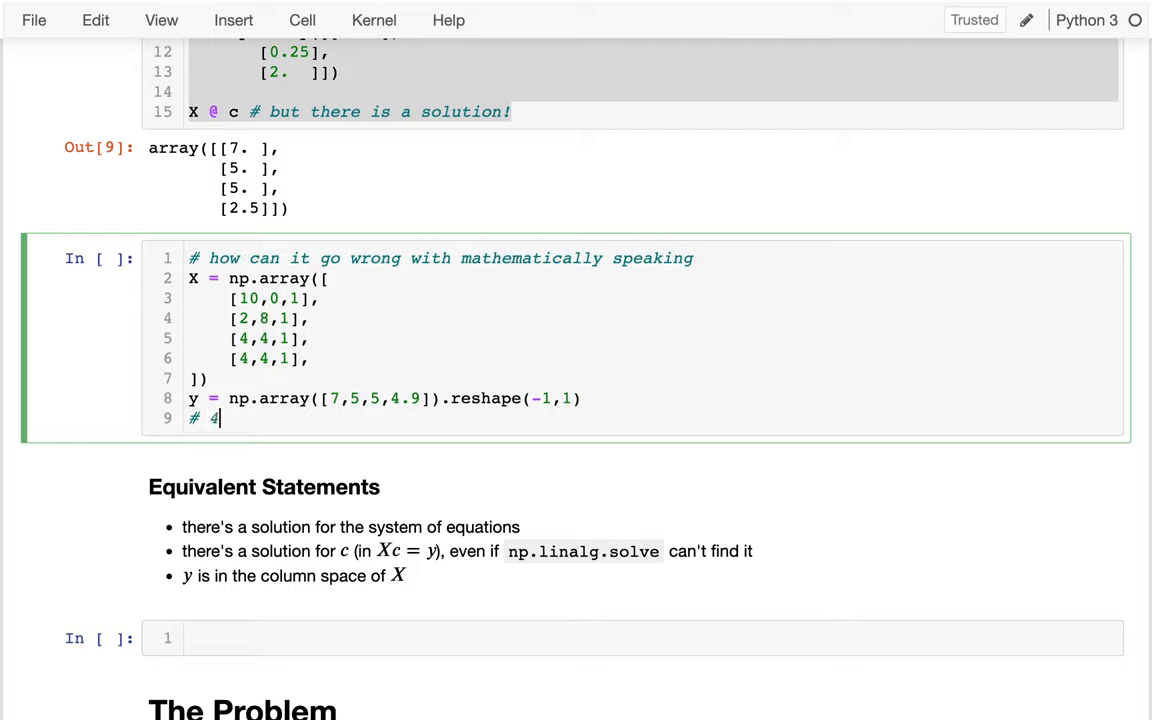
{"action": "type", "text": "*apple +"}
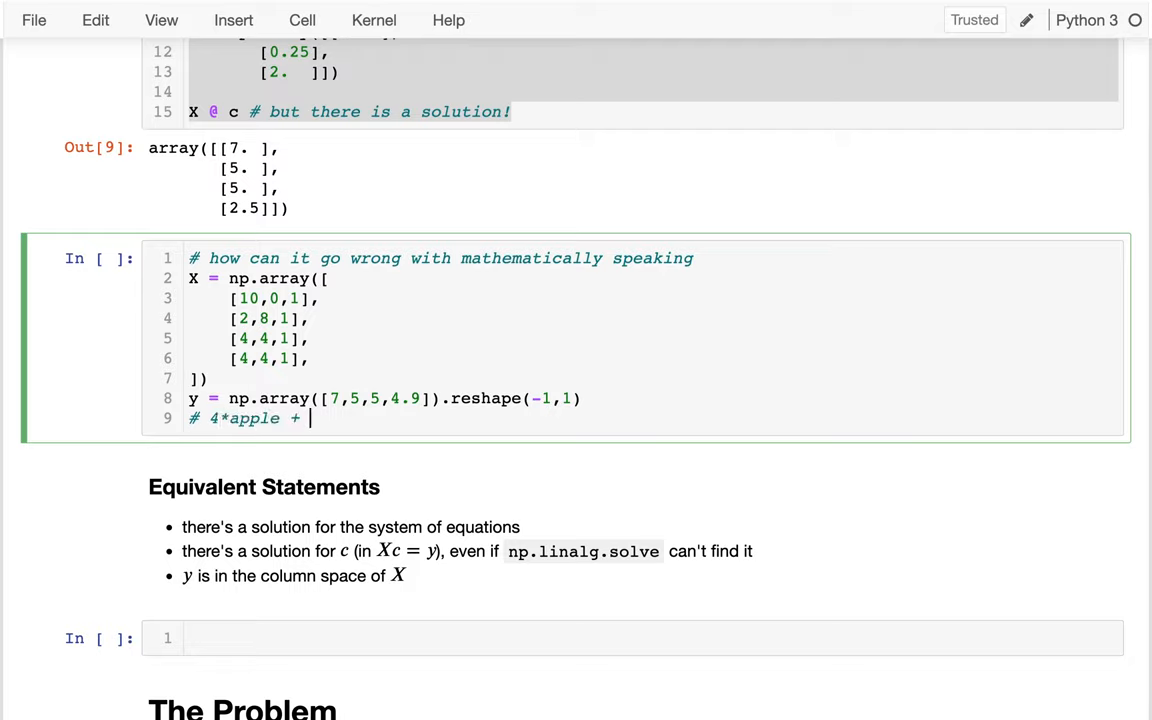
{"action": "type", "text": "4*banana + 1*ba"}
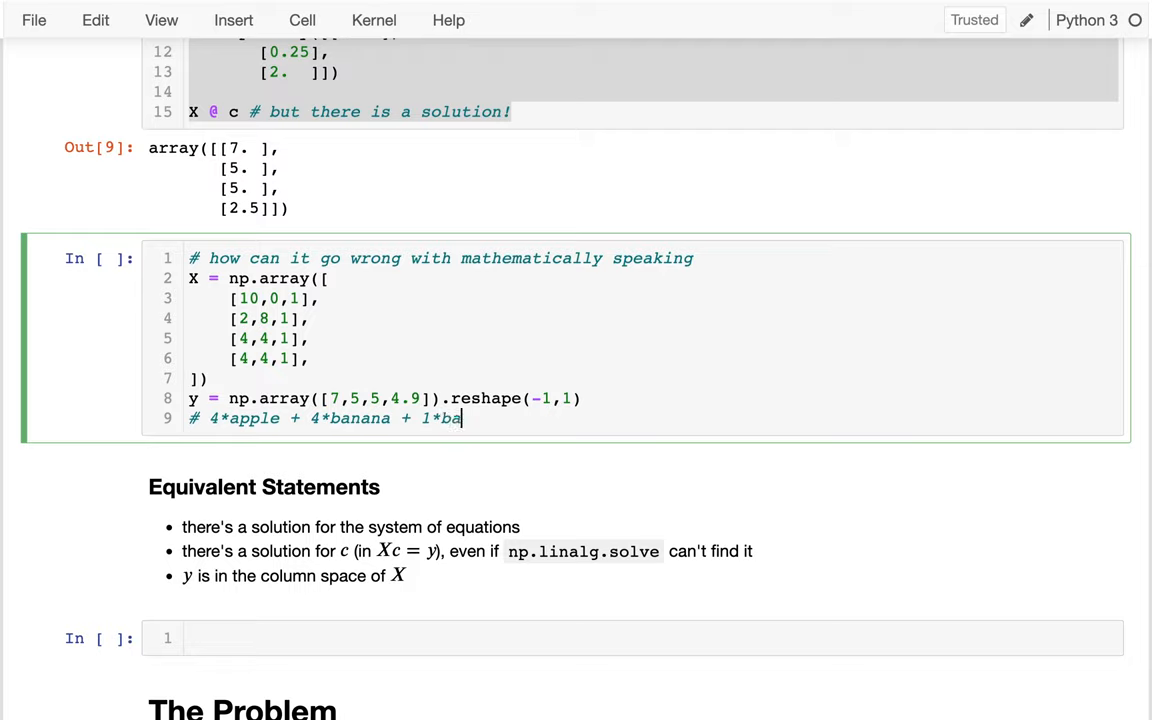
{"action": "type", "text": "sket =="}
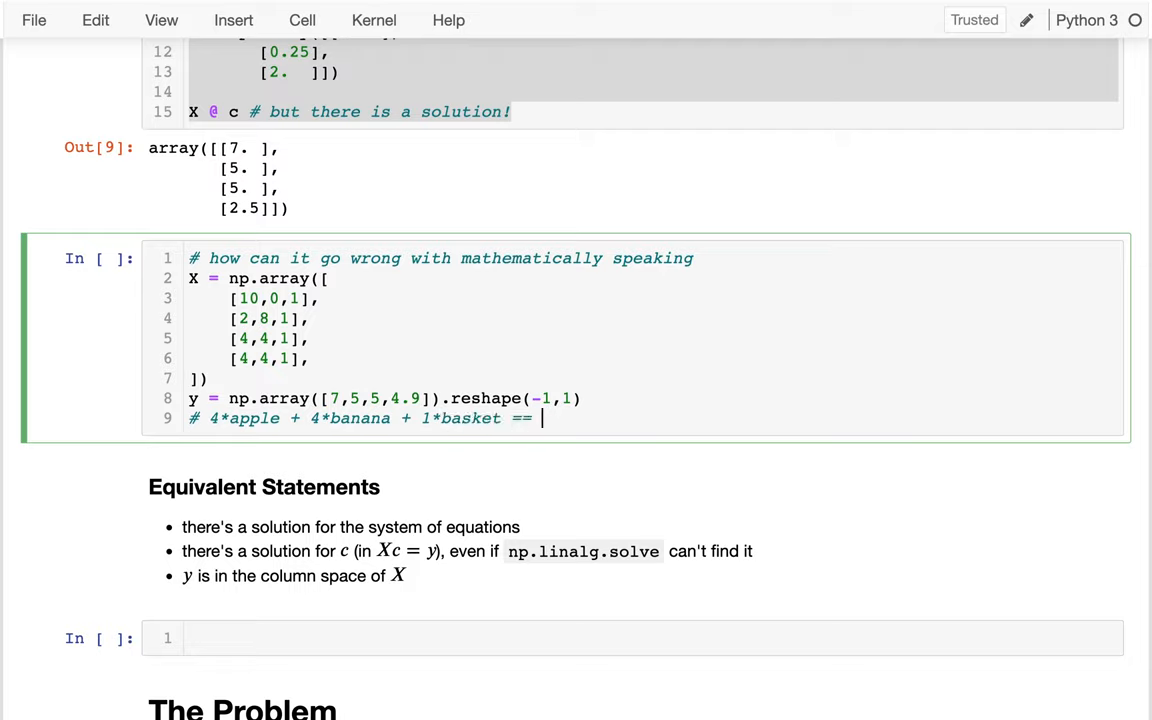
{"action": "type", "text": "5"}
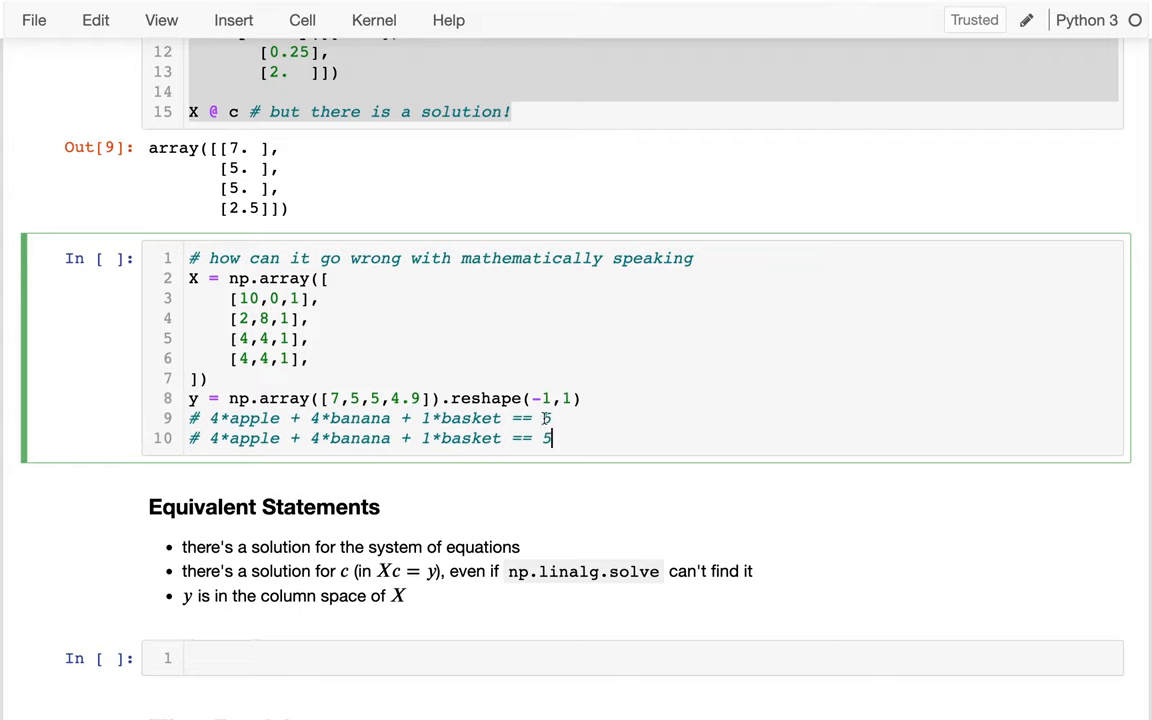
{"action": "type", "text": ".9"}
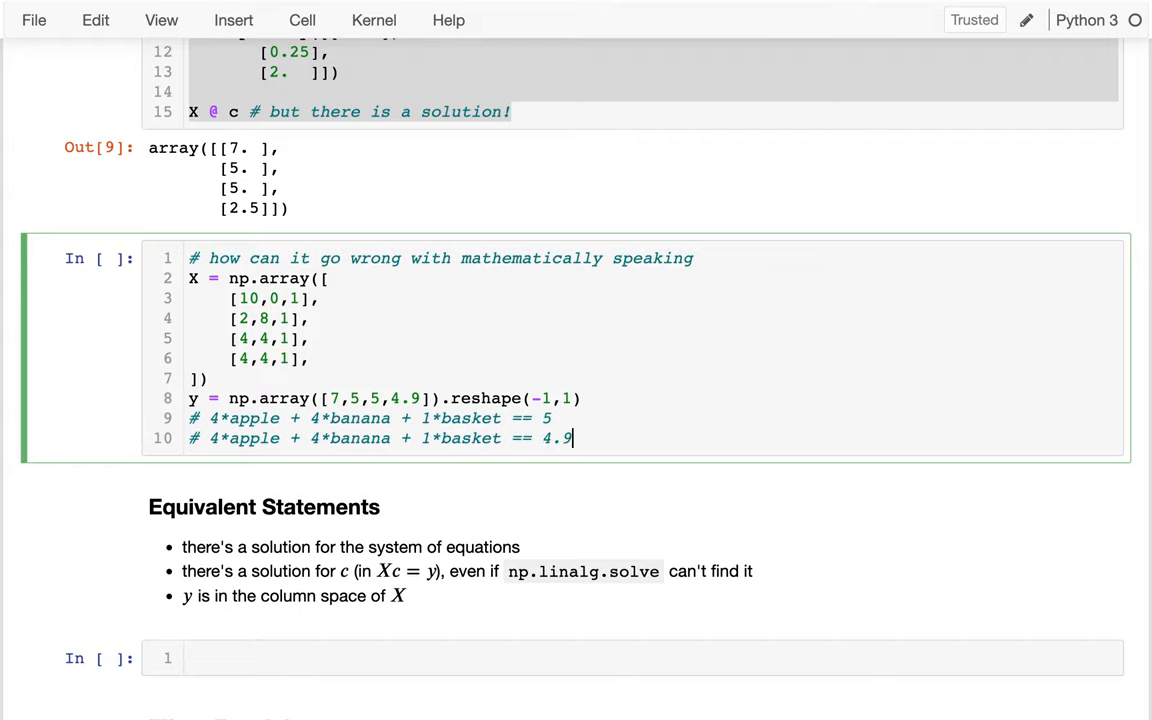
{"action": "double_click", "coordinate": [547, 418]}
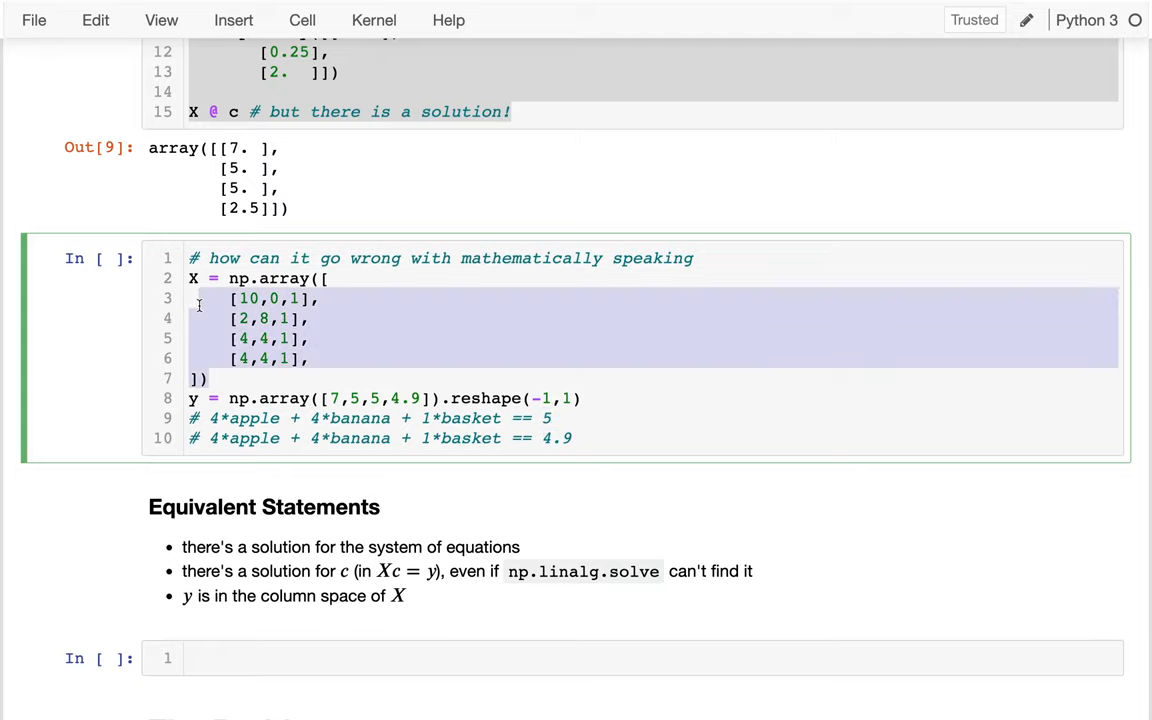
{"action": "scroll", "scroll_direction": "down", "scroll_amount": 3}
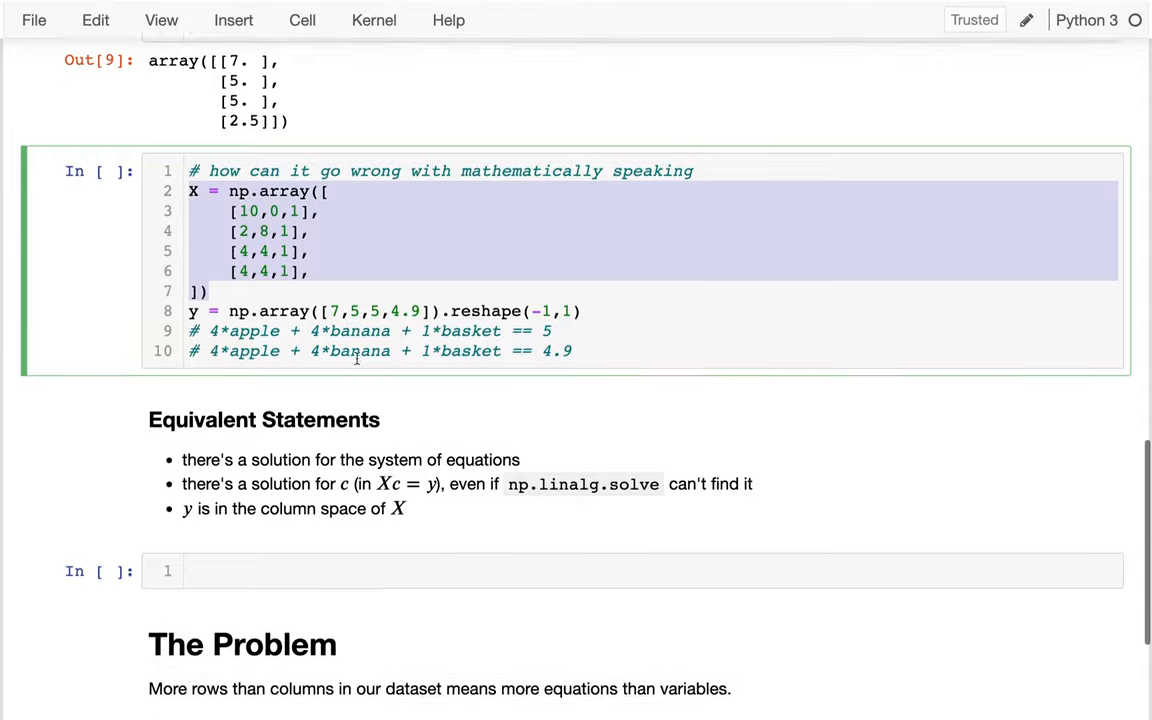
{"action": "scroll", "scroll_direction": "down", "scroll_amount": 3}
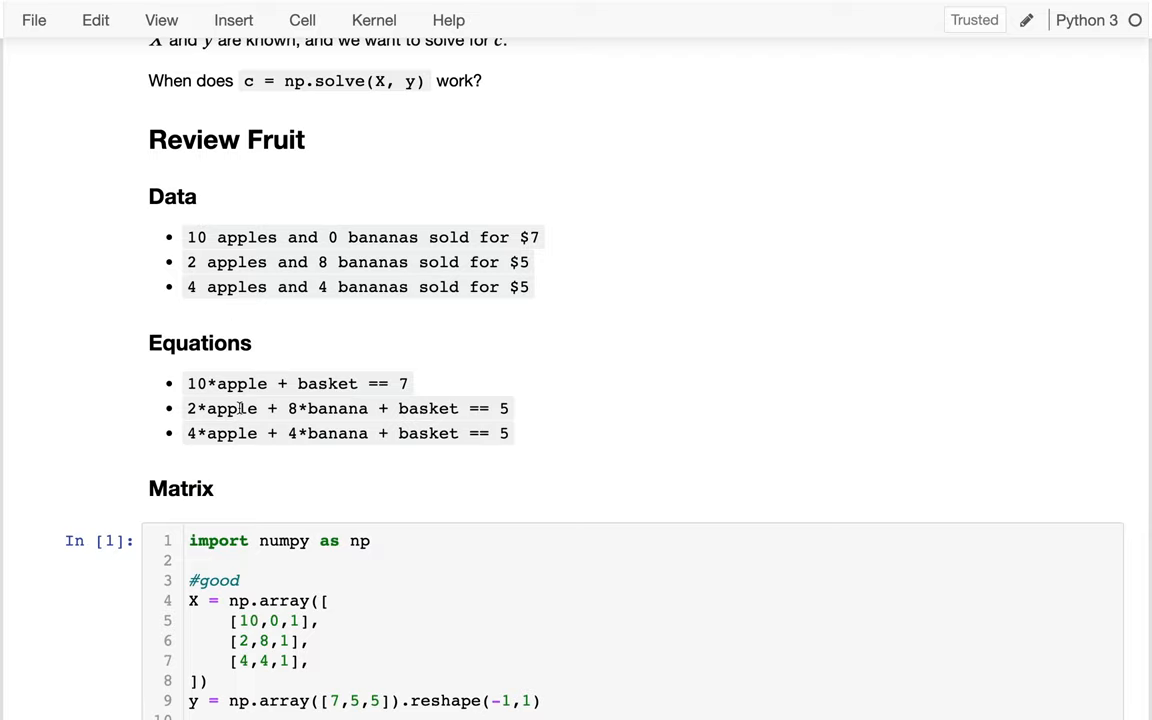
{"action": "scroll", "scroll_direction": "down", "scroll_amount": 3}
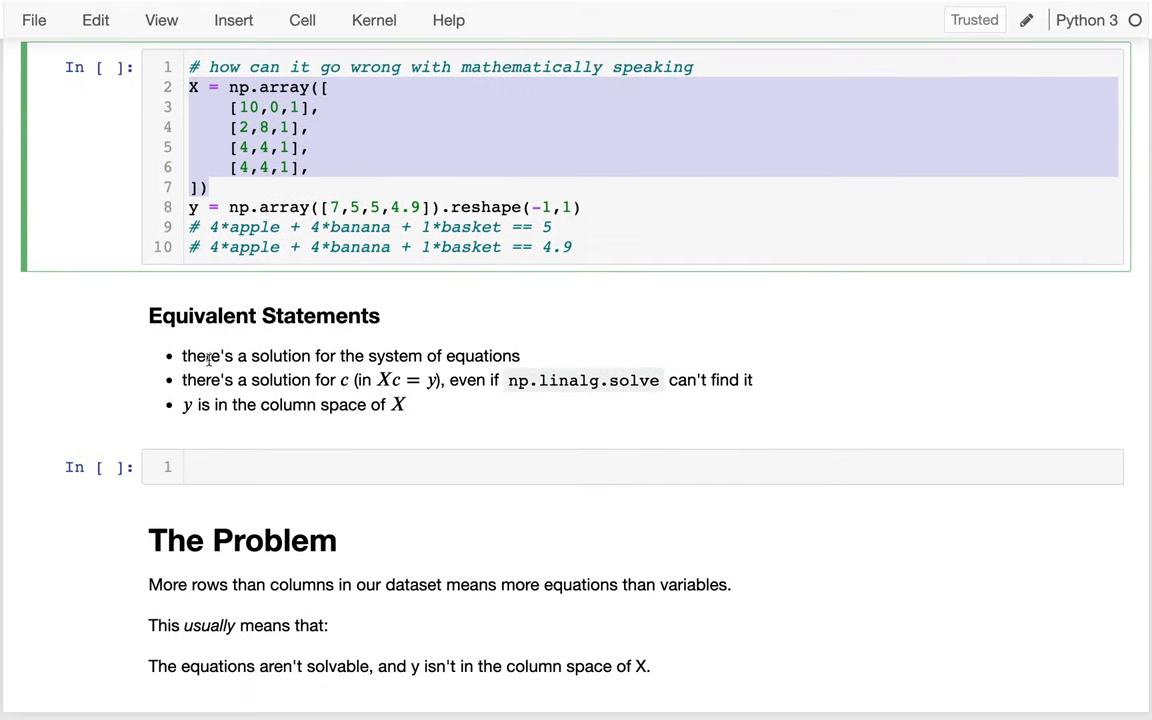
{"action": "left_click_drag", "start_coordinate": [182, 355], "coordinate": [422, 355]}
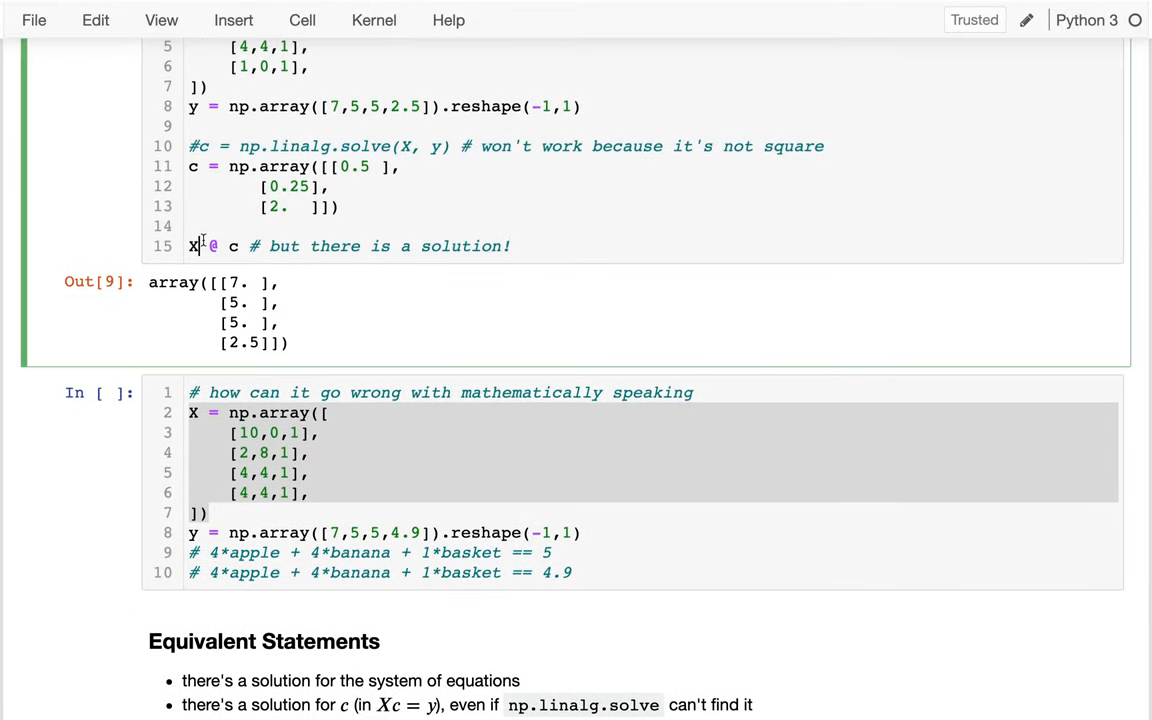
{"action": "double_click", "coordinate": [200, 246]}
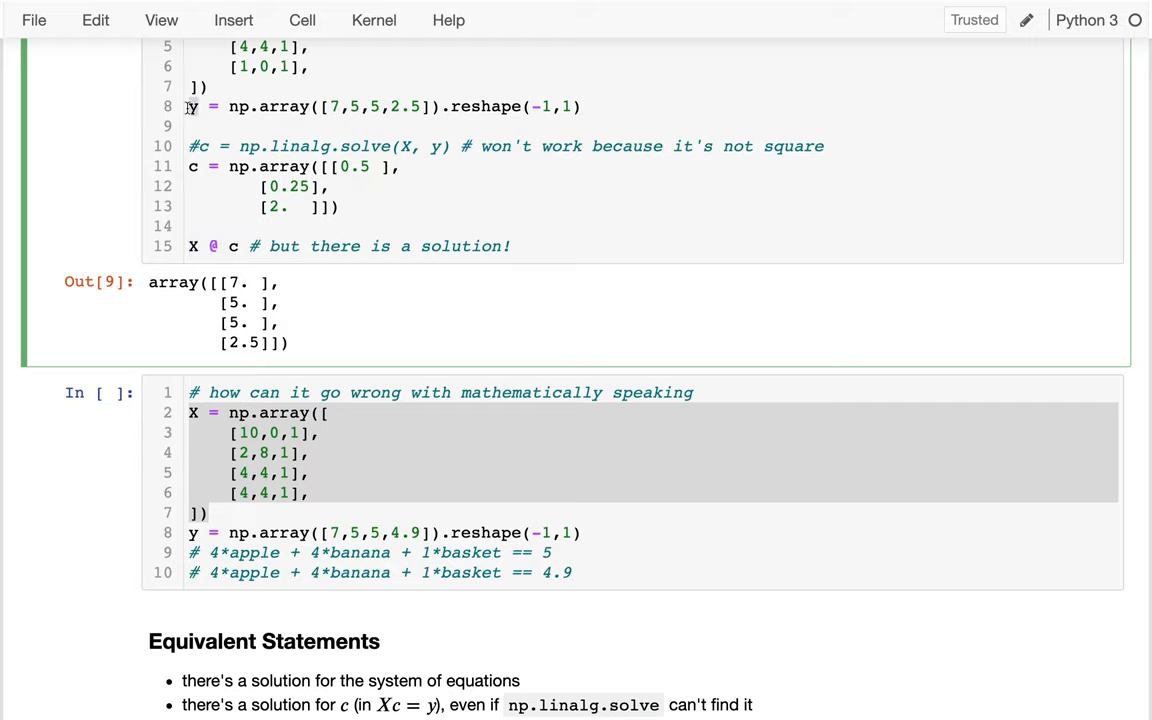
{"action": "scroll", "scroll_direction": "down", "scroll_amount": 3}
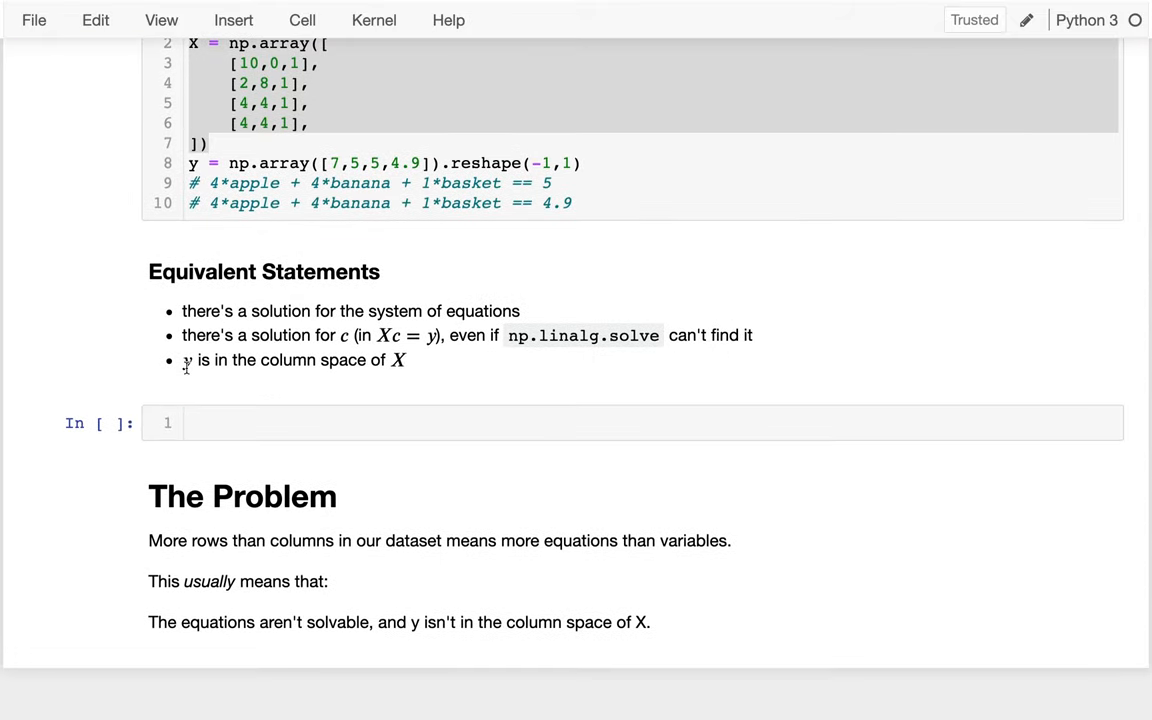
{"action": "left_click_drag", "start_coordinate": [184, 360], "coordinate": [405, 360]}
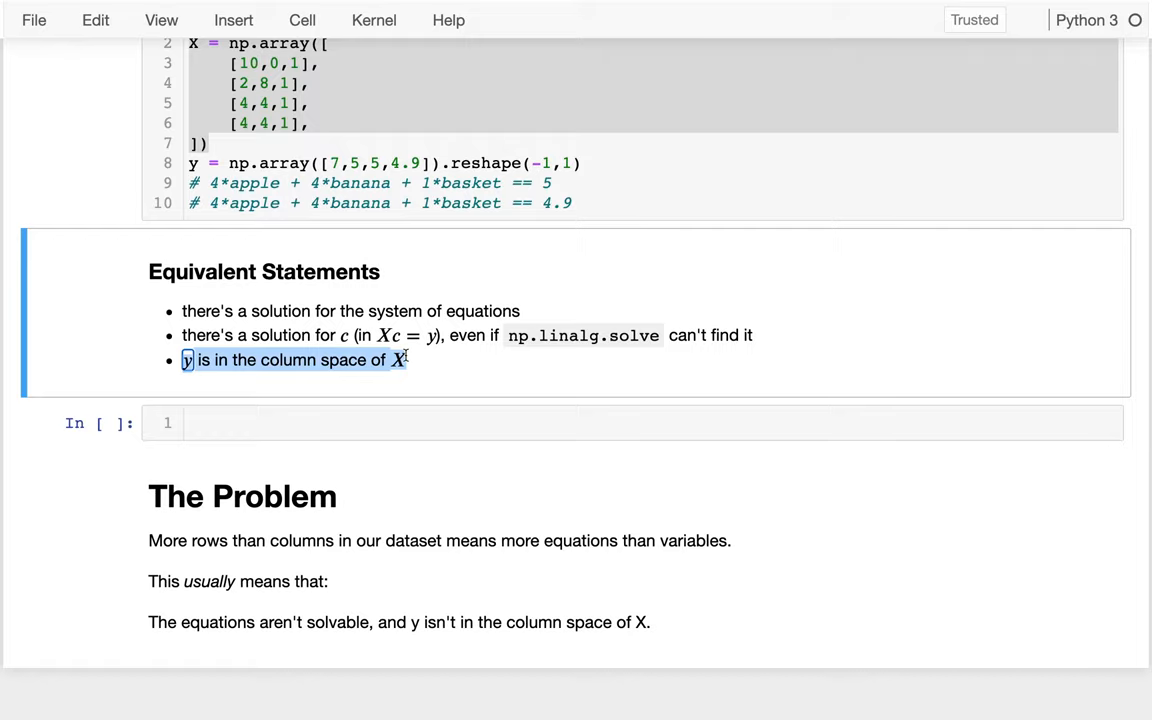
{"action": "scroll", "scroll_direction": "down", "scroll_amount": 3}
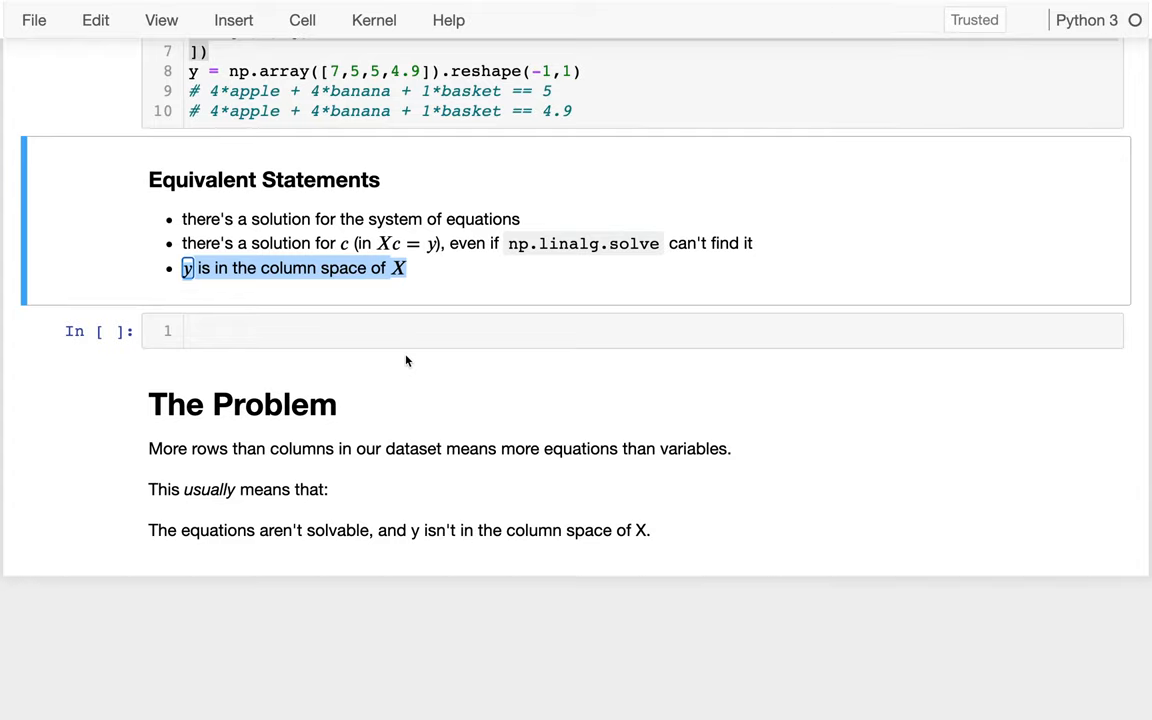
{"action": "mouse_move", "coordinate": [177, 456]}
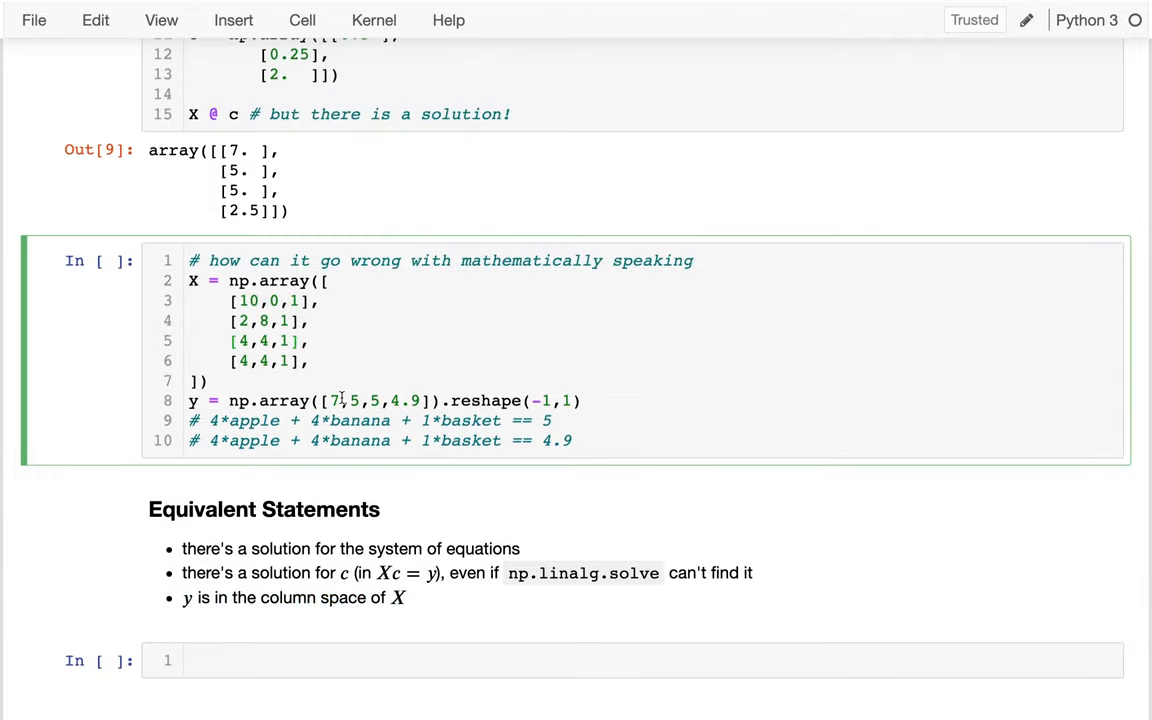
Step: Copy the four-row X and y = [7,5,5,4.9] into a new cell under The Problem
{"action": "left_click_drag", "start_coordinate": [240, 341], "coordinate": [310, 361]}
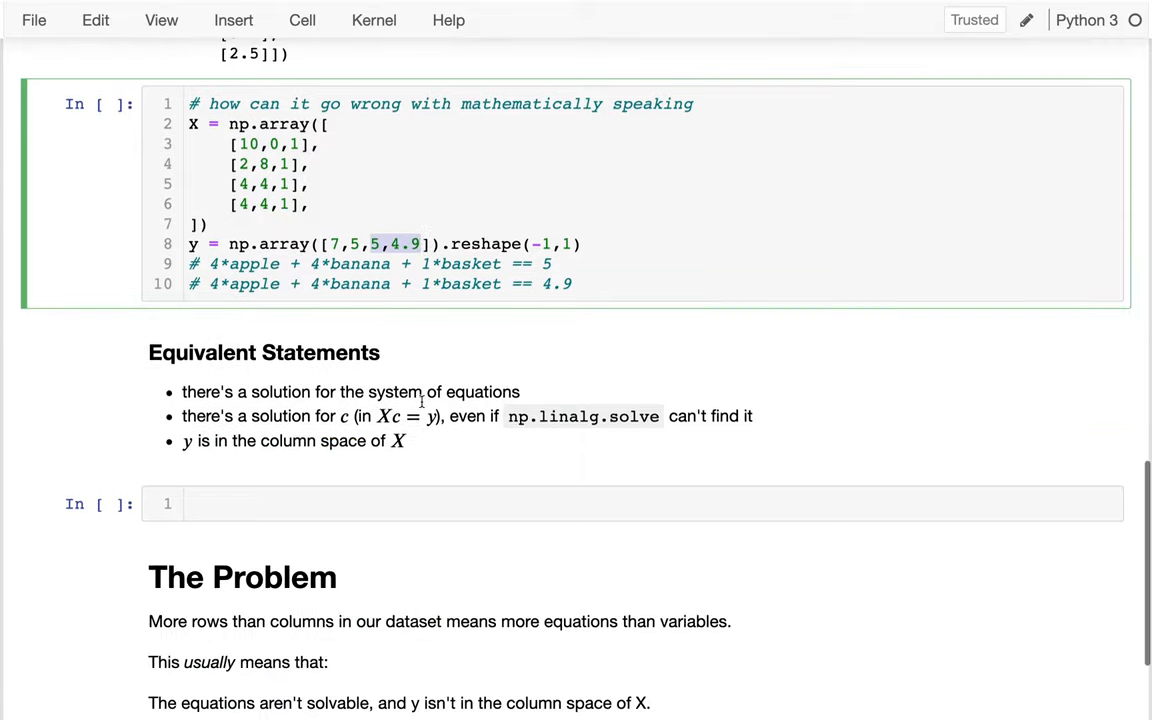
{"action": "scroll", "scroll_direction": "down", "scroll_amount": 3}
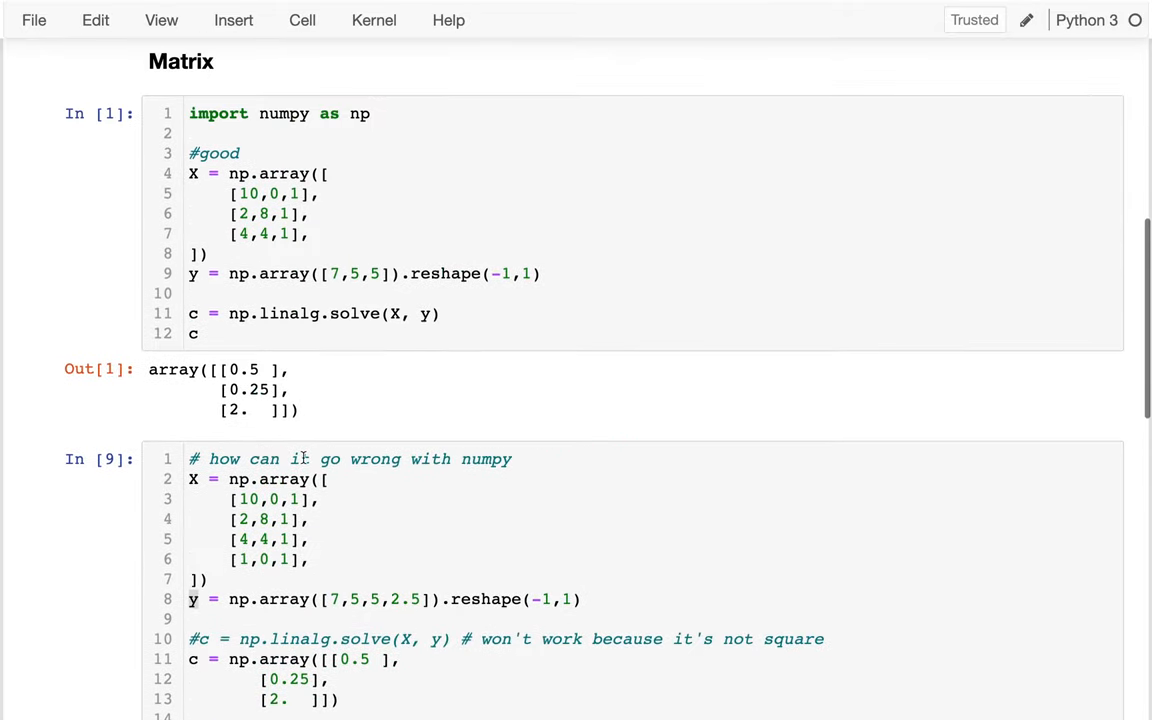
{"action": "scroll", "scroll_direction": "down", "scroll_amount": 3}
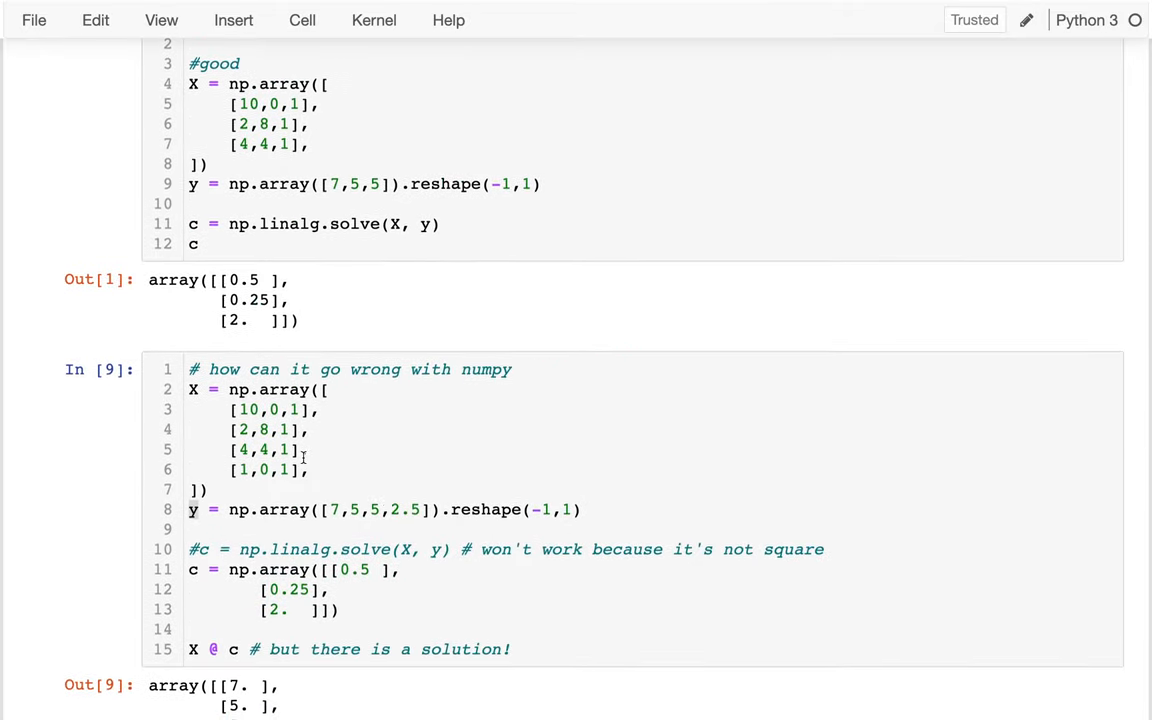
{"action": "scroll", "scroll_direction": "down", "scroll_amount": 3}
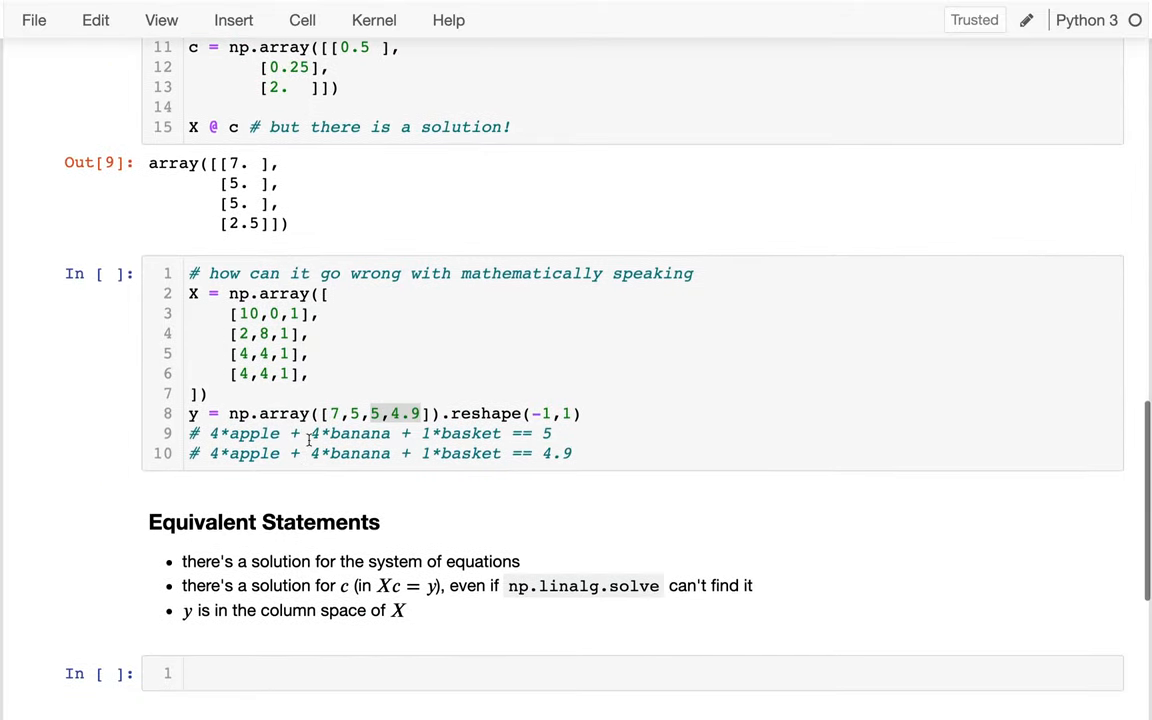
{"action": "left_click", "coordinate": [620, 408]}
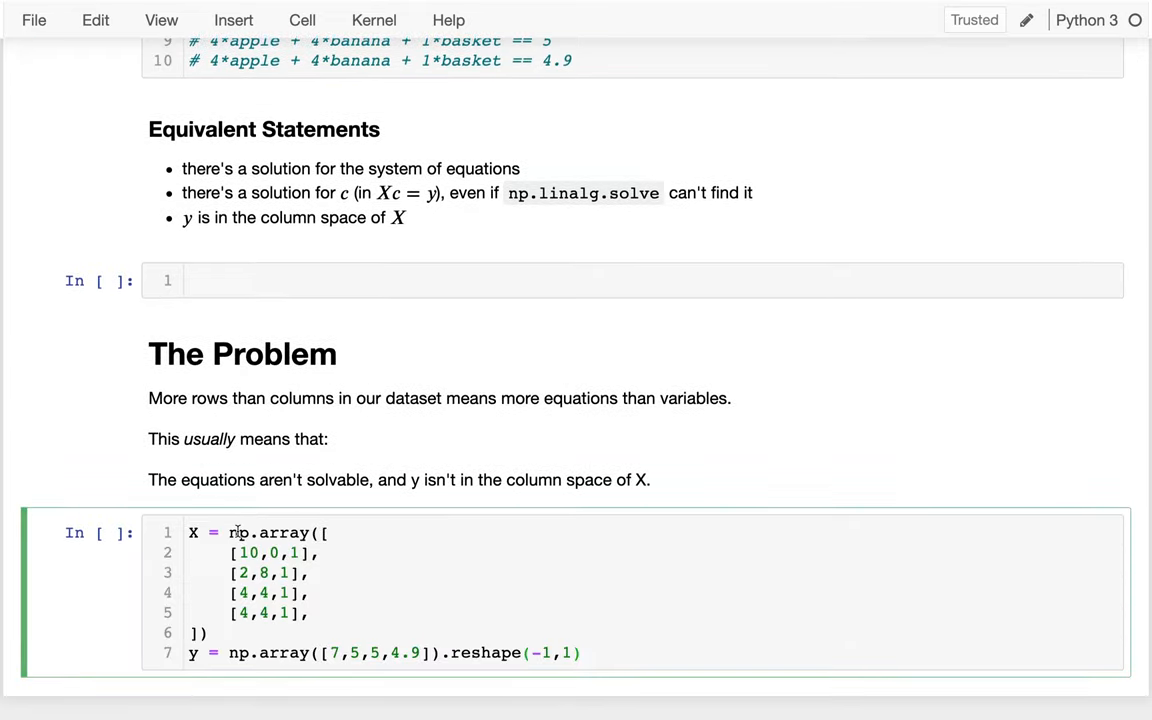
Step: Run the cell, comment out the failing solve as 'not solvable', and retype c = np.linalg.solve(X, y)
{"action": "key", "text": "shift+enter"}
{"action": "type", "text": "c = np."}
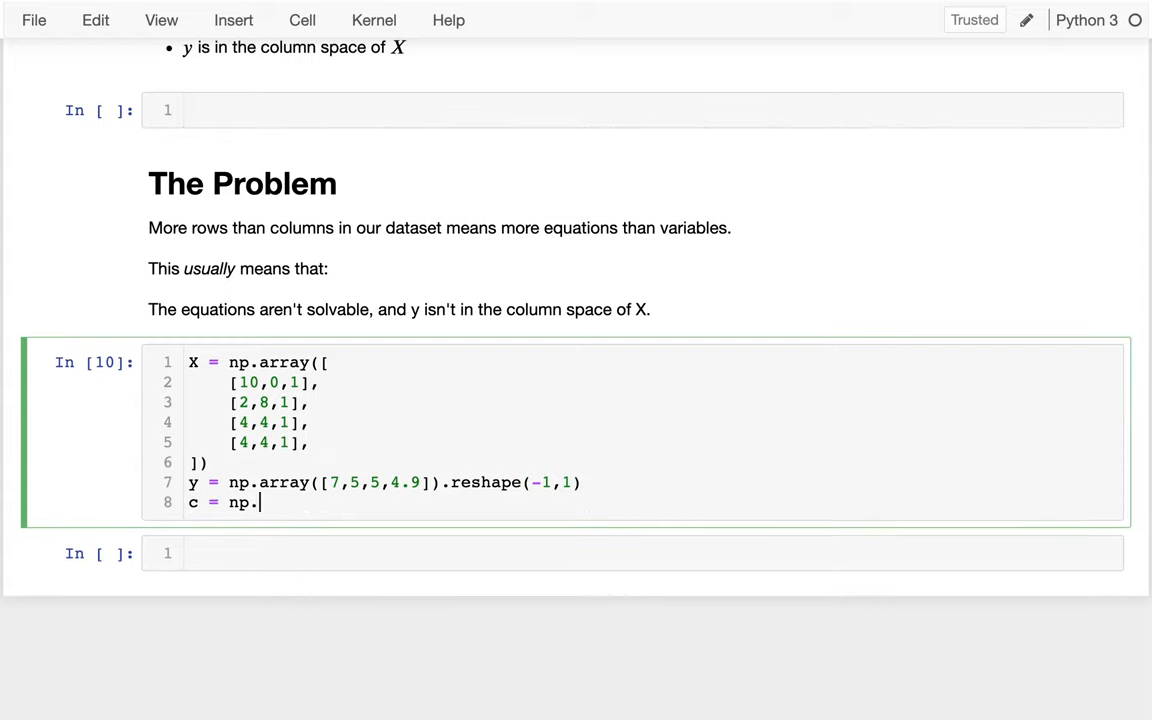
{"action": "type", "text": "linalg.solve(X, y"}
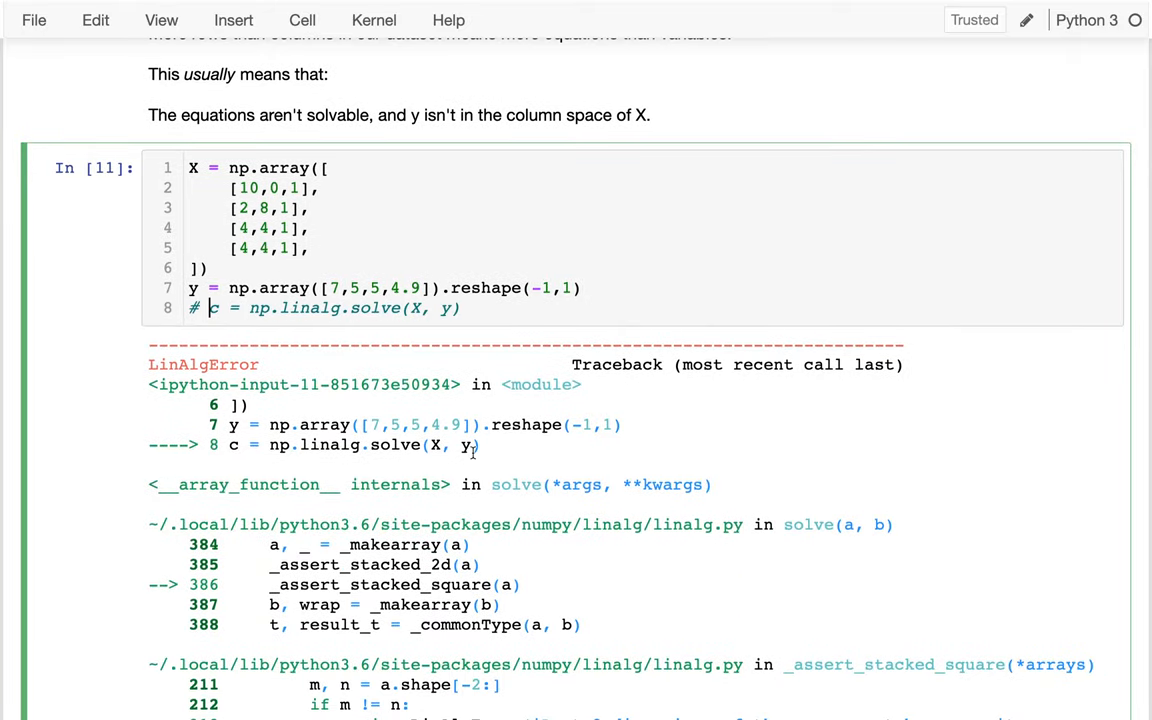
{"action": "scroll", "scroll_direction": "down", "scroll_amount": 3}
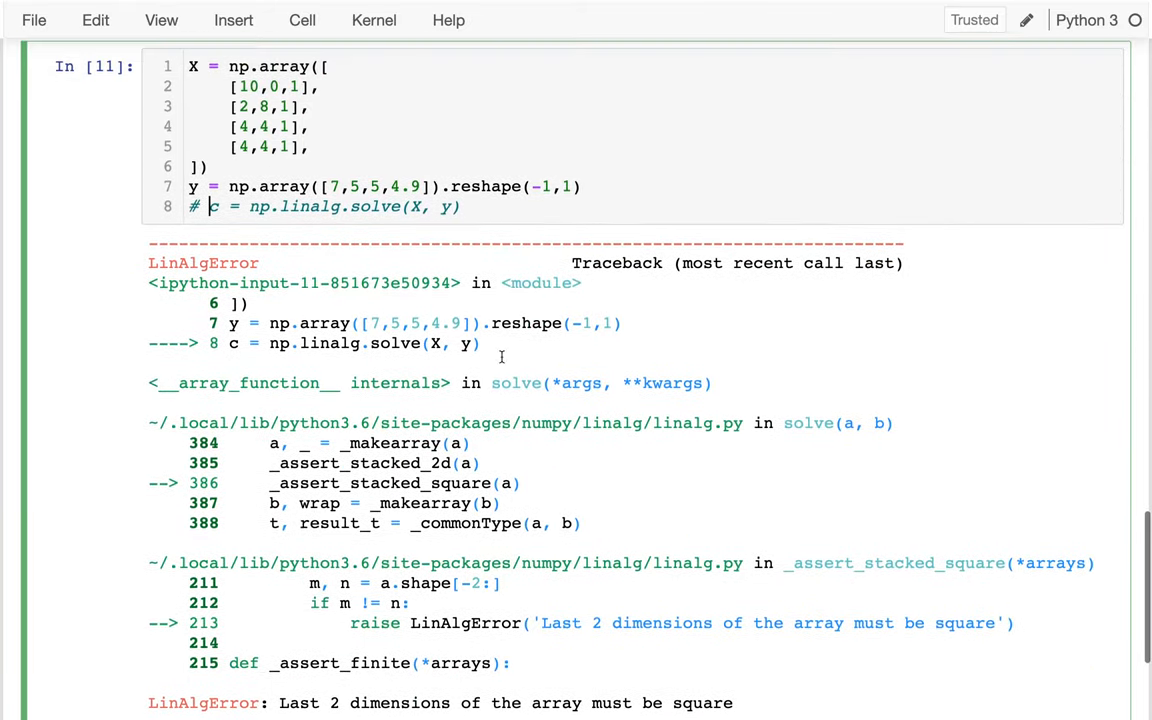
{"action": "type", "text": "#"}
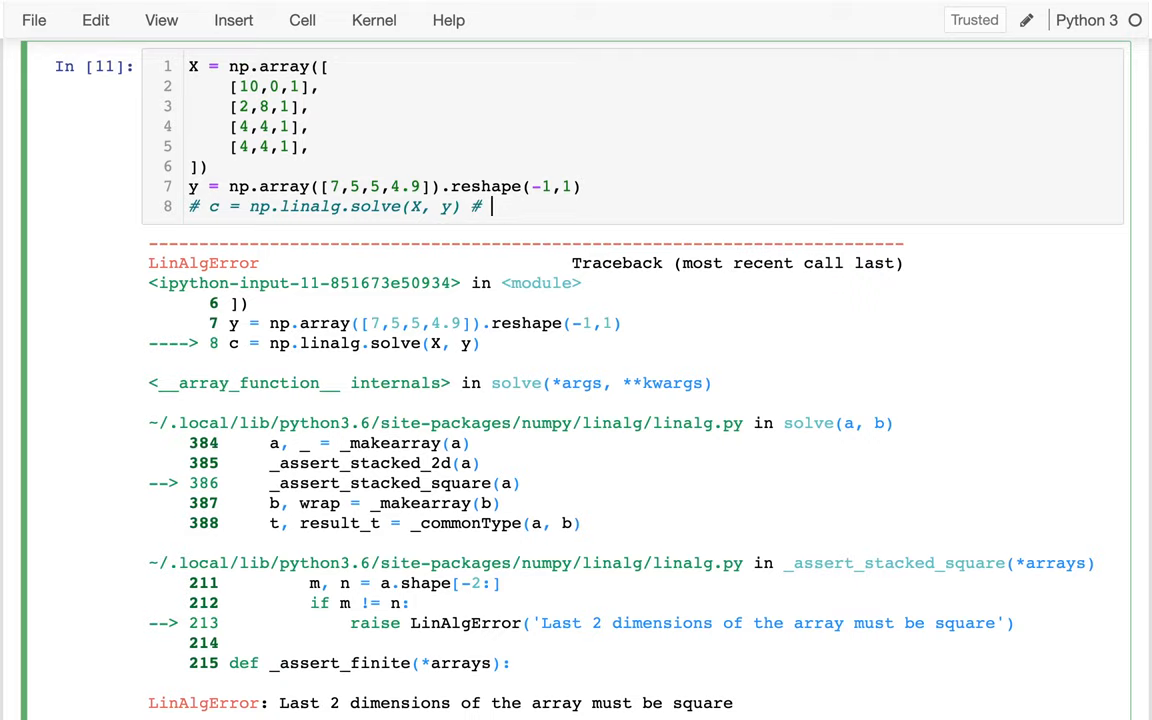
{"action": "type", "text": "not solvable"}
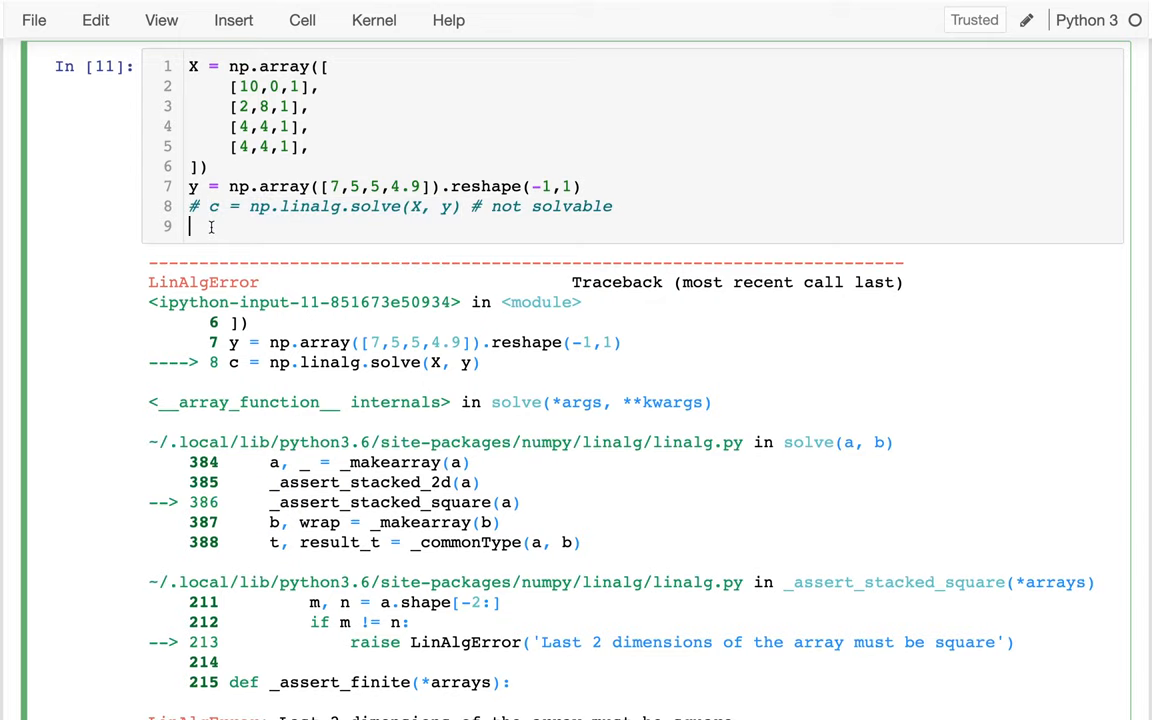
{"action": "type", "text": "c = np.linalg.solve(X, y)"}
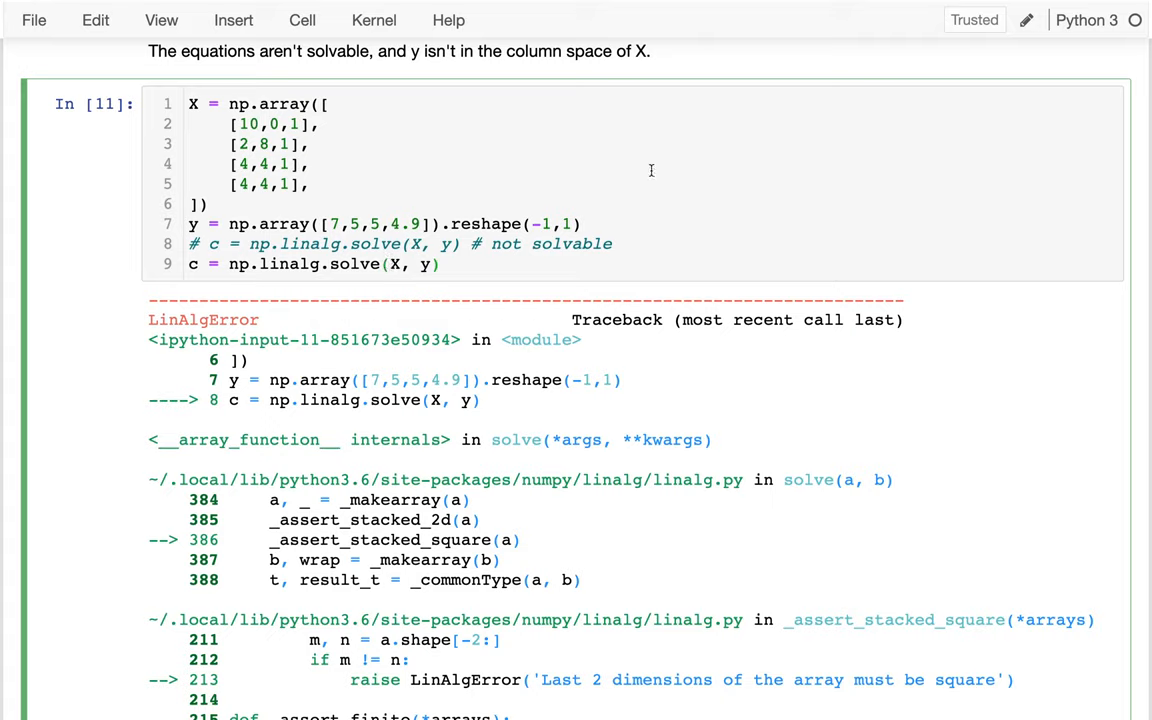
Step: Change the solve line to np.linalg.solve(X.T @ X, X.T @ y) and return to it to add c
{"action": "type", "text": ".T @ X"}
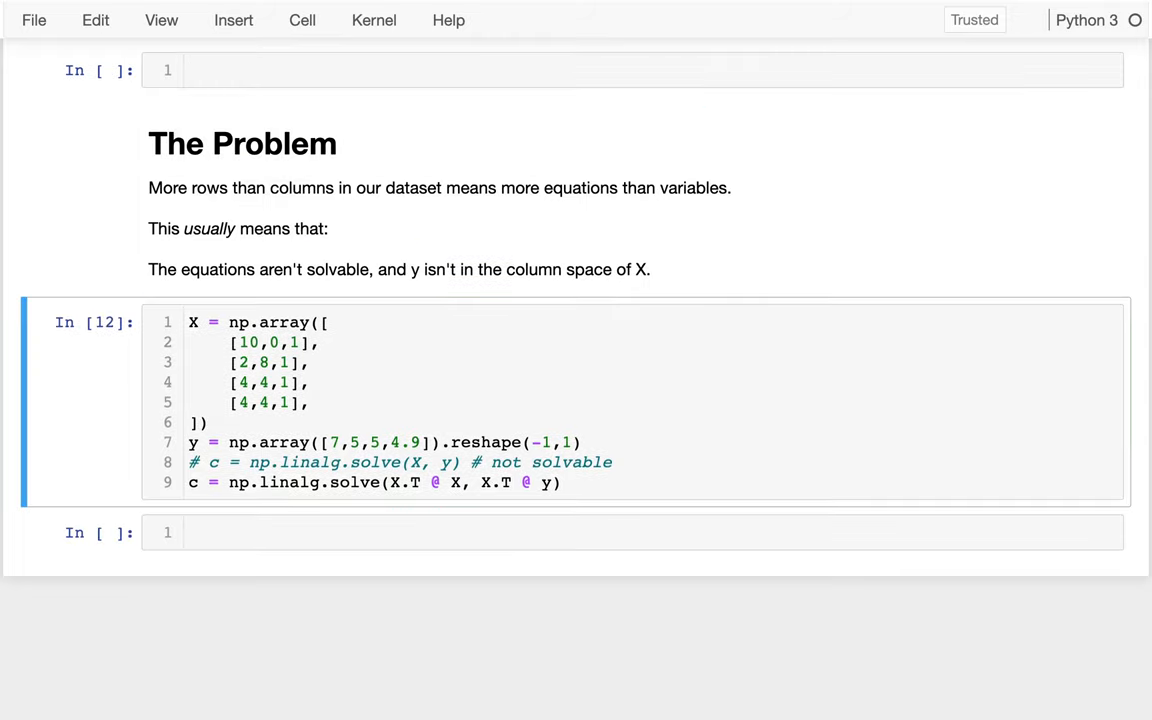
{"action": "left_click", "coordinate": [560, 482]}
{"action": "type", "text": "c"}
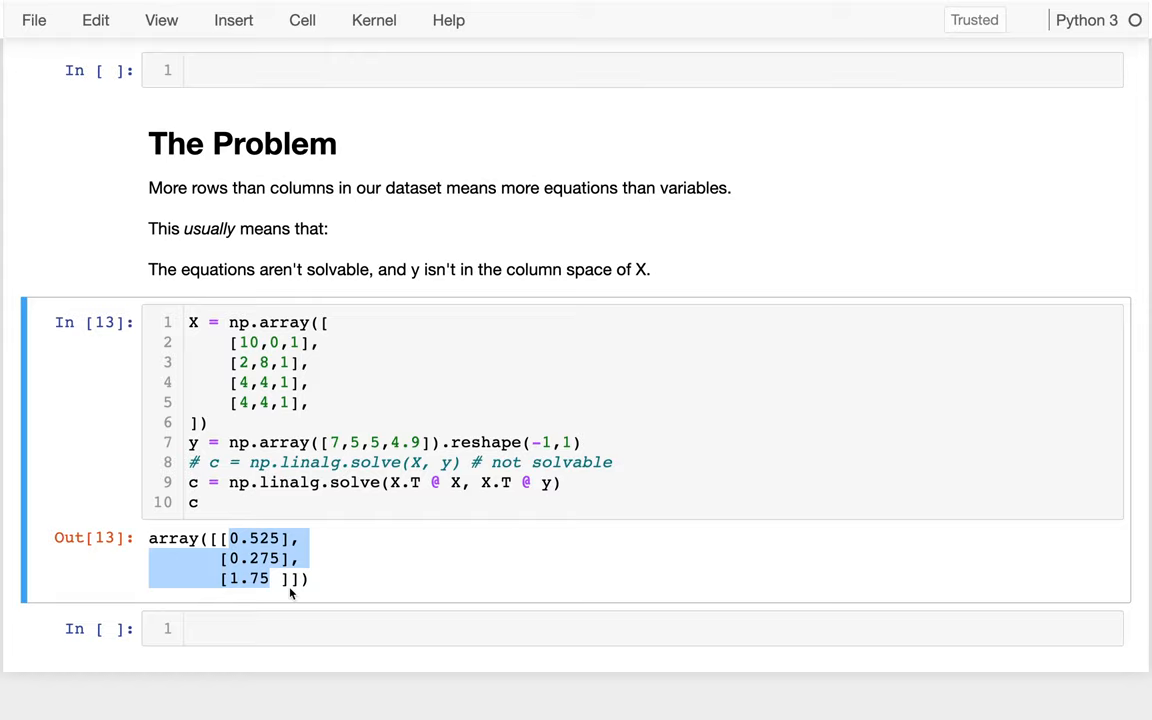
{"action": "scroll", "scroll_direction": "down", "scroll_amount": 3}
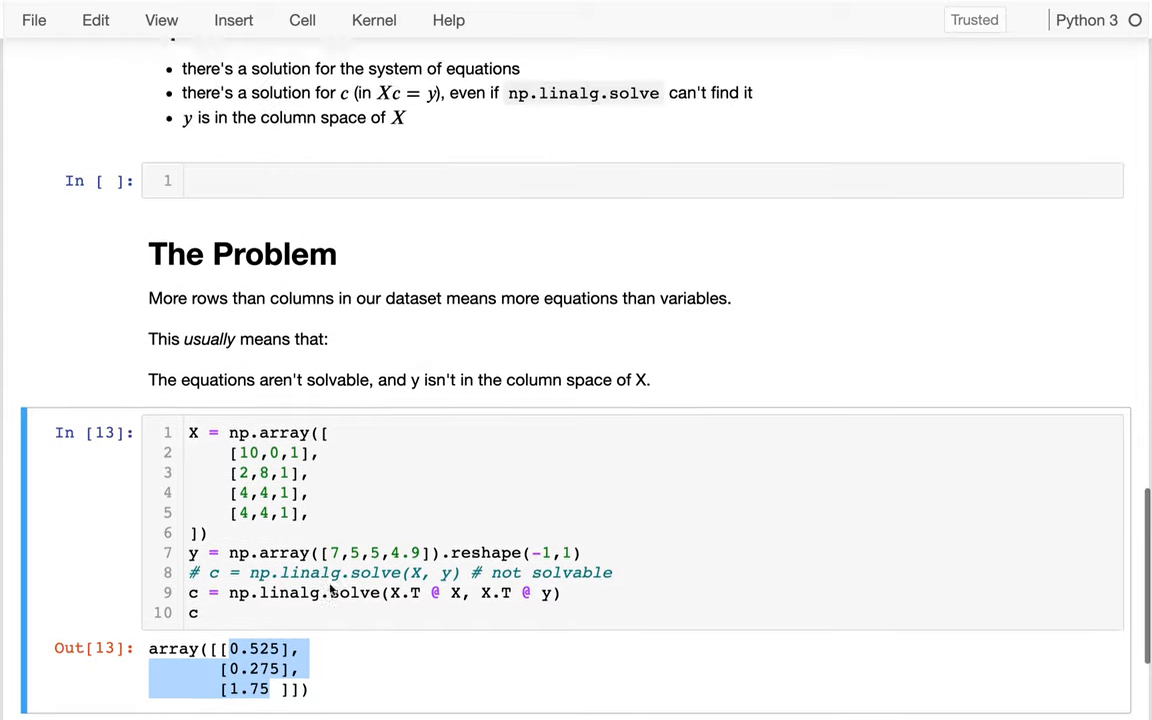
{"action": "scroll", "scroll_direction": "down", "scroll_amount": 3}
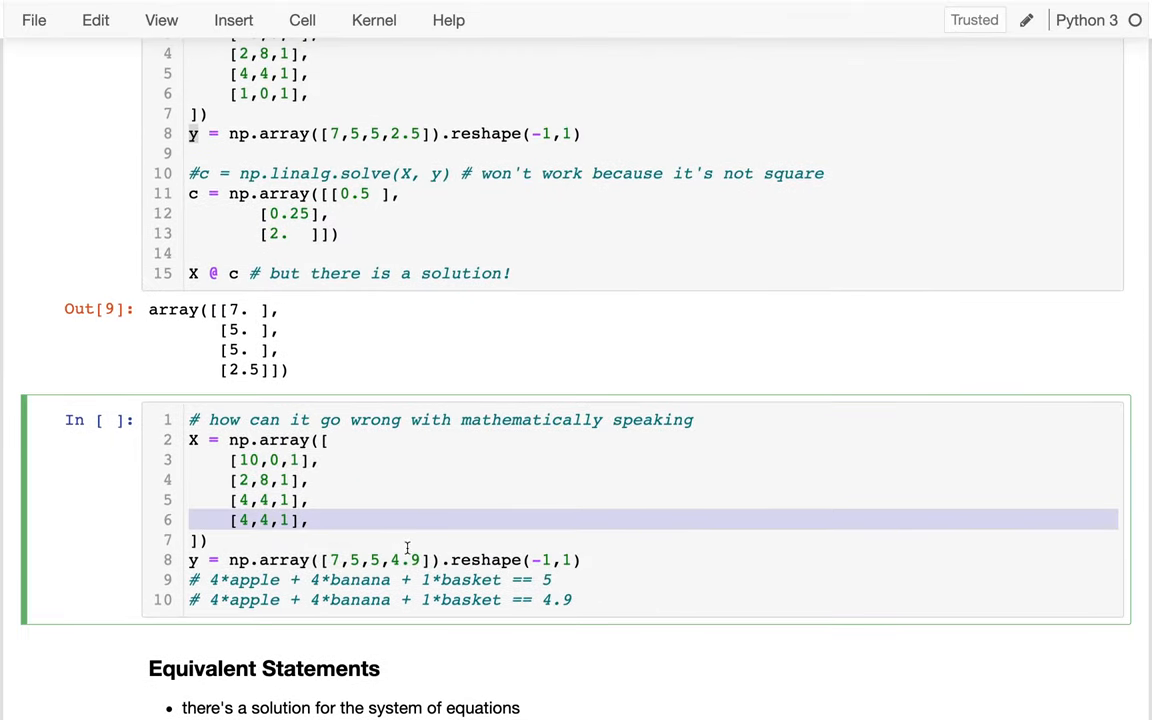
{"action": "scroll", "scroll_direction": "down", "scroll_amount": 3}
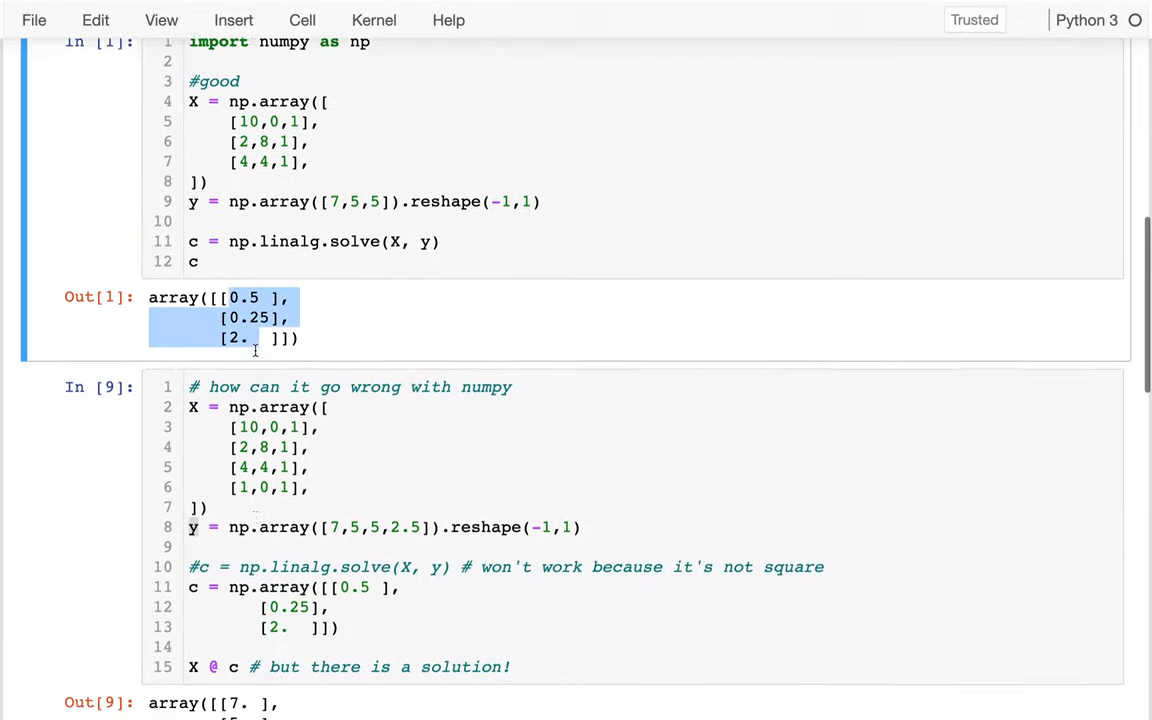
{"action": "scroll", "scroll_direction": "down", "scroll_amount": 3}
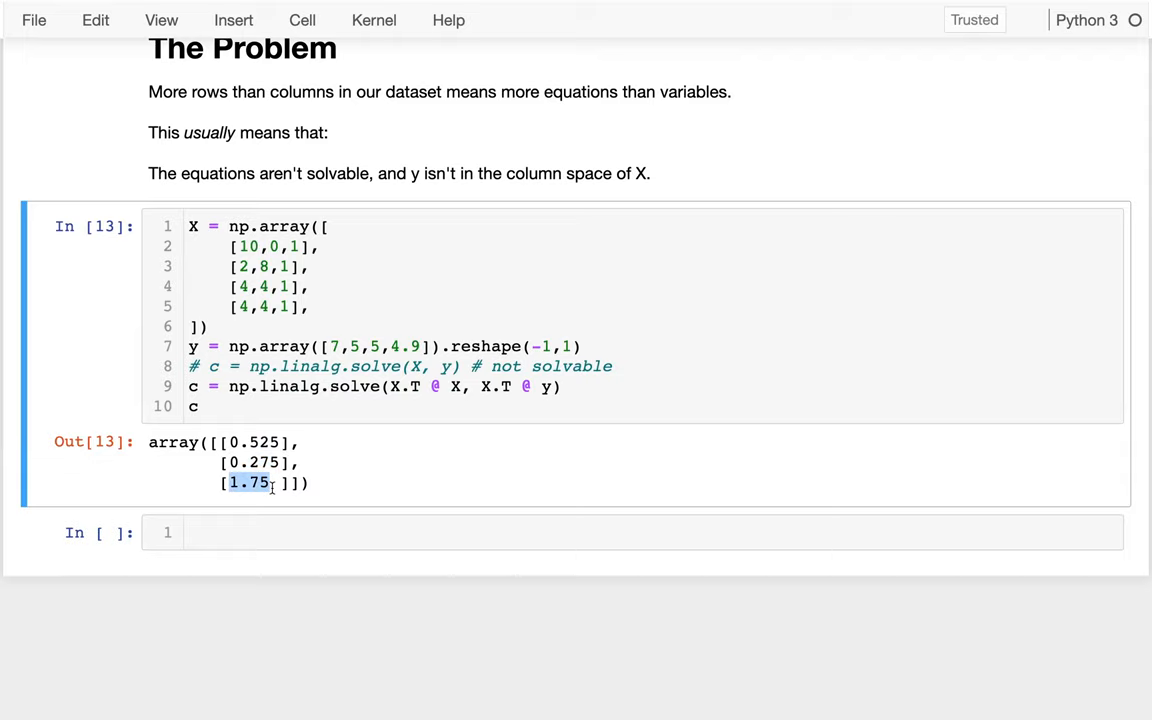
Step: Append the comment '# similar to our answer before we added the troublesome row!' after c
{"action": "type", "text": "#"}
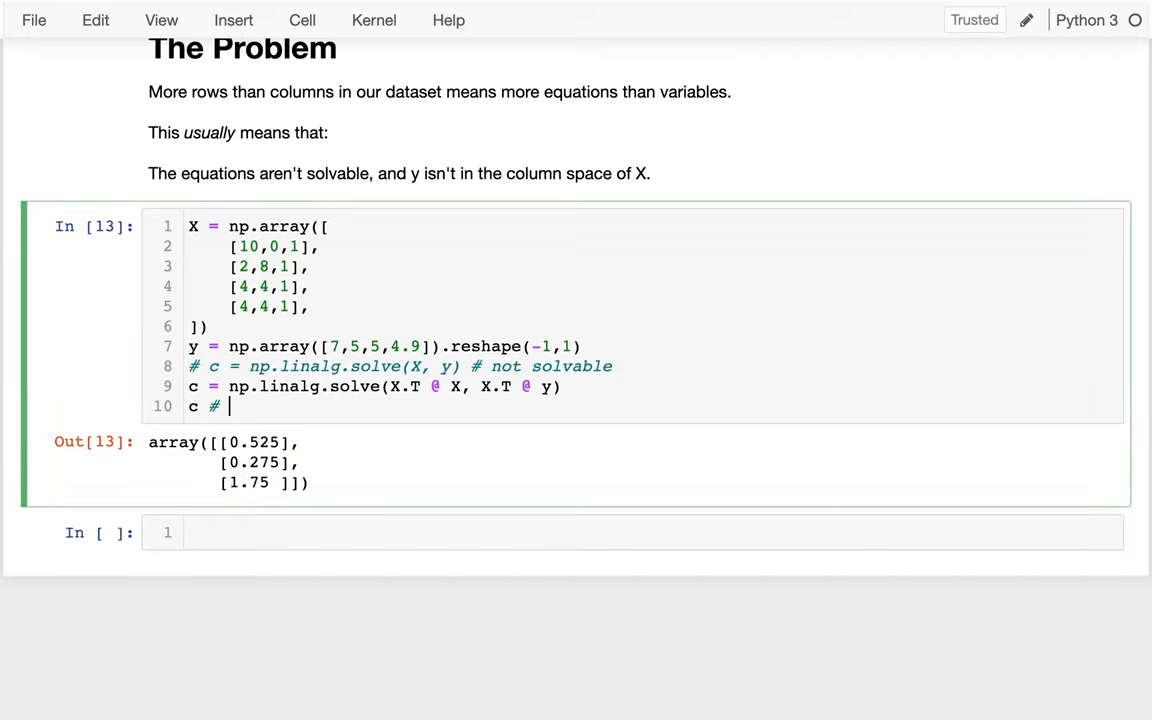
{"action": "type", "text": "similar to our"}
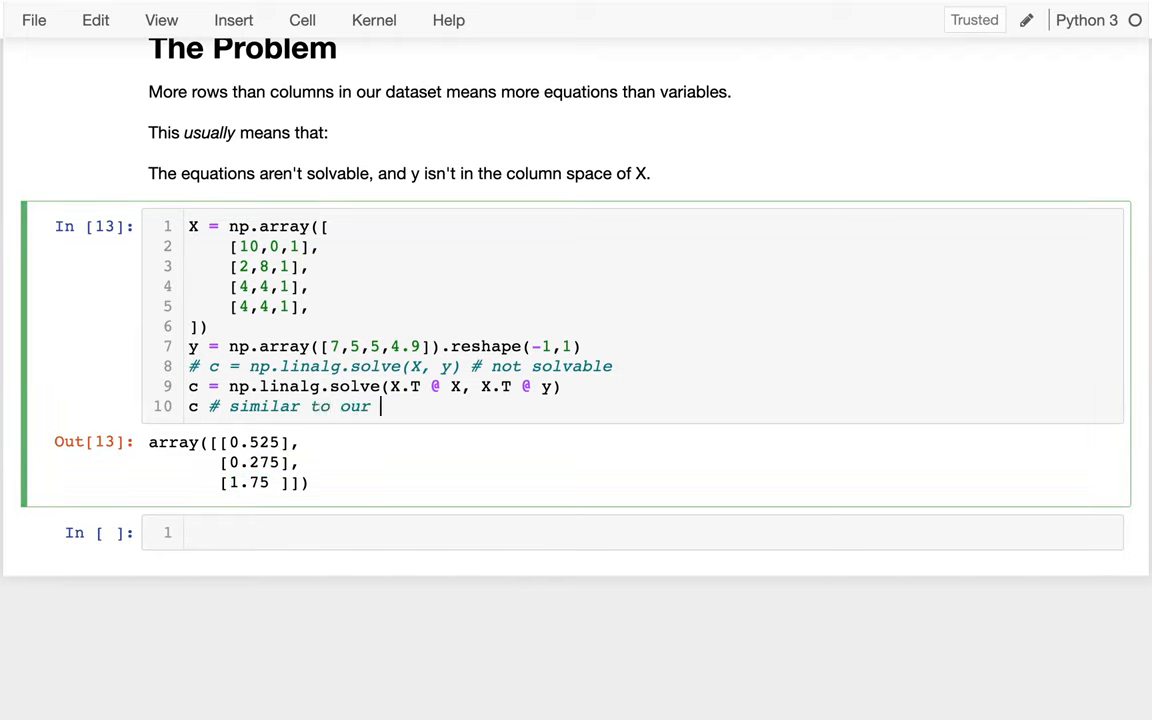
{"action": "type", "text": "answer before we"}
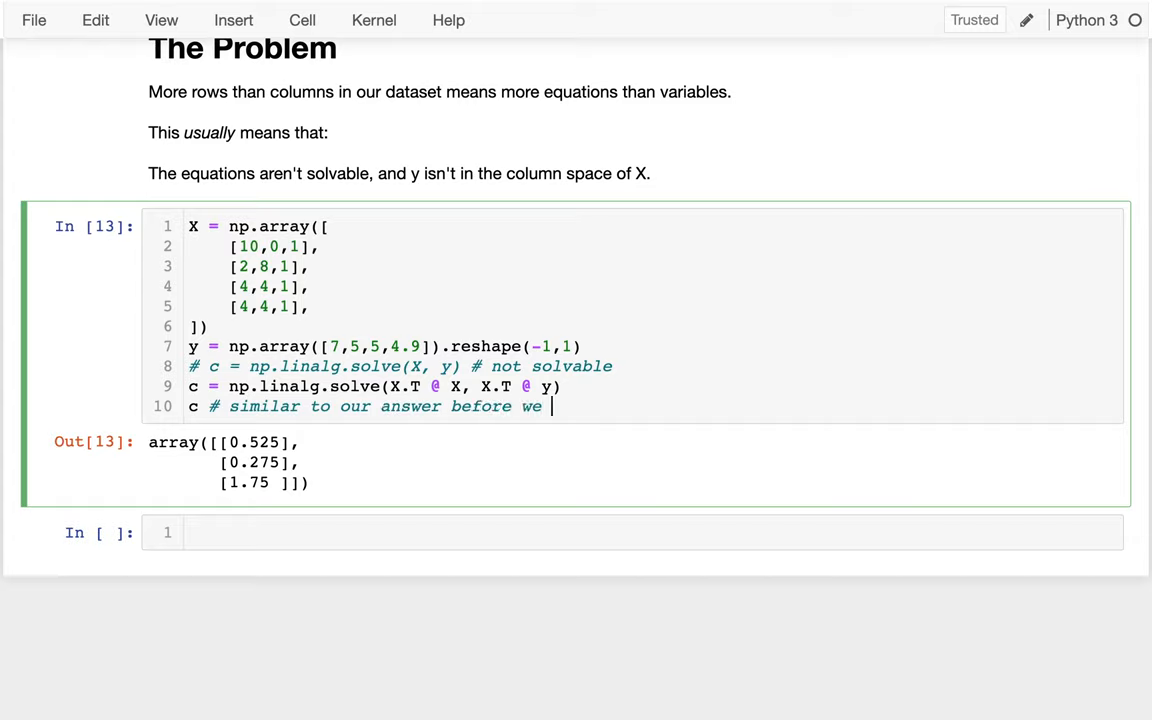
{"action": "type", "text": "added the probl"}
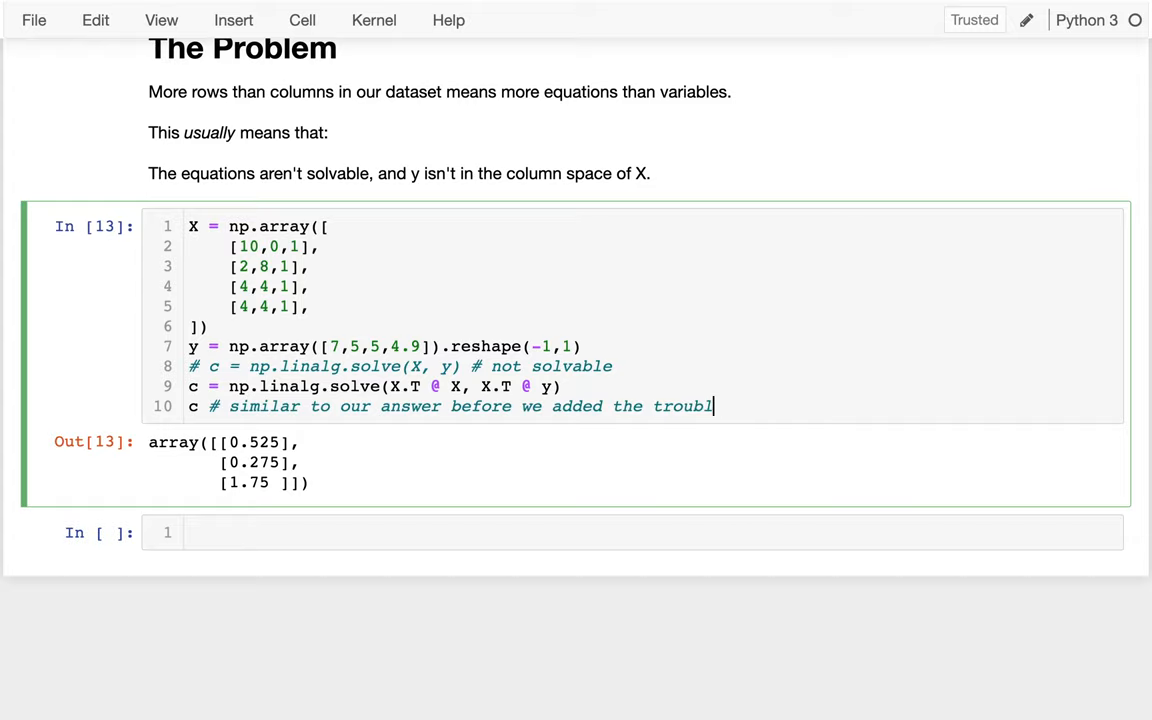
{"action": "type", "text": "esome row"}
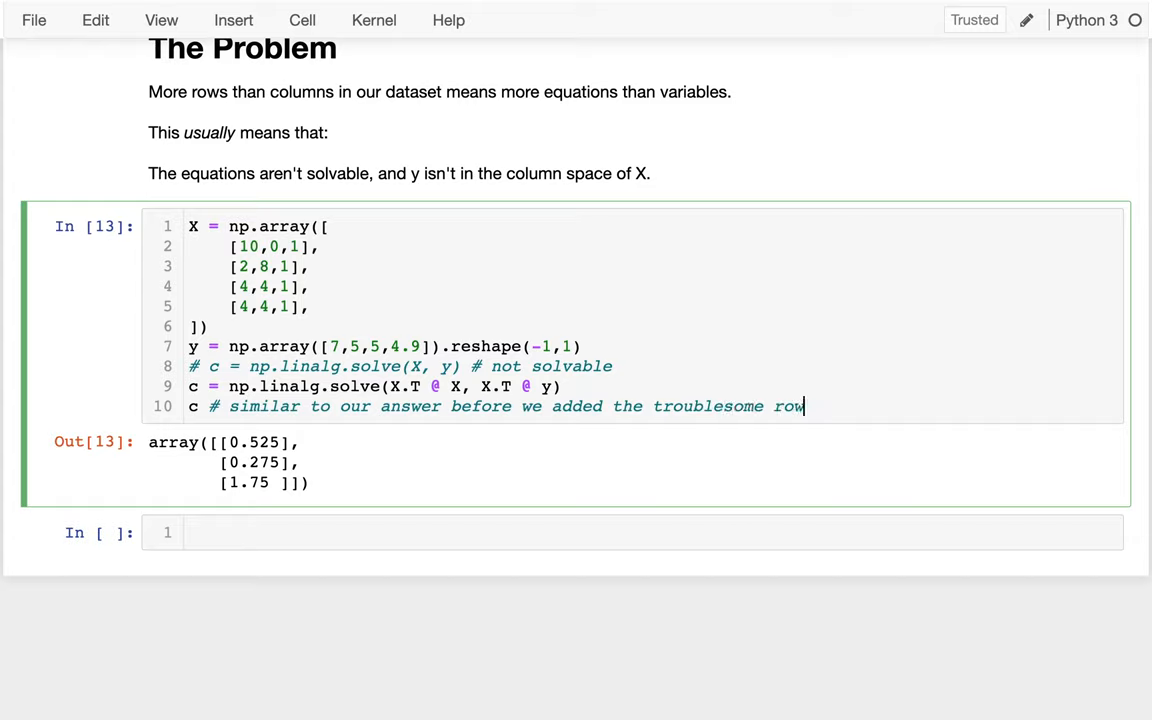
{"action": "type", "text": "!"}
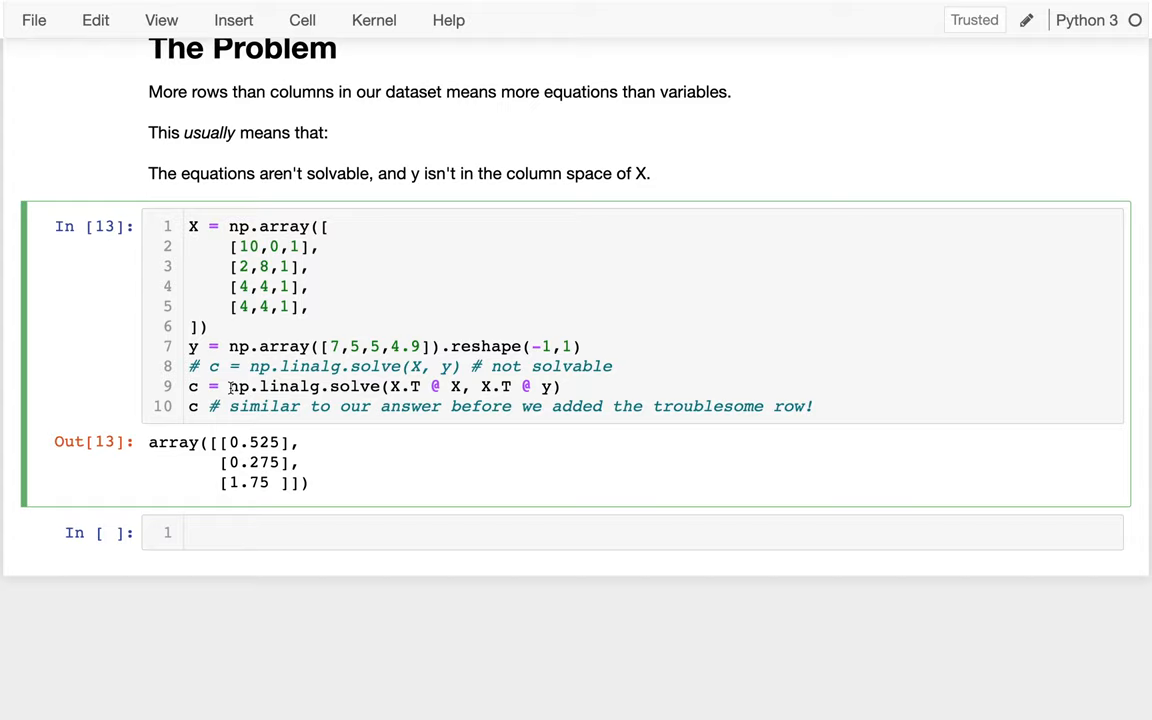
{"action": "mouse_move", "coordinate": [407, 387]}
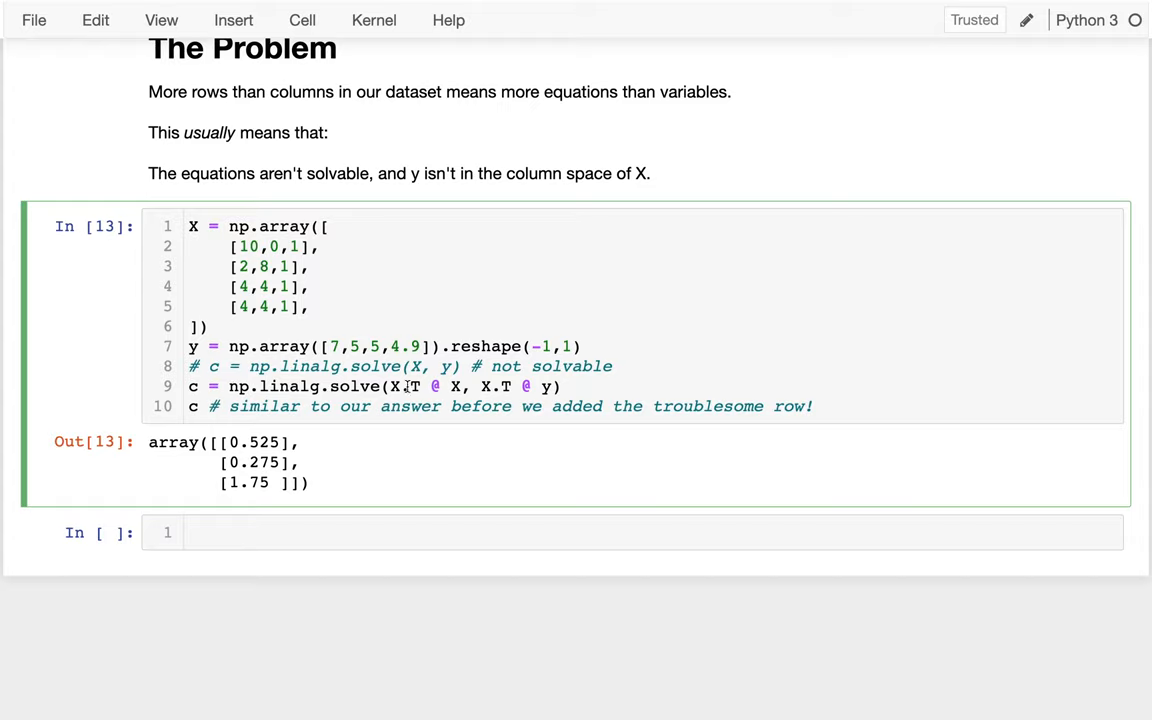
Step: Evaluate X and the 3×3 X.T @ X in a scratch cell, then highlight X.T @ y
{"action": "left_click_drag", "start_coordinate": [392, 386], "coordinate": [462, 386]}
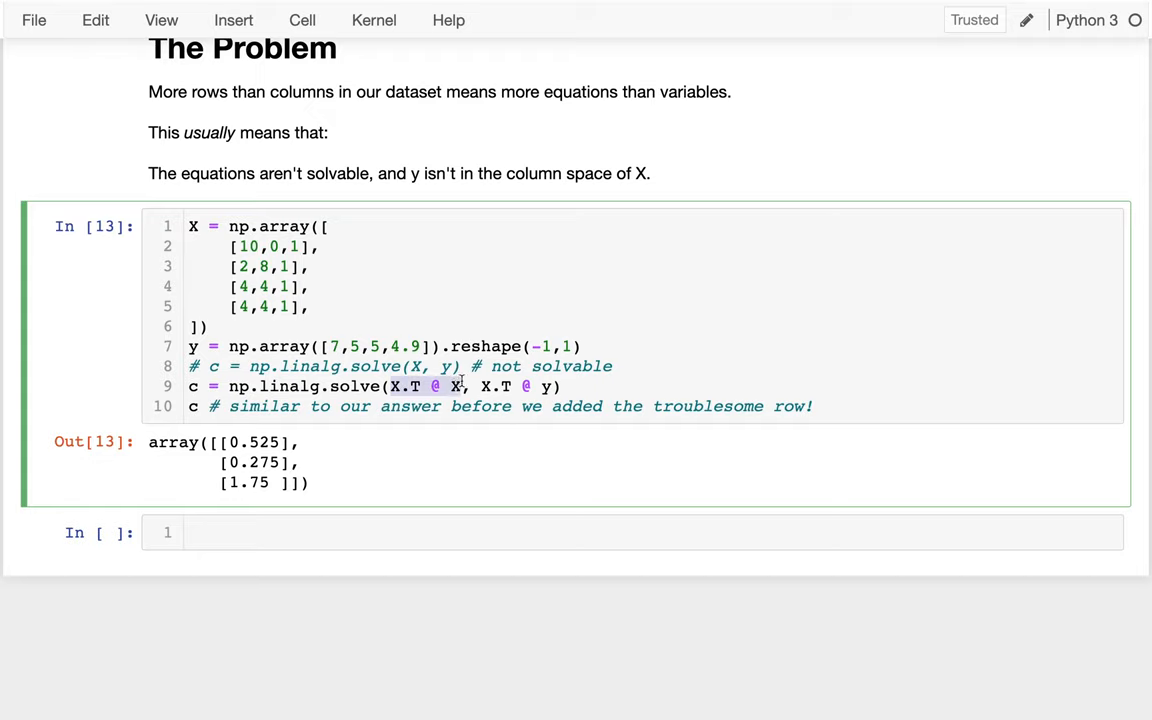
{"action": "type", "text": "X."}
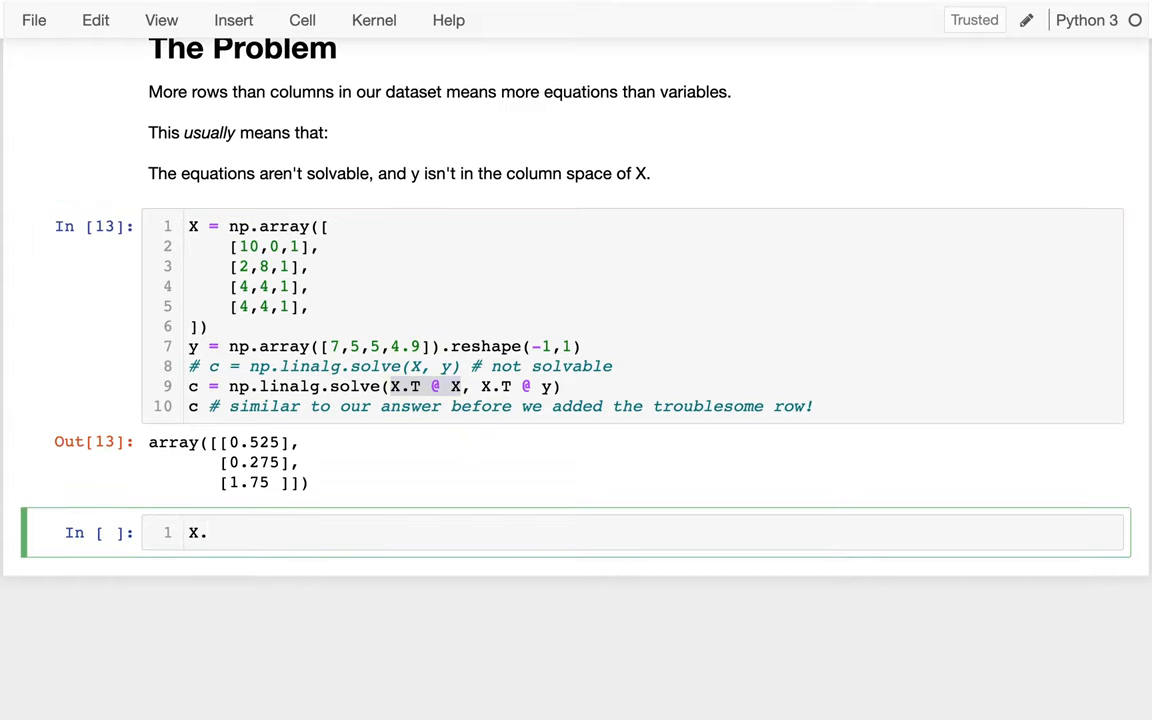
{"action": "type", "text": ".X"}
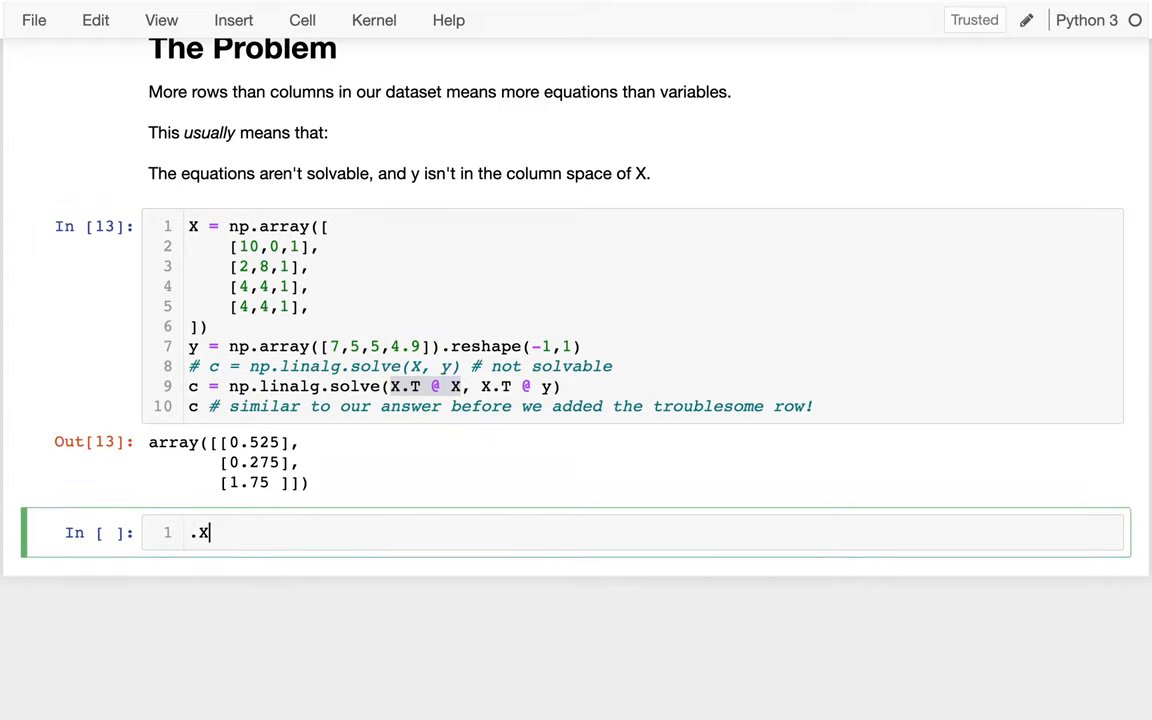
{"action": "type", "text": "X.T"}
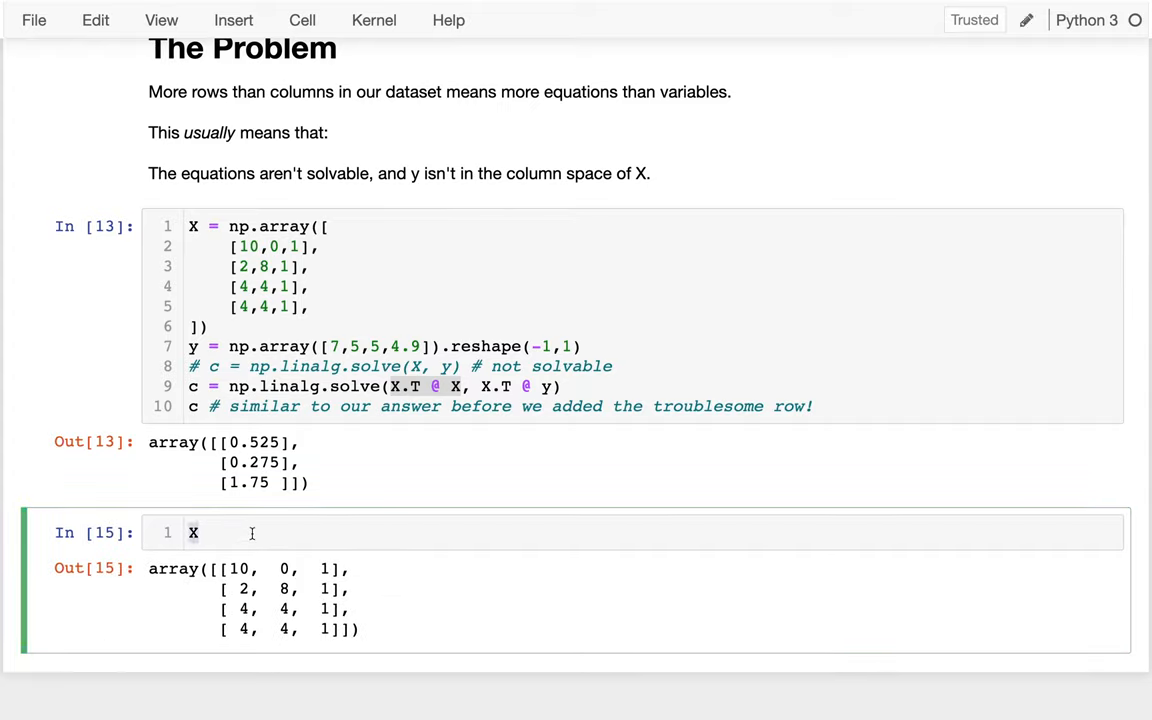
{"action": "type", "text": ".T @ X"}
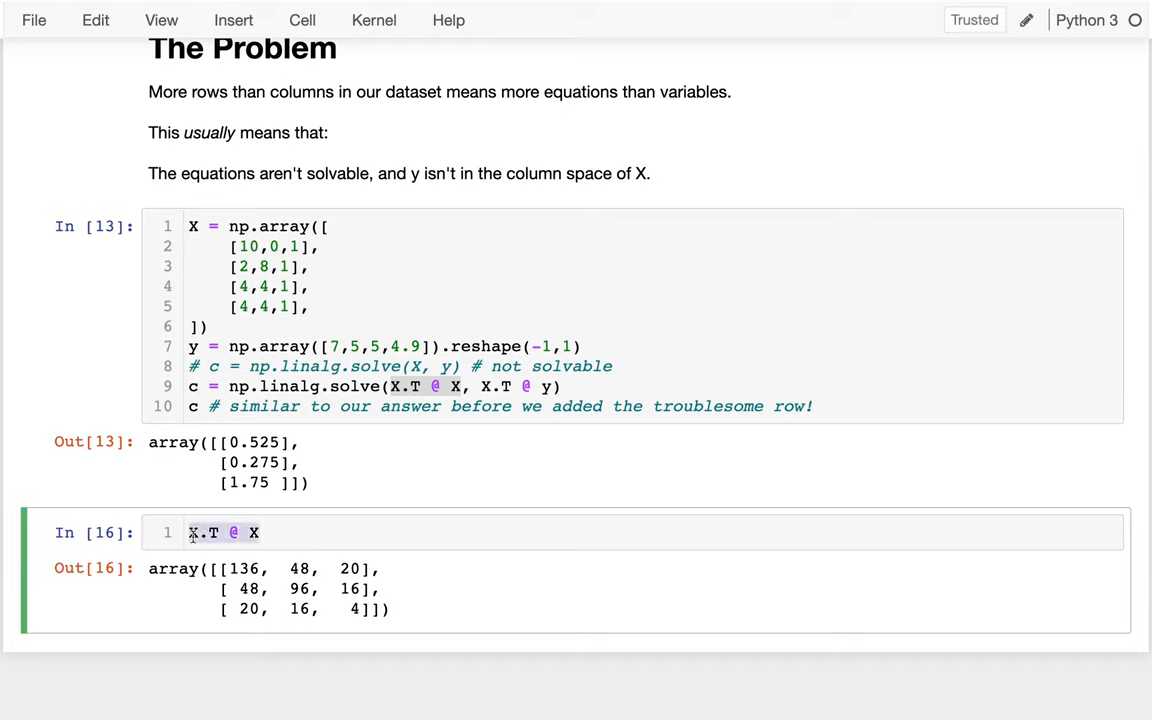
{"action": "mouse_move", "coordinate": [252, 674]}
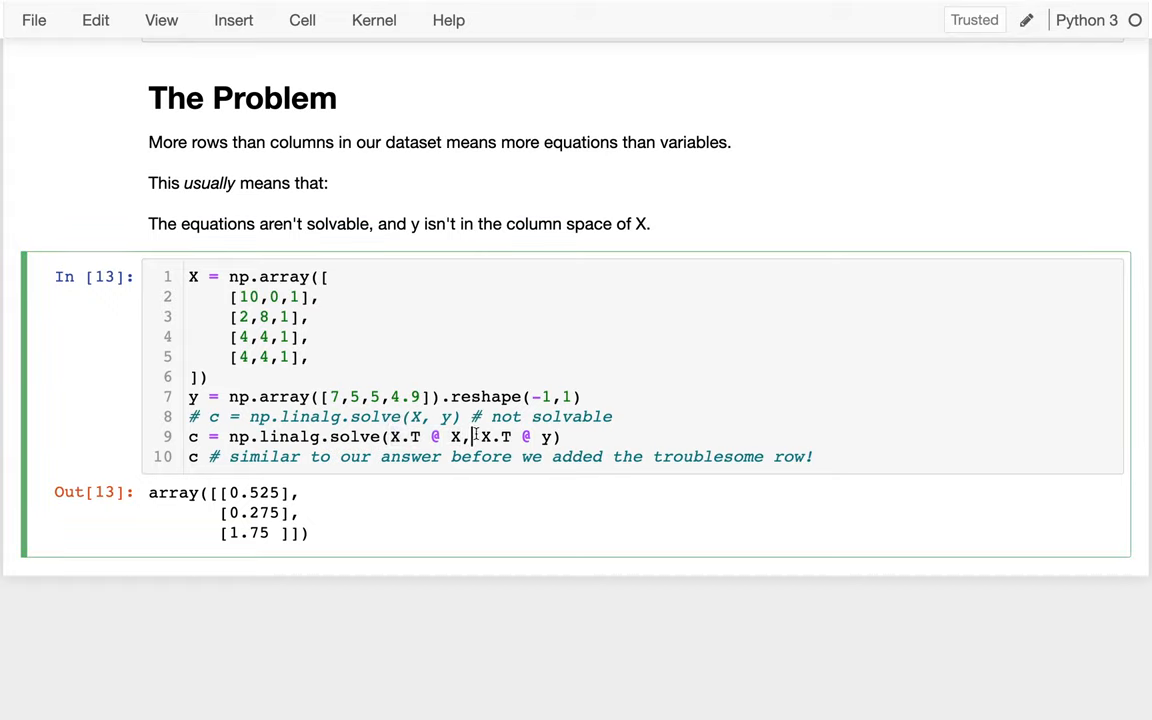
{"action": "left_click_drag", "start_coordinate": [473, 436], "coordinate": [562, 436]}
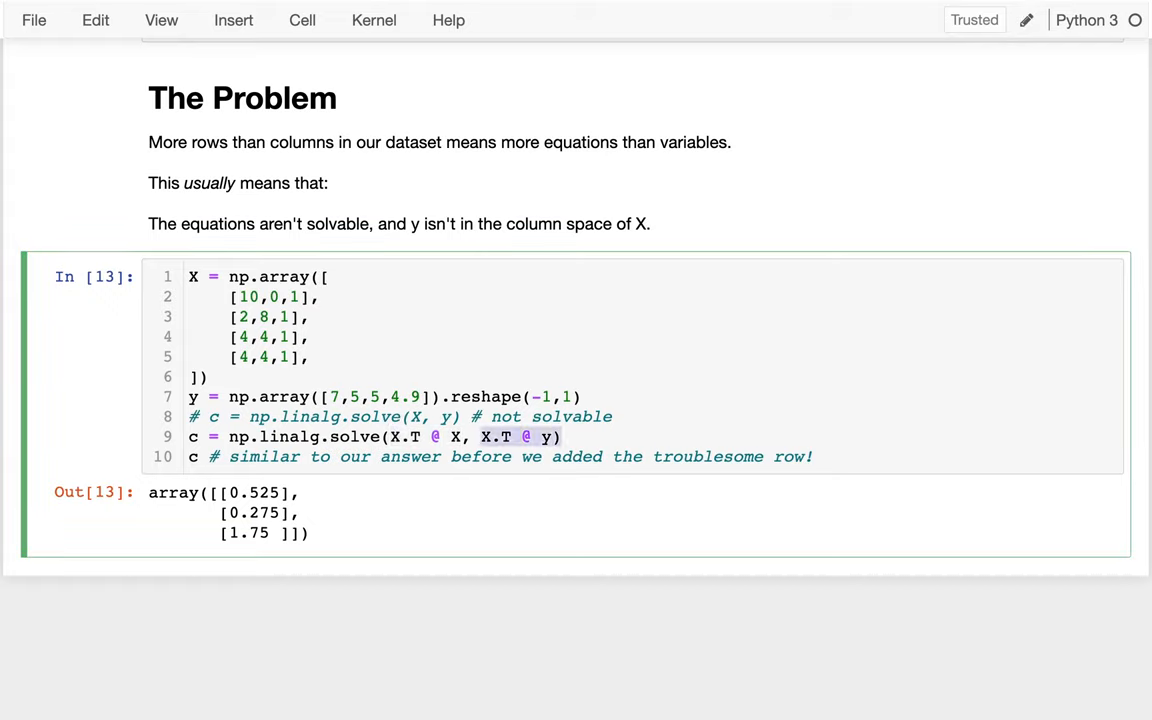